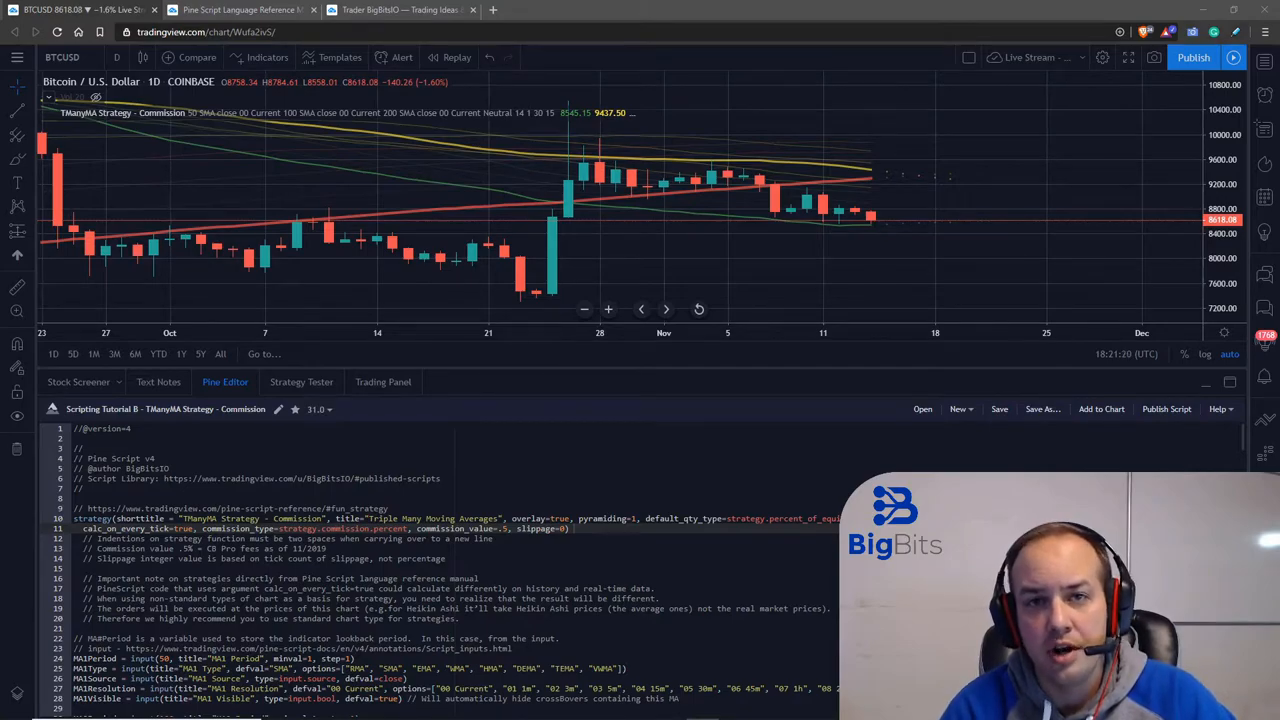
mouse_move(995, 347)
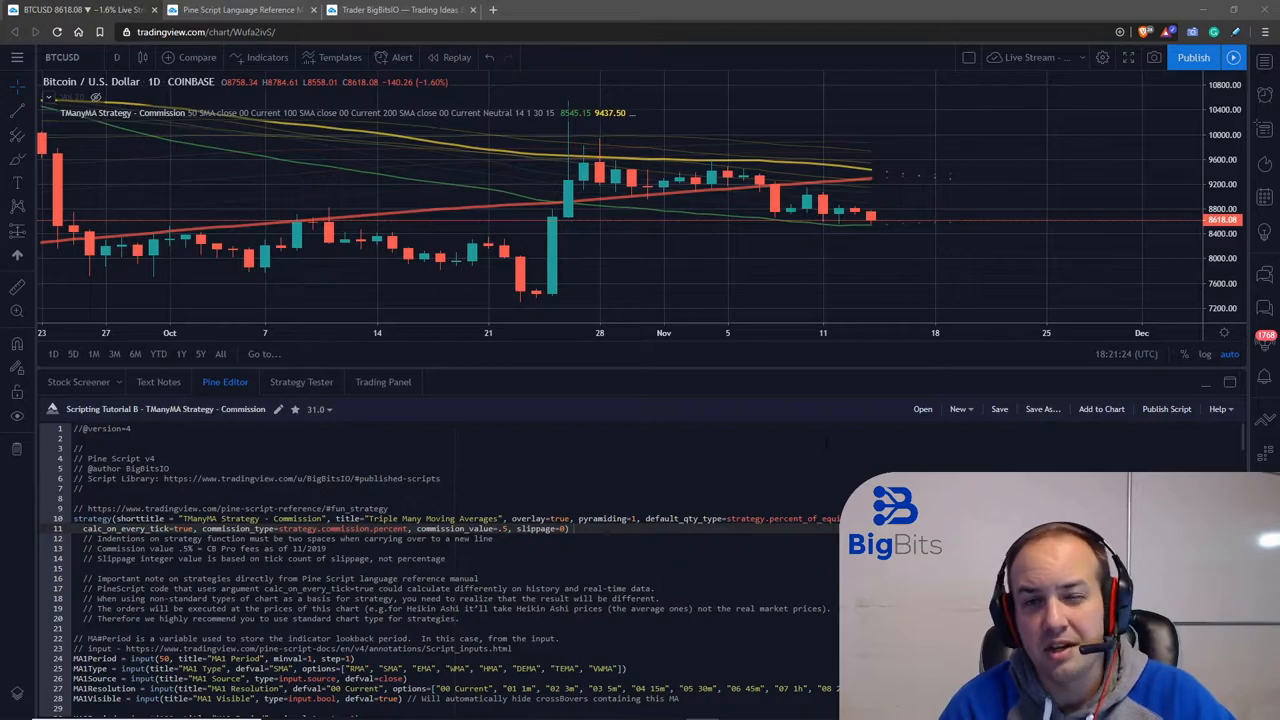
mouse_move(510, 141)
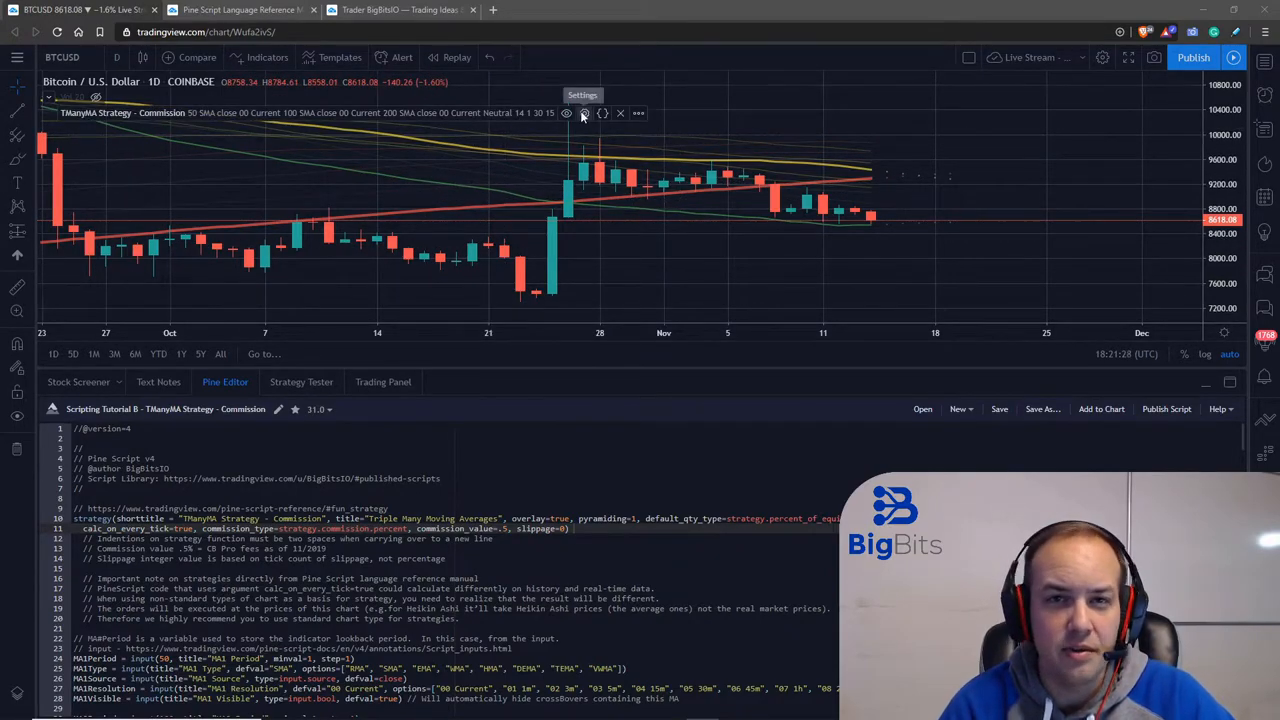
Step: In the strategy inputs, hide MA2 and ribbons, and stop trading MA 1-2 and 2-3 crosses
click(566, 112)
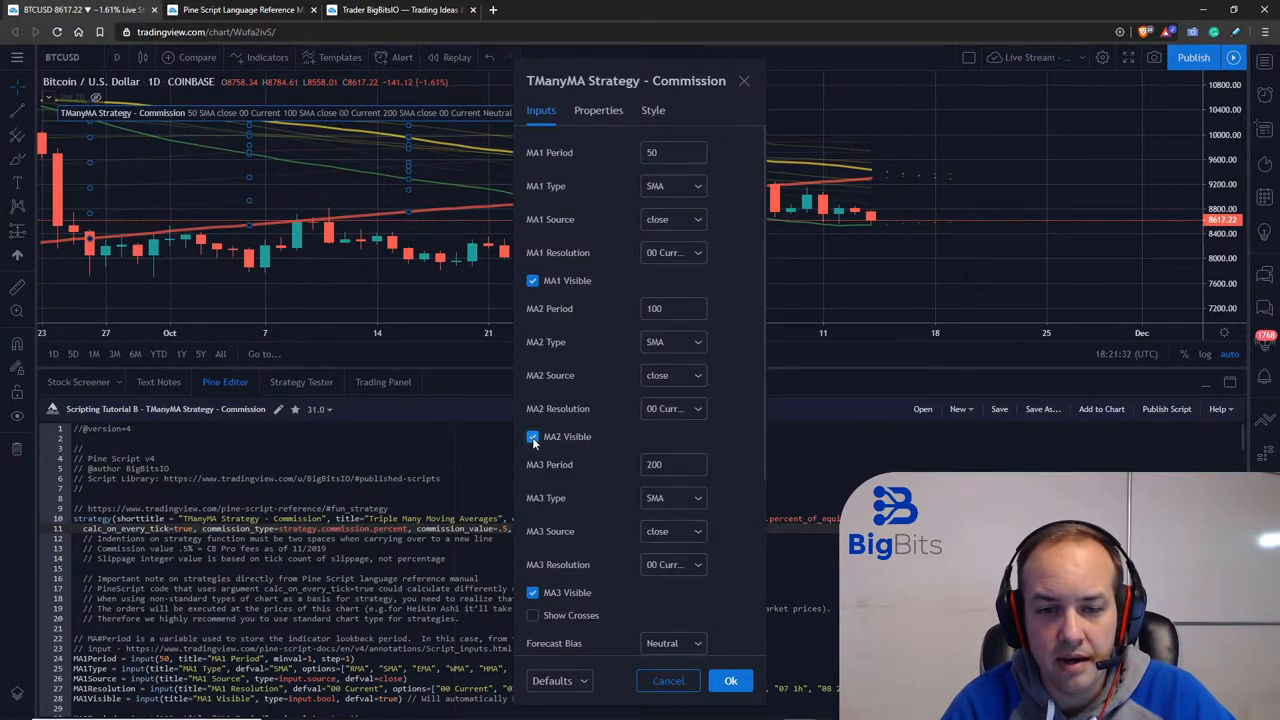
click(533, 436)
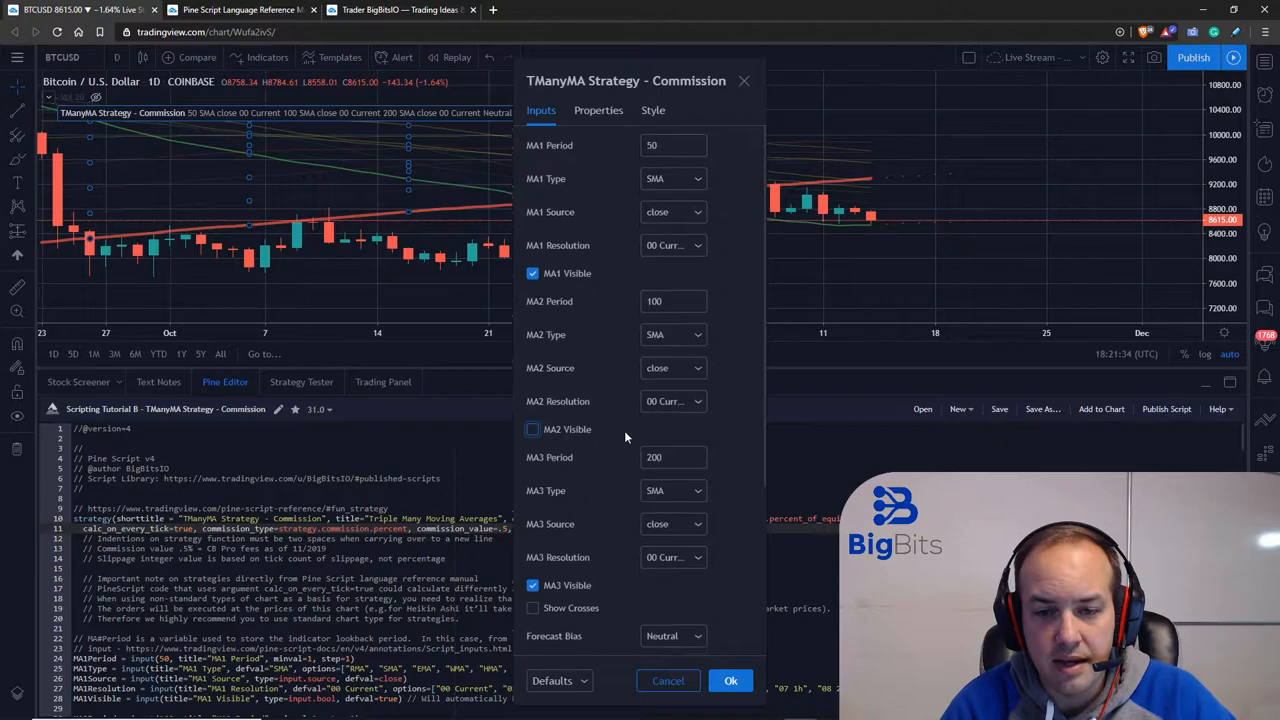
scroll(down, 3)
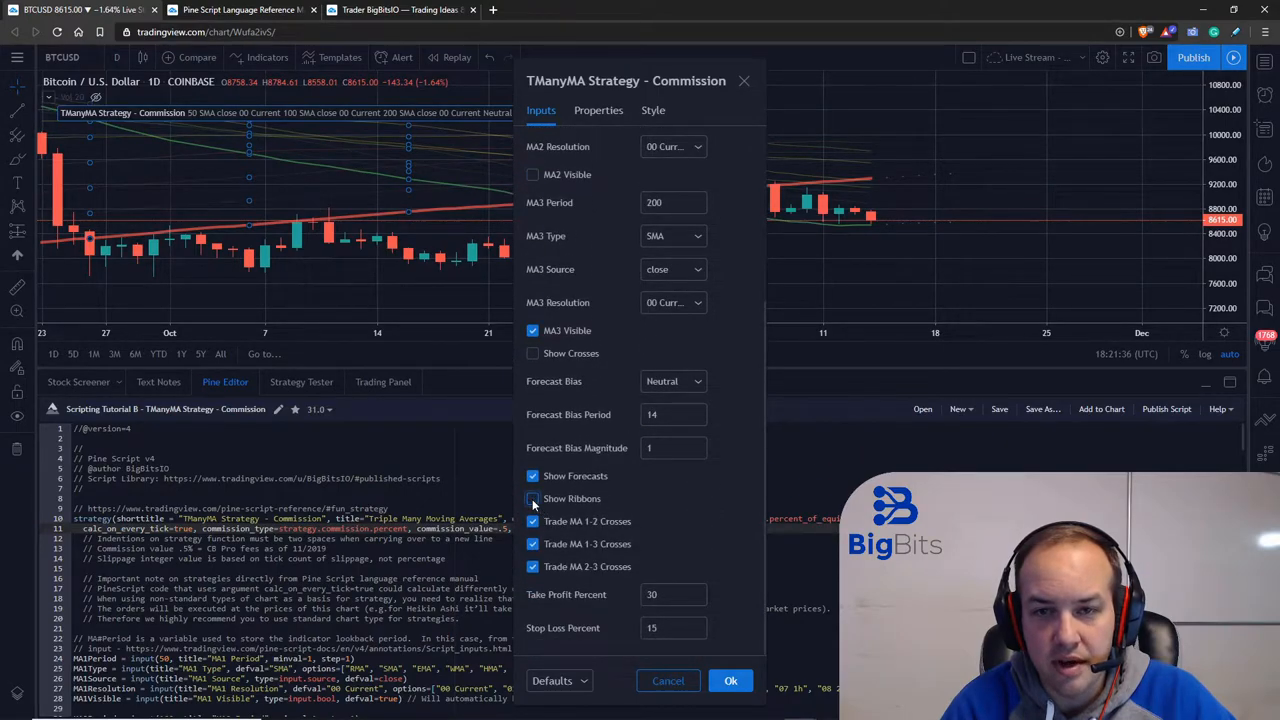
click(533, 498)
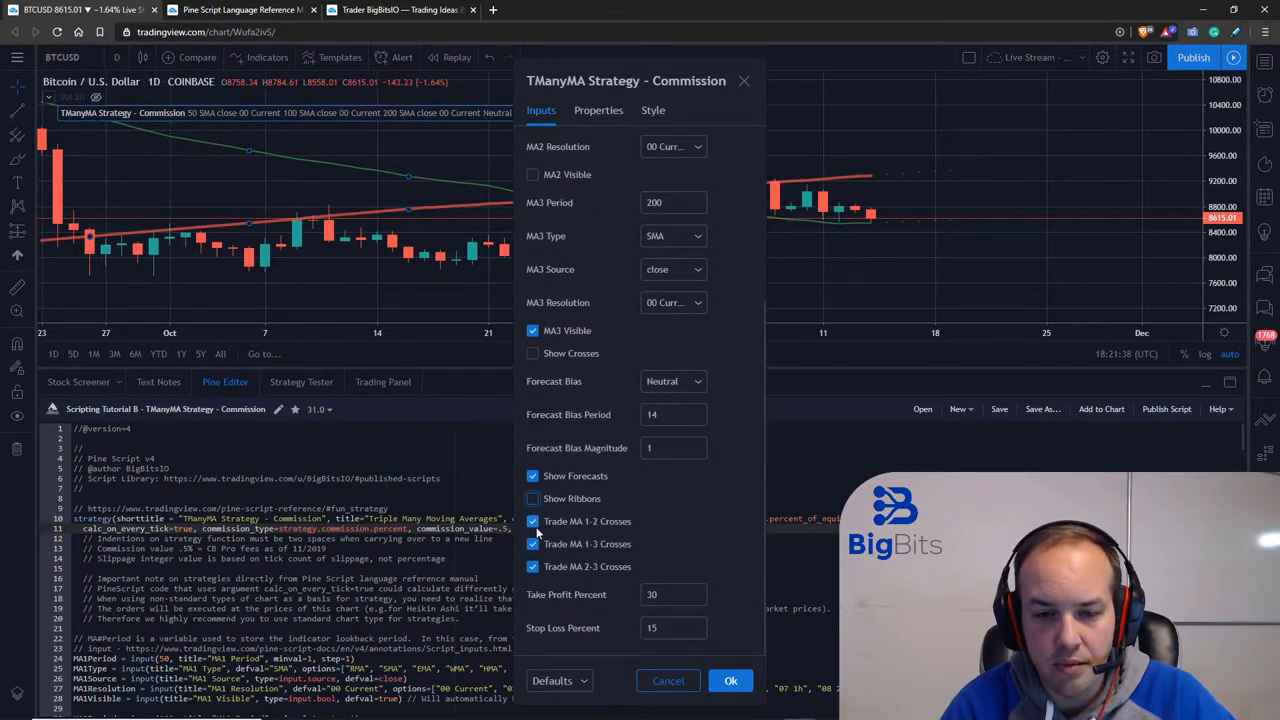
click(533, 521)
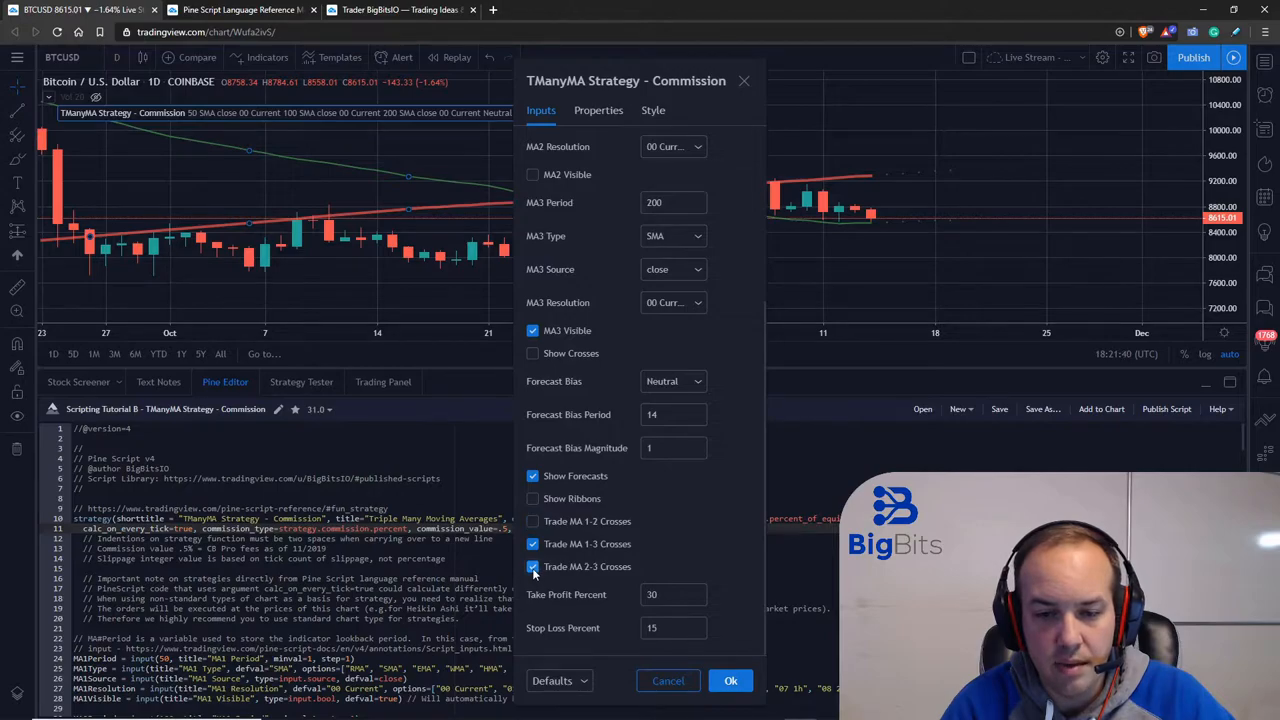
click(532, 566)
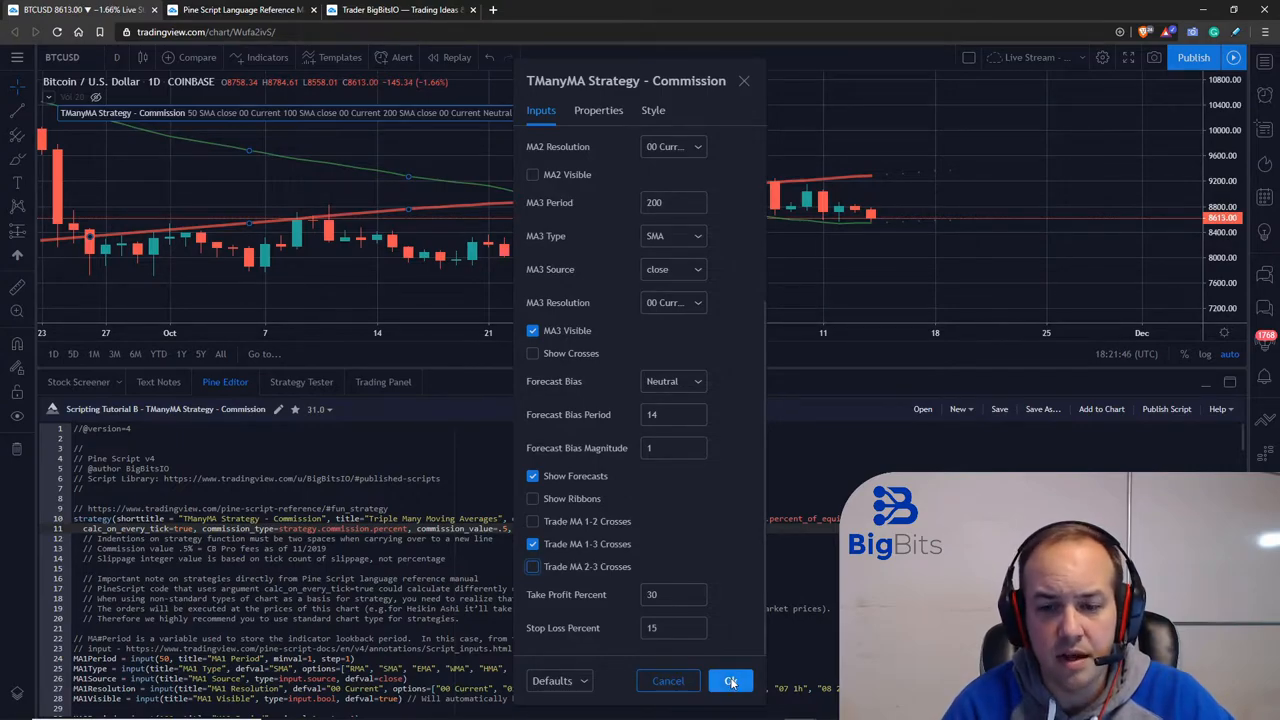
Step: Confirm the revised strategy inputs, leaving only two moving averages on the chart
click(731, 681)
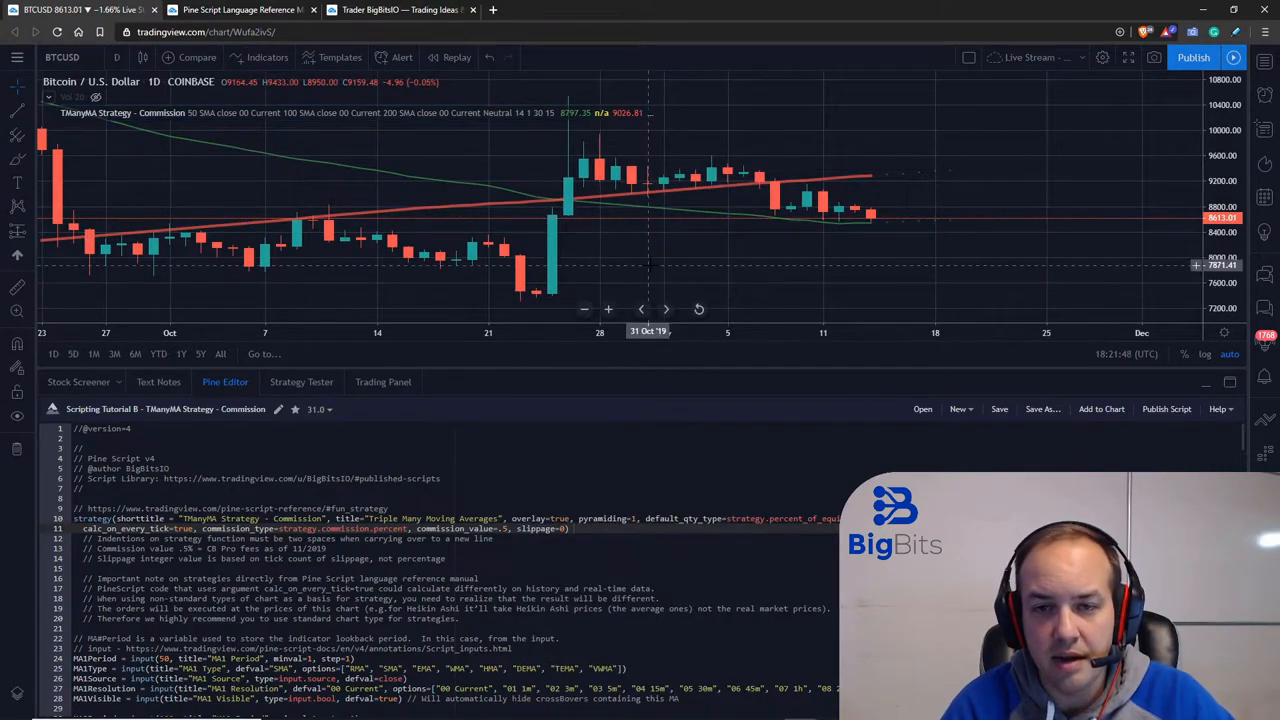
mouse_move(240, 155)
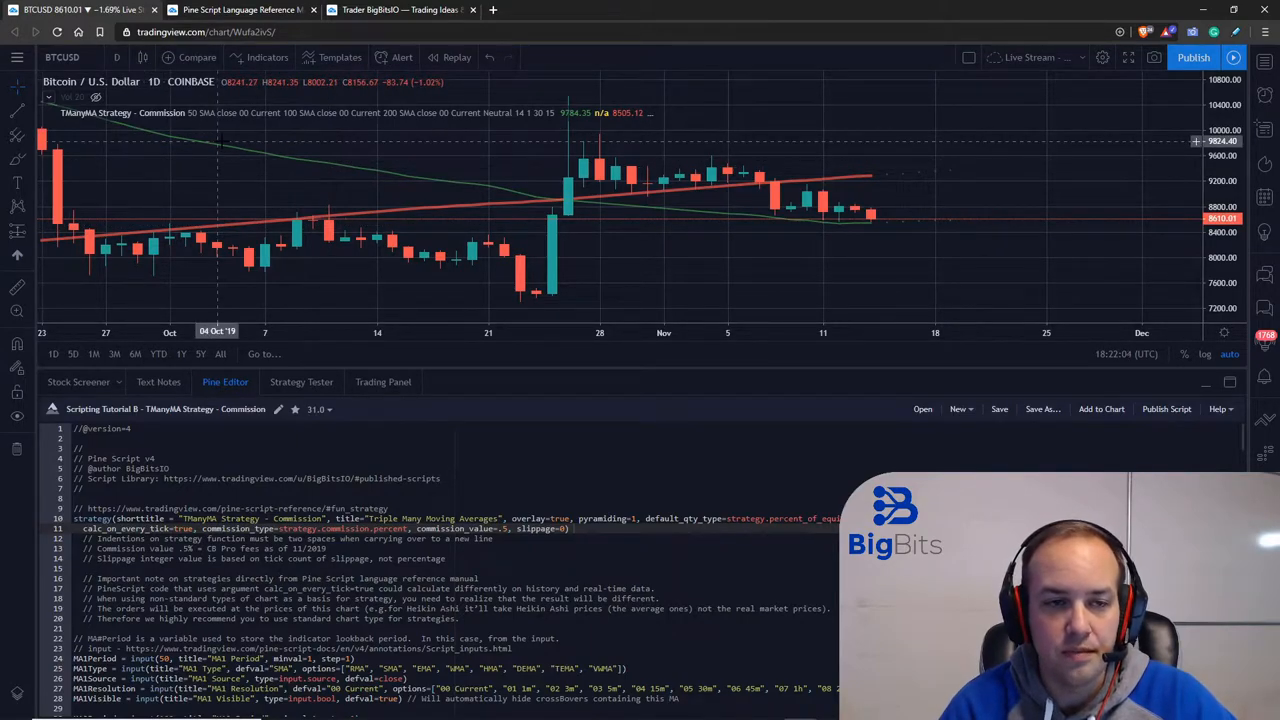
mouse_move(195, 147)
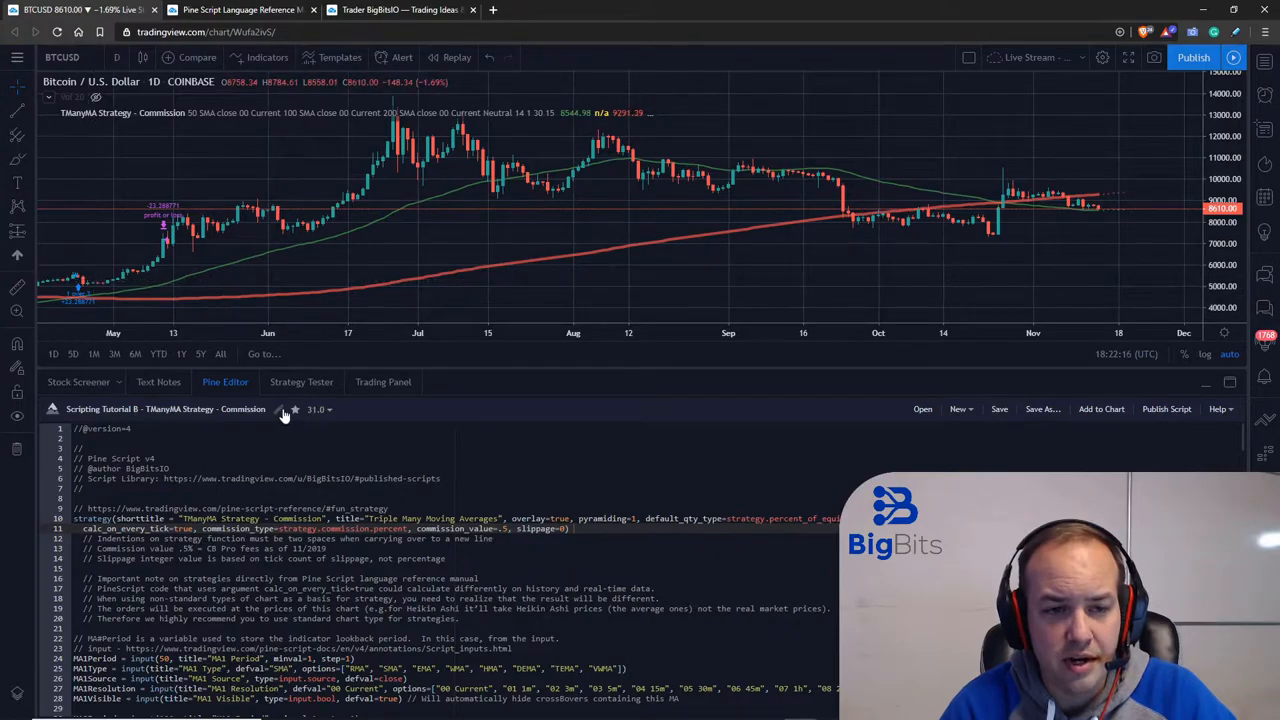
Step: Show the Strategy Tester trade list, then review and close the strategy inputs unchanged
click(301, 381)
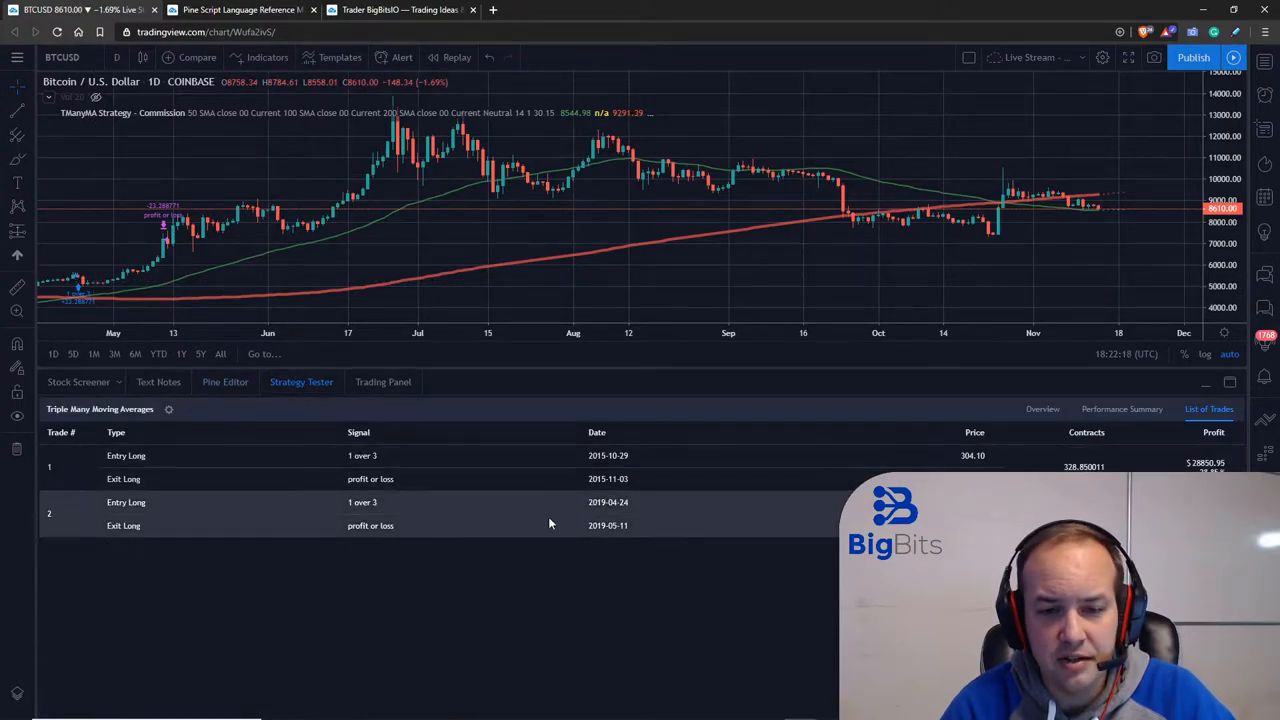
mouse_move(486, 462)
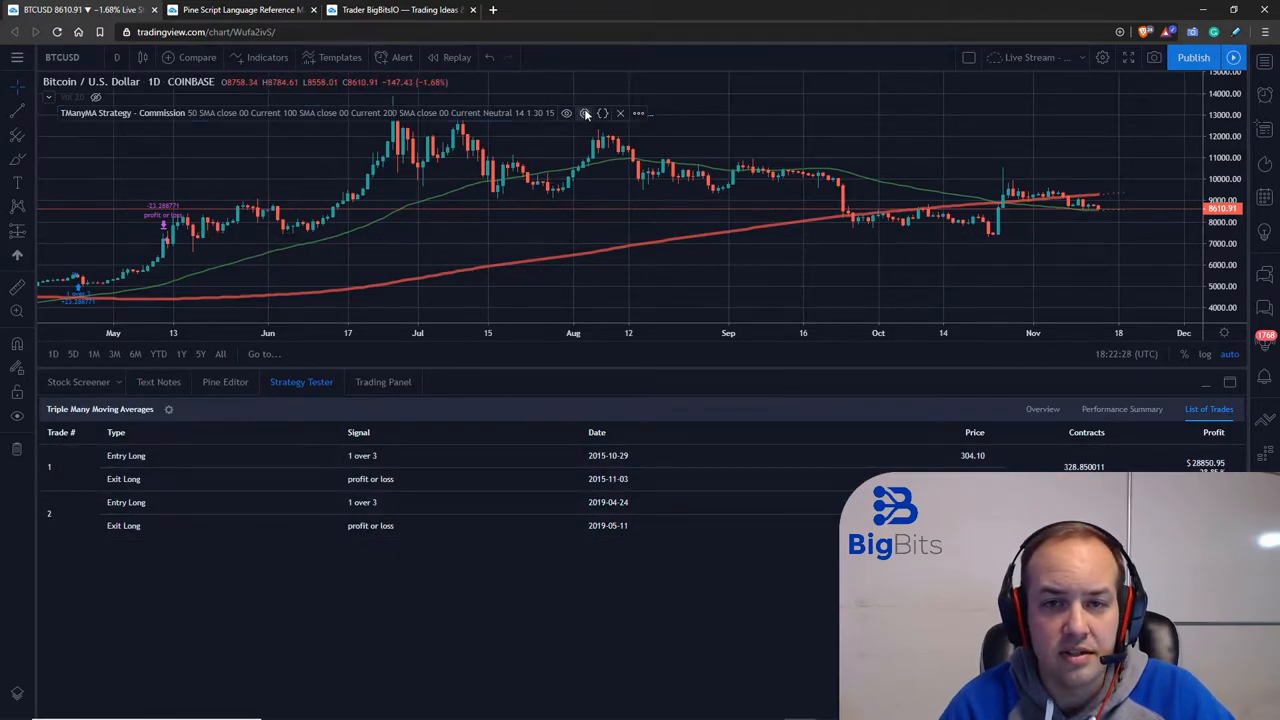
click(585, 112)
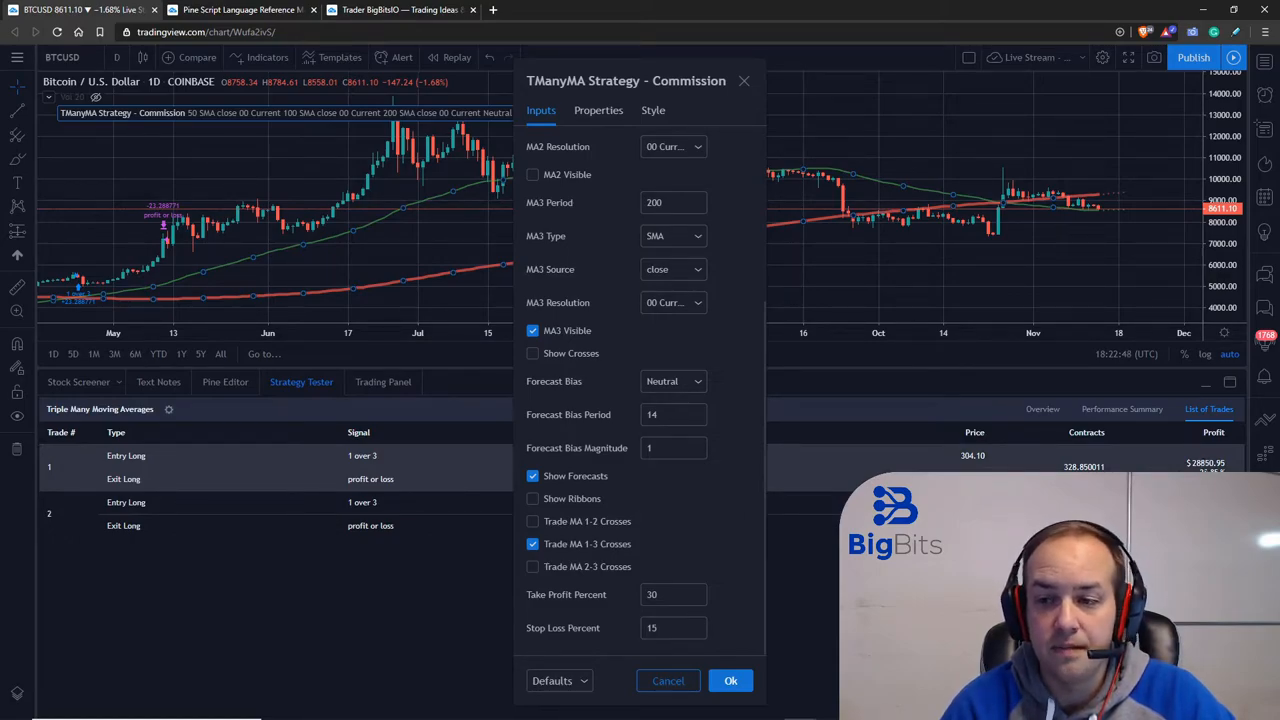
click(731, 680)
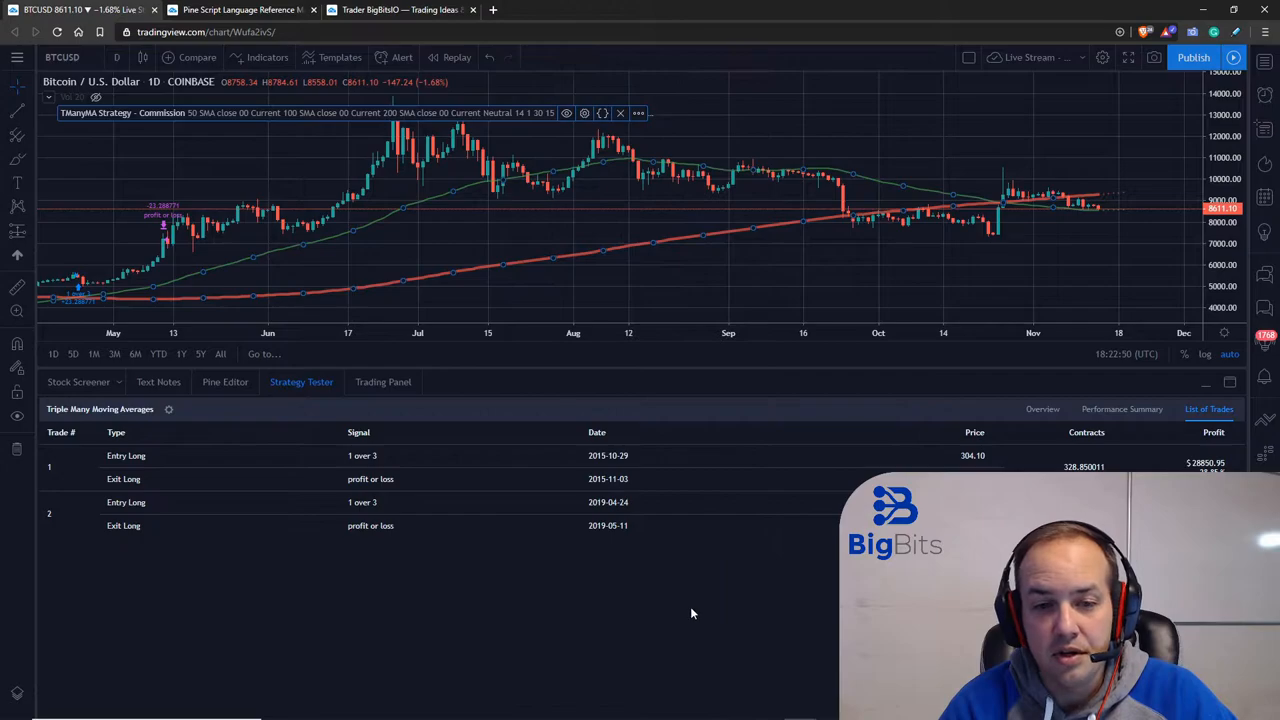
mouse_move(225, 382)
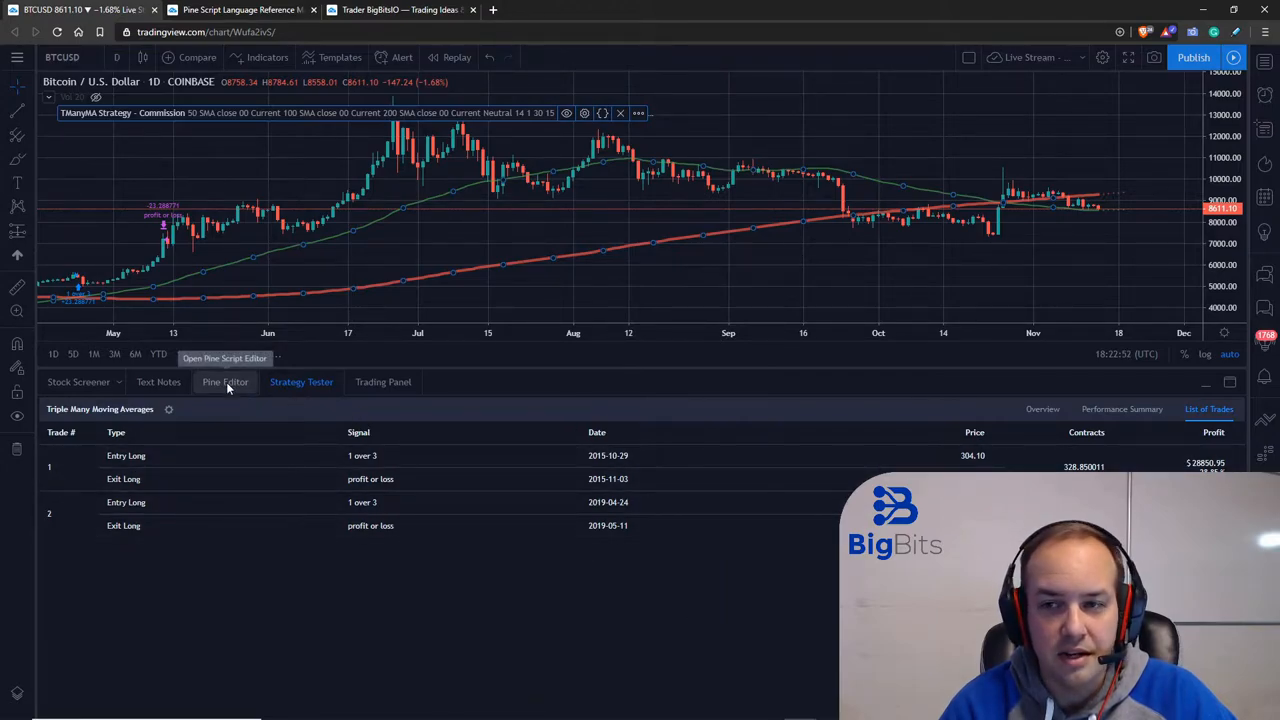
Step: Switch the bottom panel to the Pine Editor with the TManyMA Strategy – Commission script
click(225, 381)
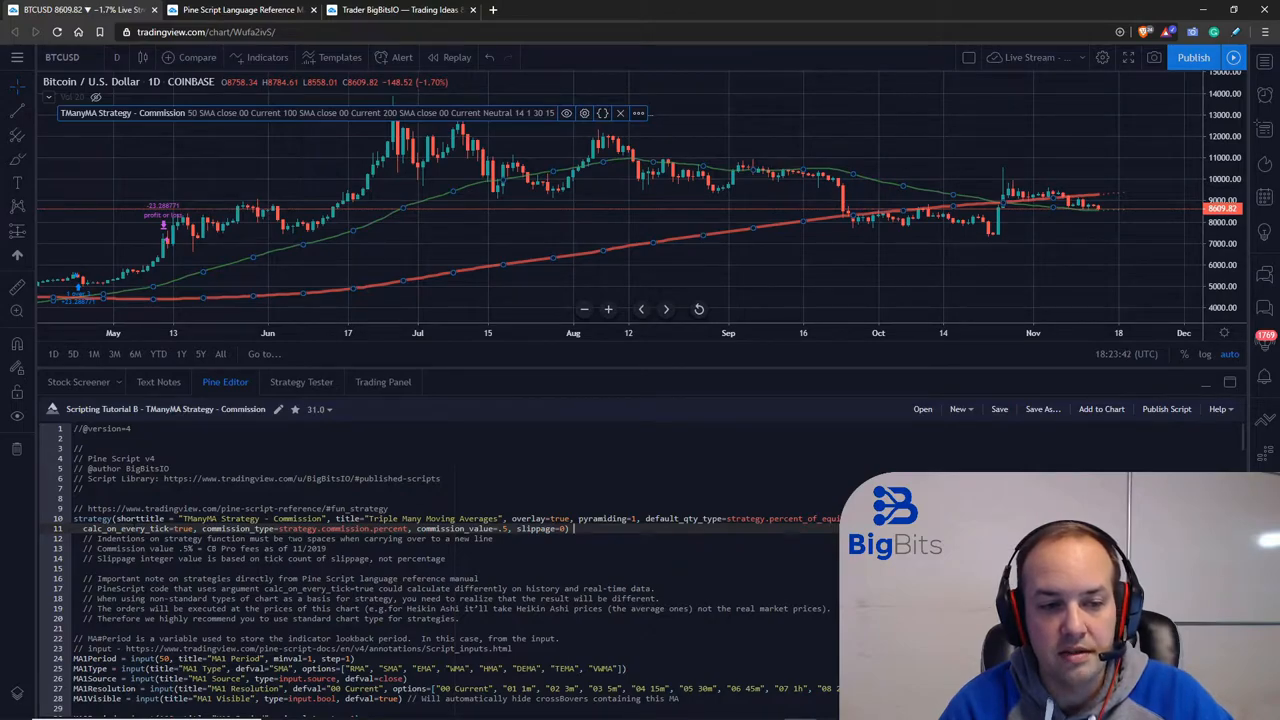
mouse_move(154, 428)
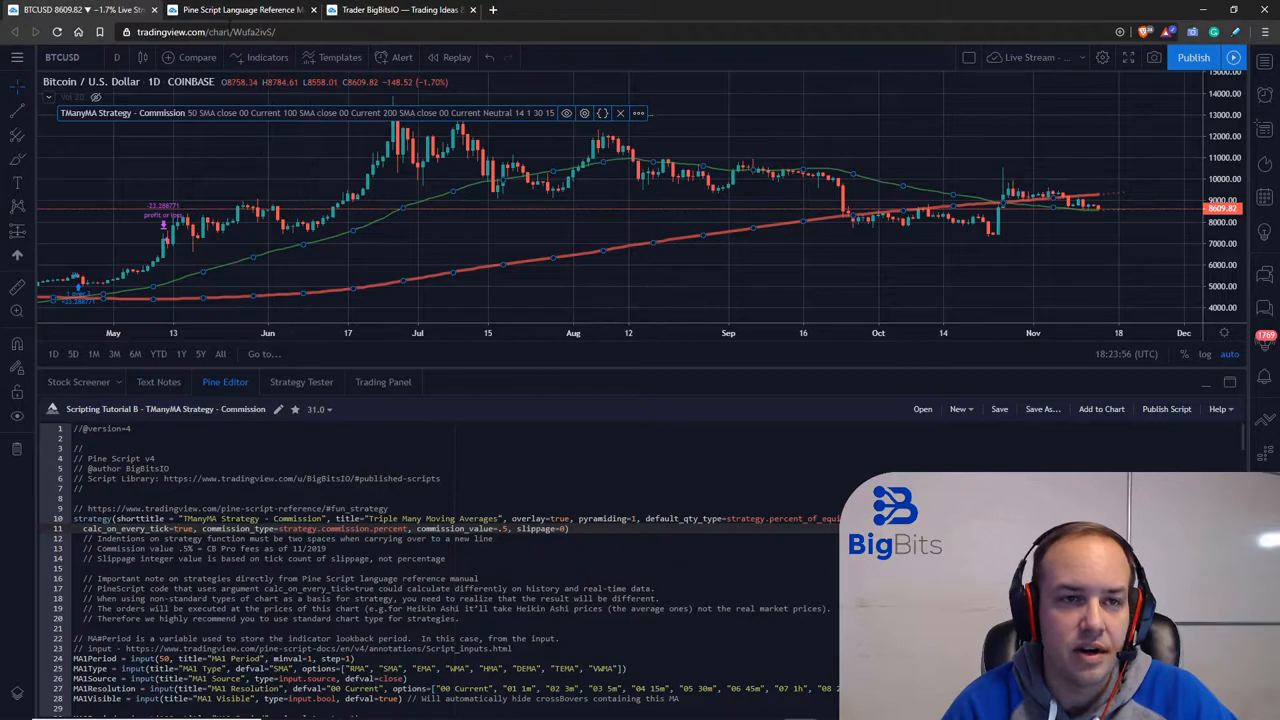
click(240, 9)
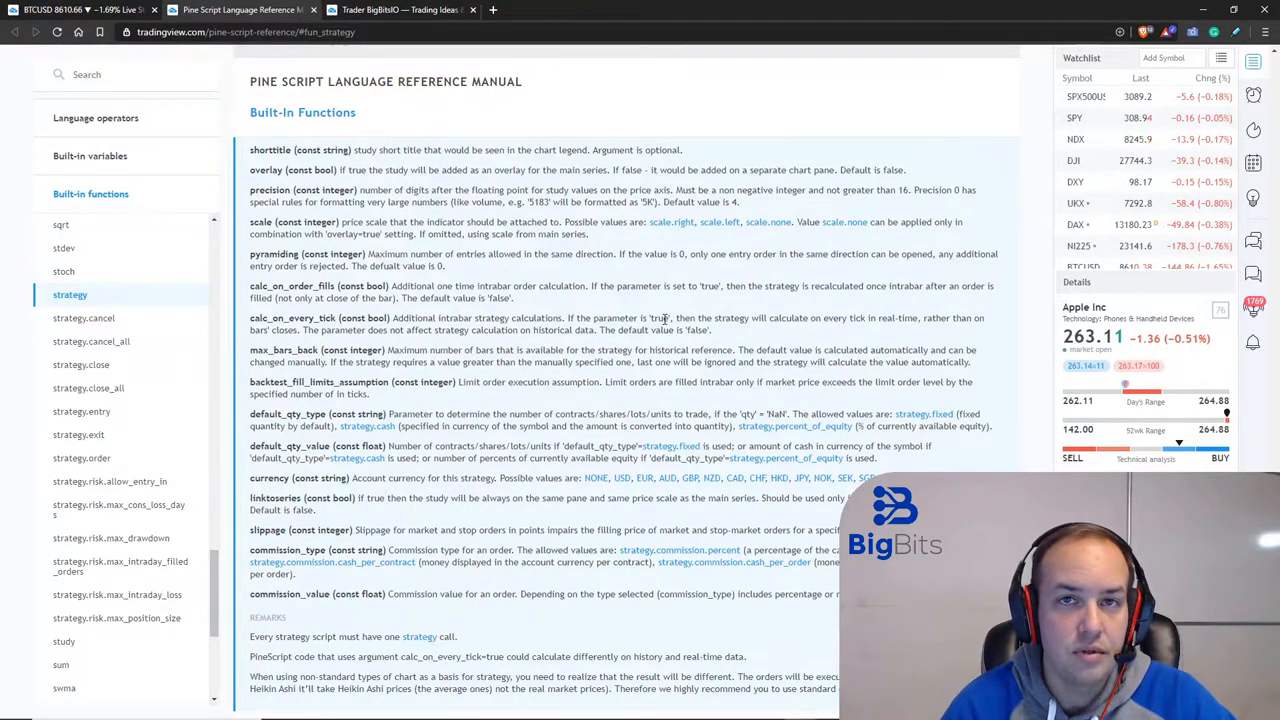
click(398, 9)
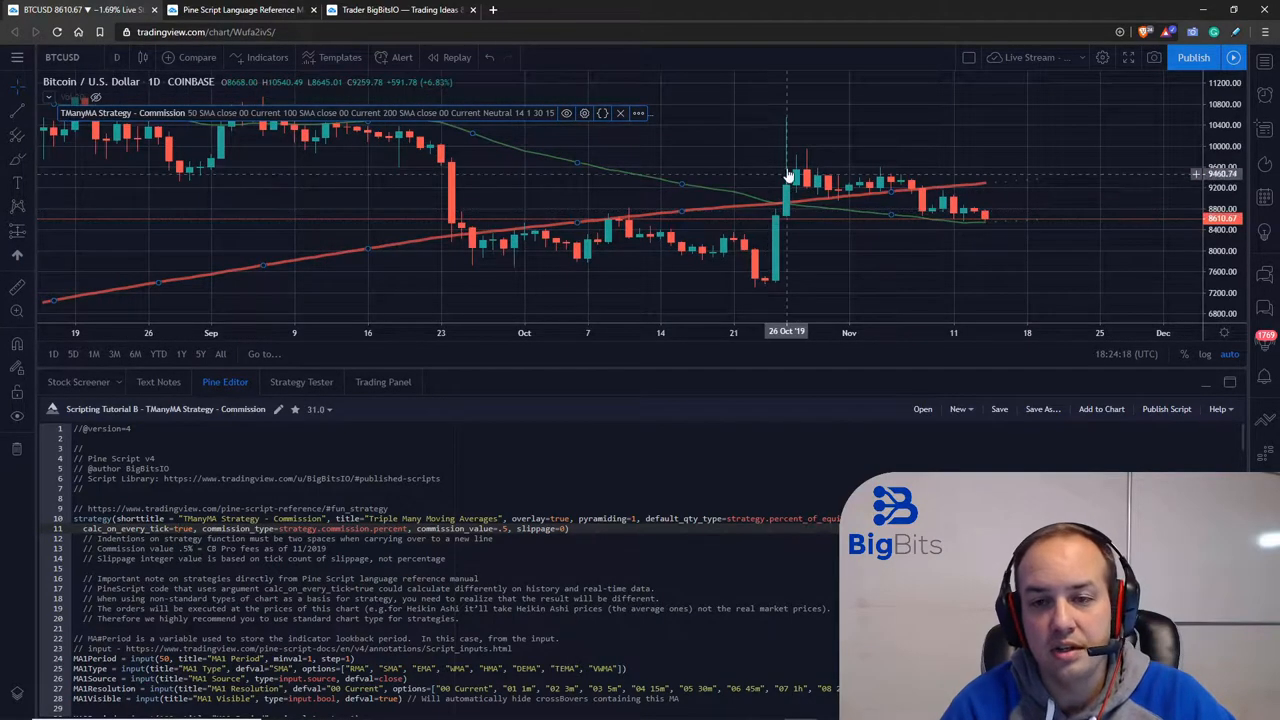
mouse_move(785, 135)
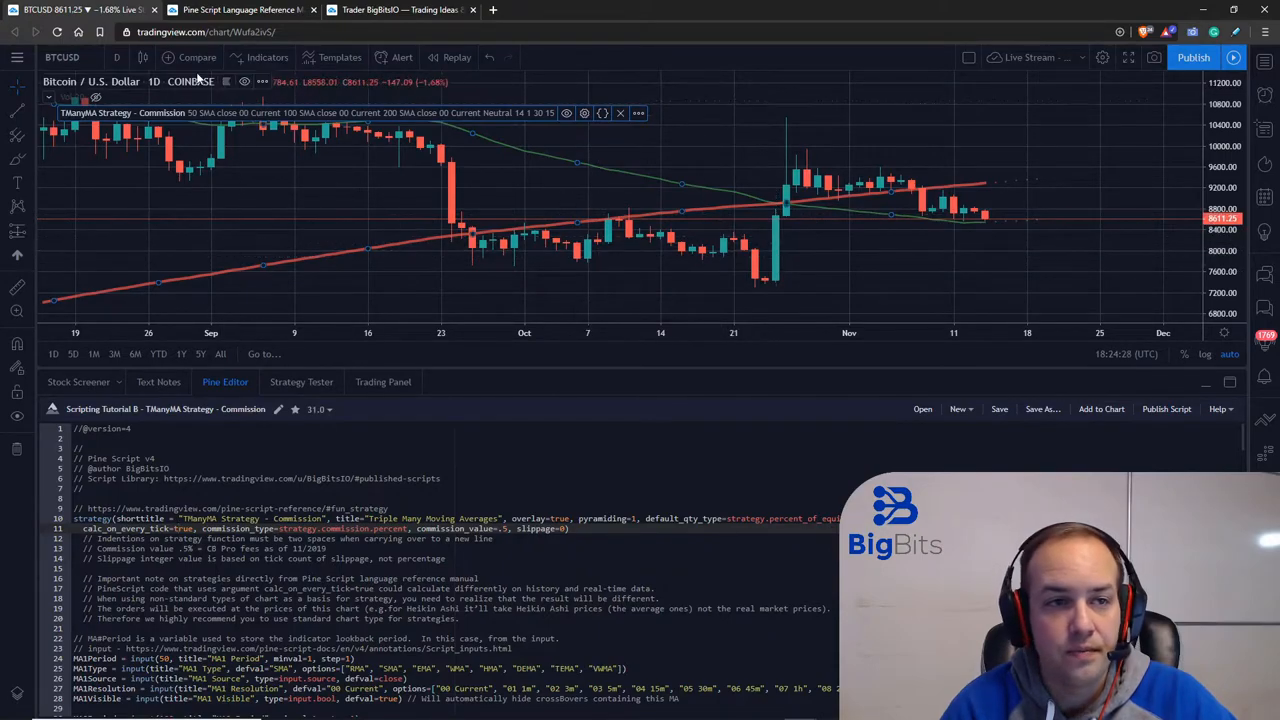
Step: Add an RSI (14, close) pane via the 'rsi' indicator search, then return to the reference tab
click(267, 57)
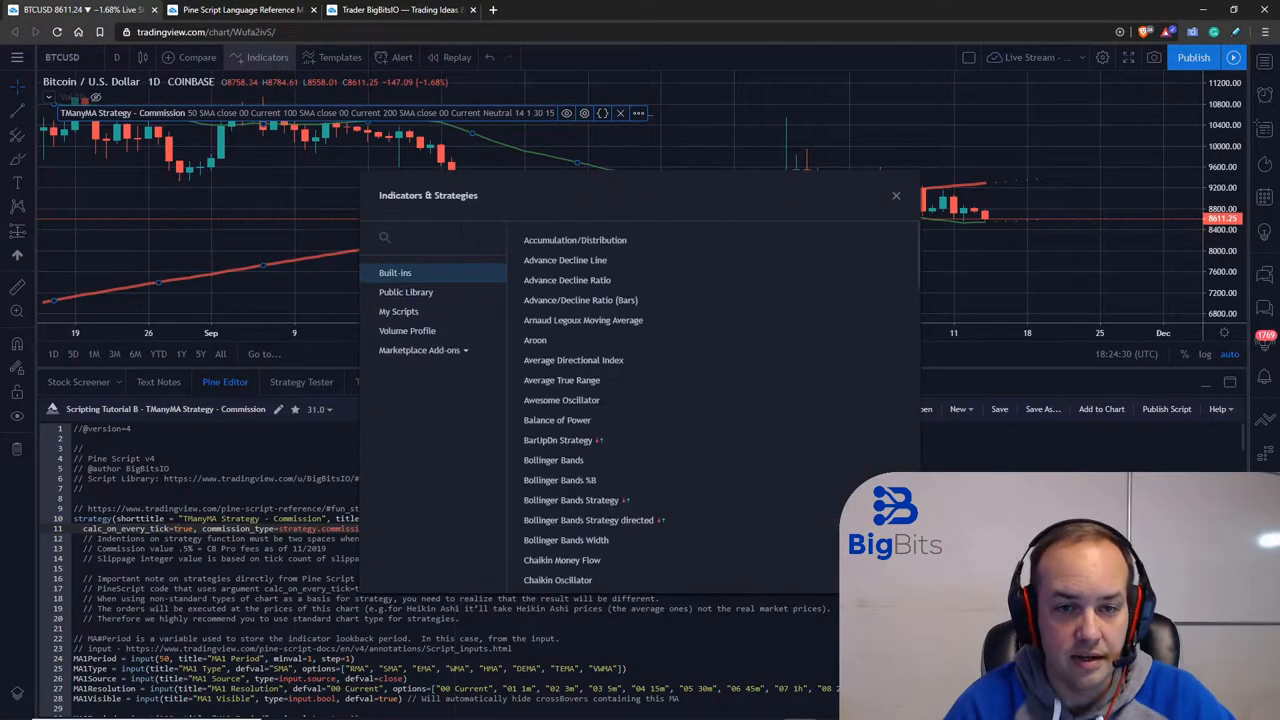
text(rsi)
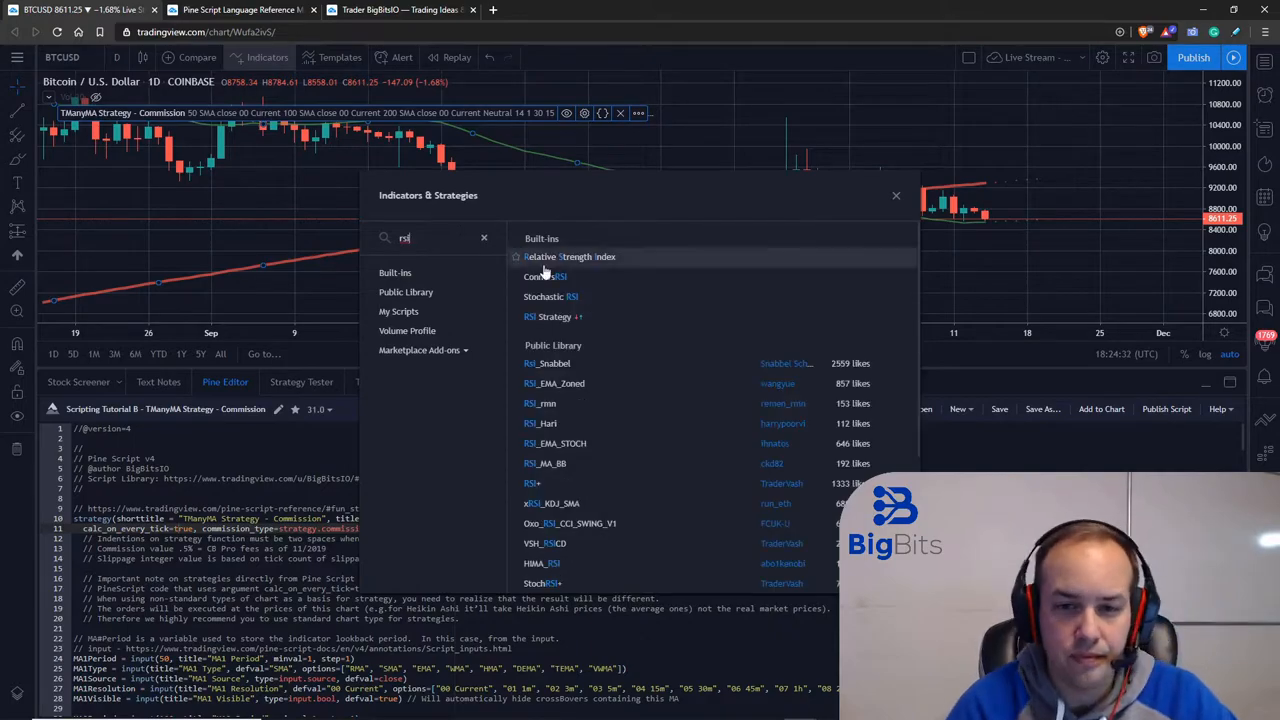
click(569, 256)
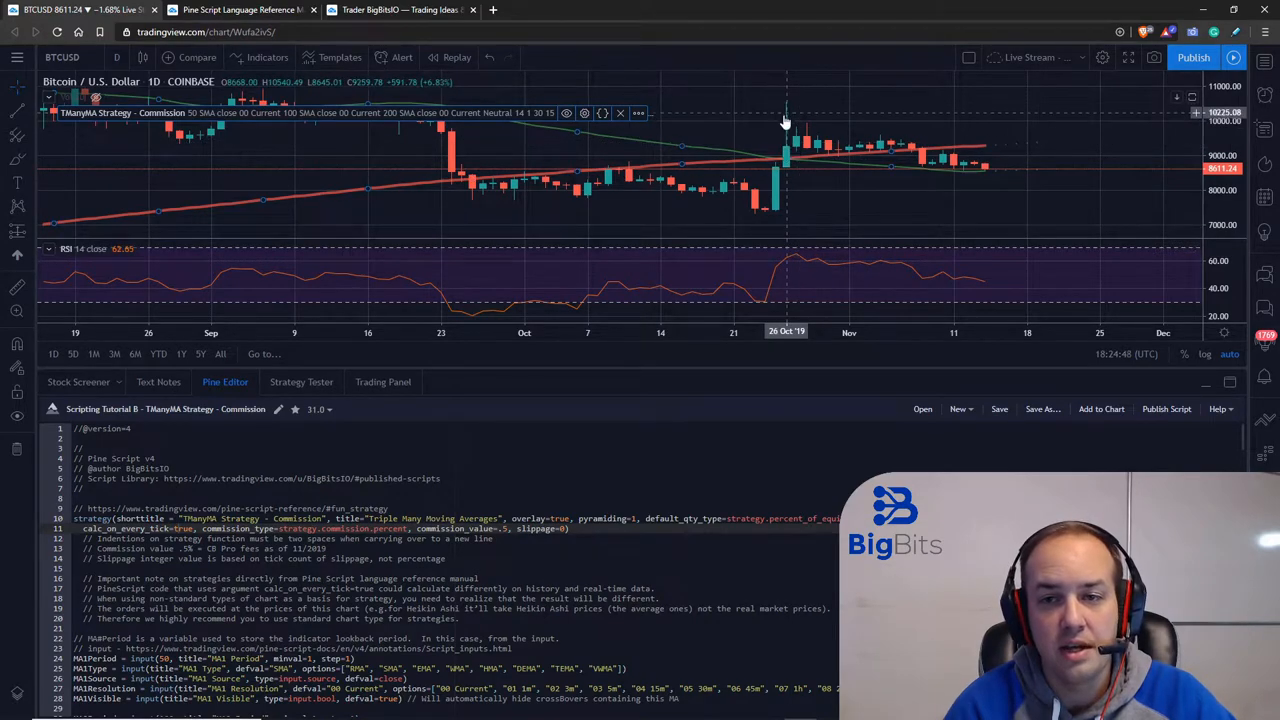
mouse_move(790, 165)
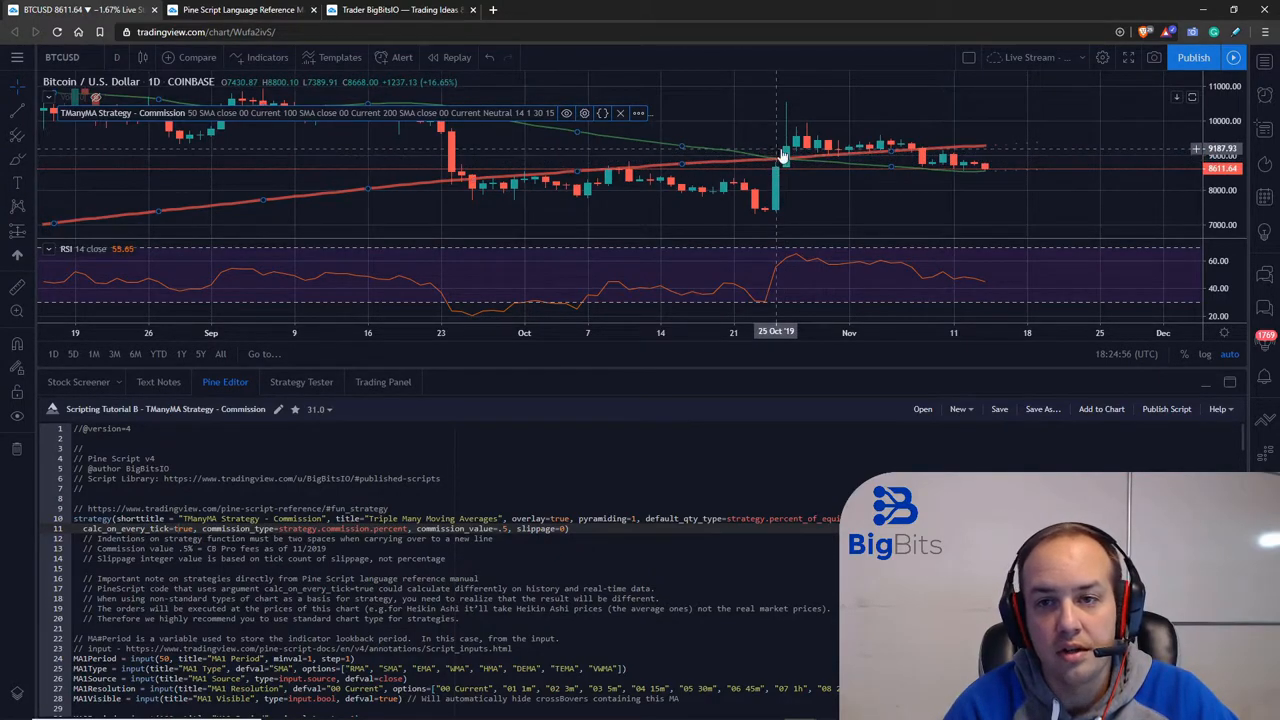
mouse_move(787, 158)
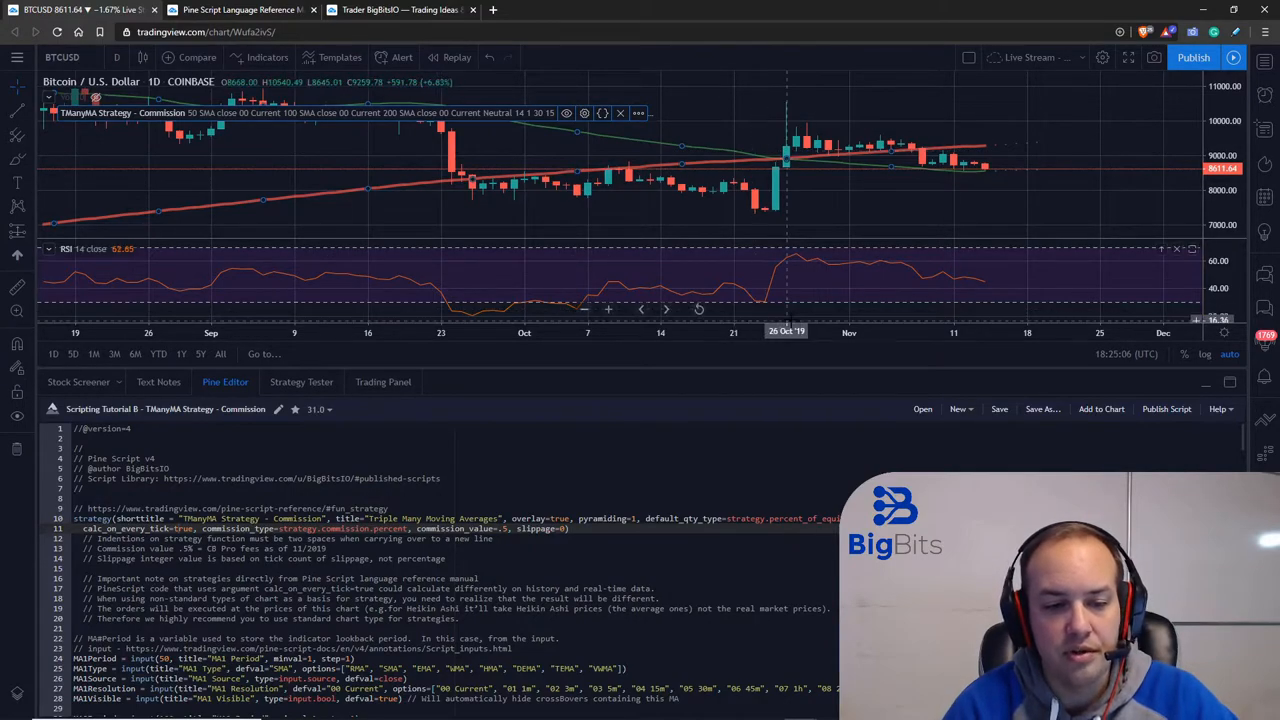
click(240, 9)
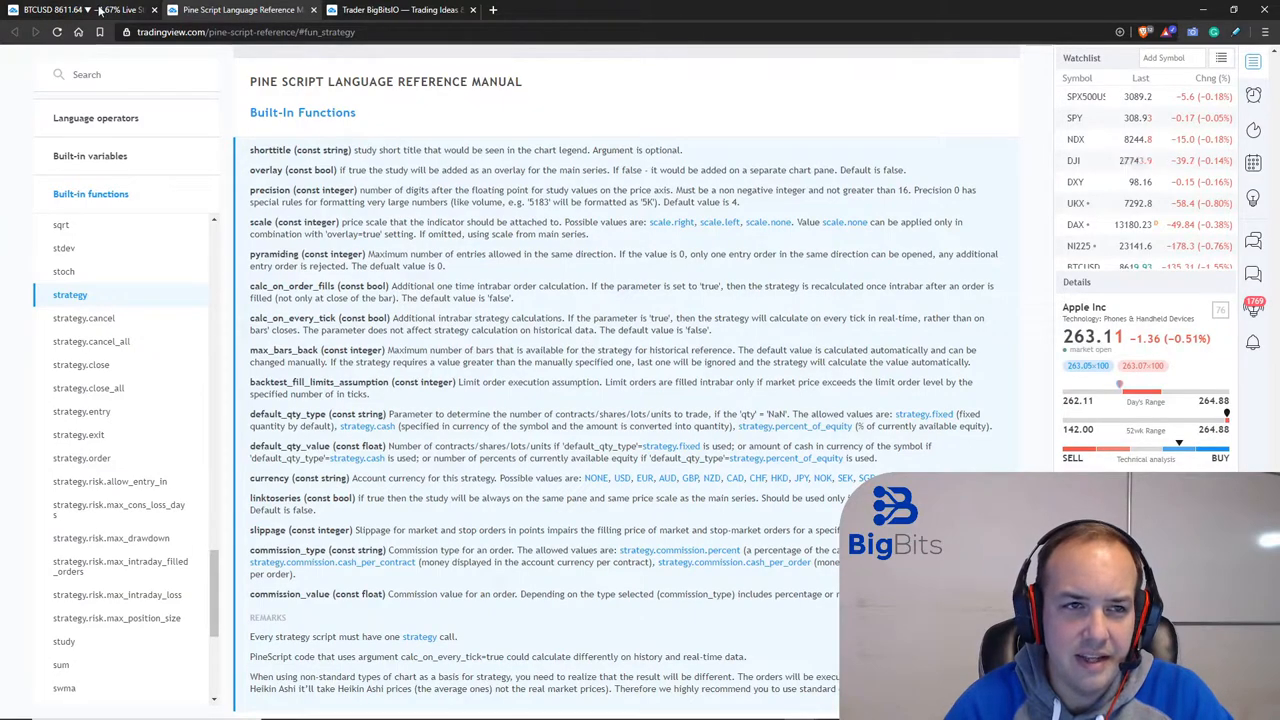
Step: Switch back to the BTCUSD chart browser tab
click(400, 9)
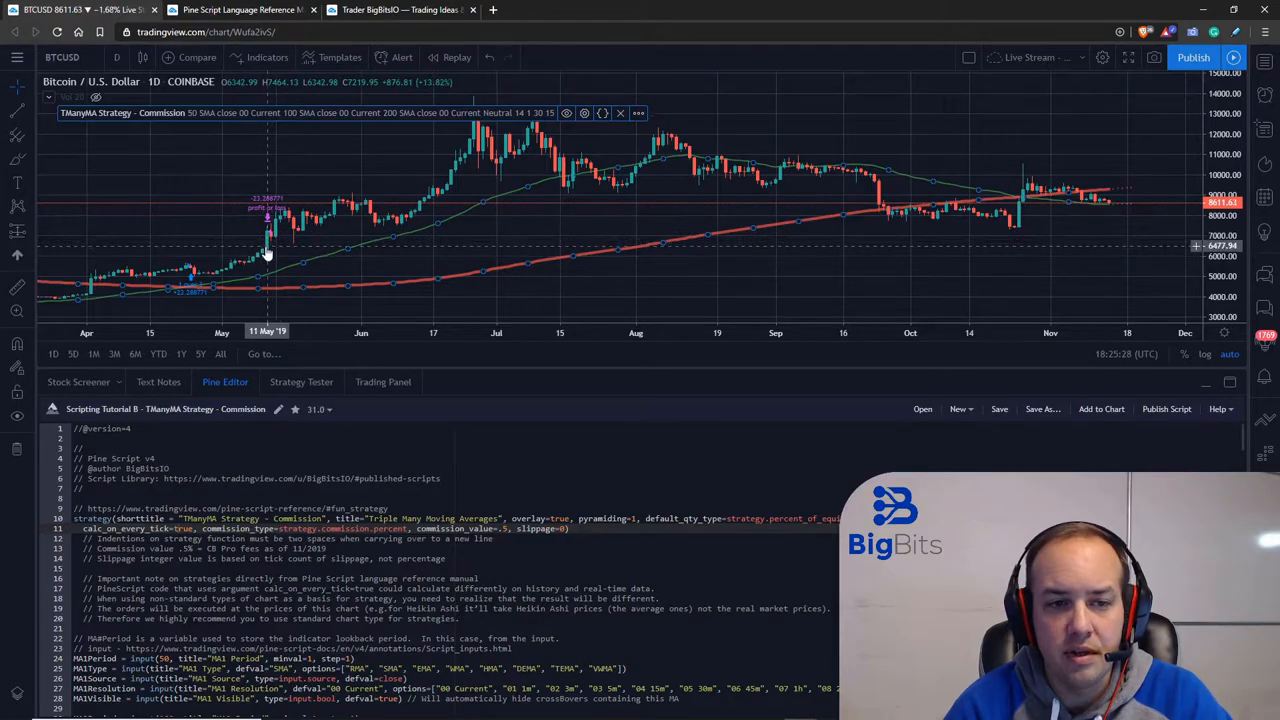
mouse_move(294, 243)
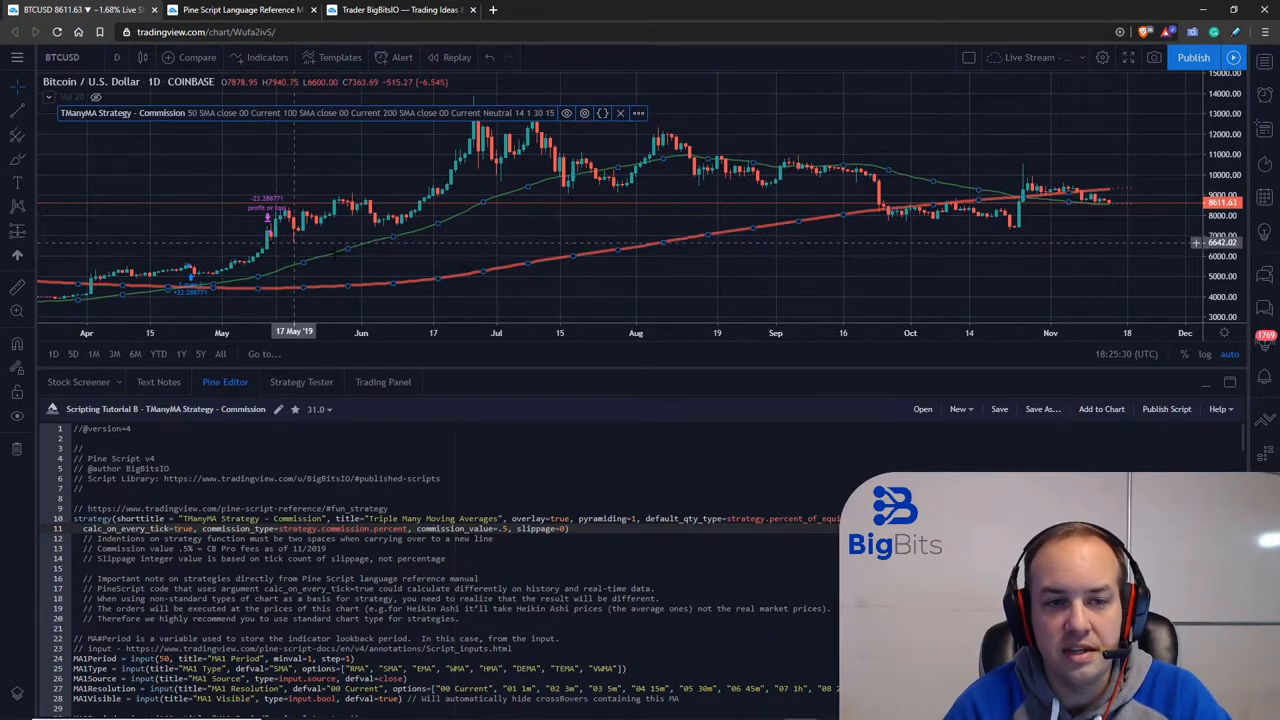
mouse_move(1030, 190)
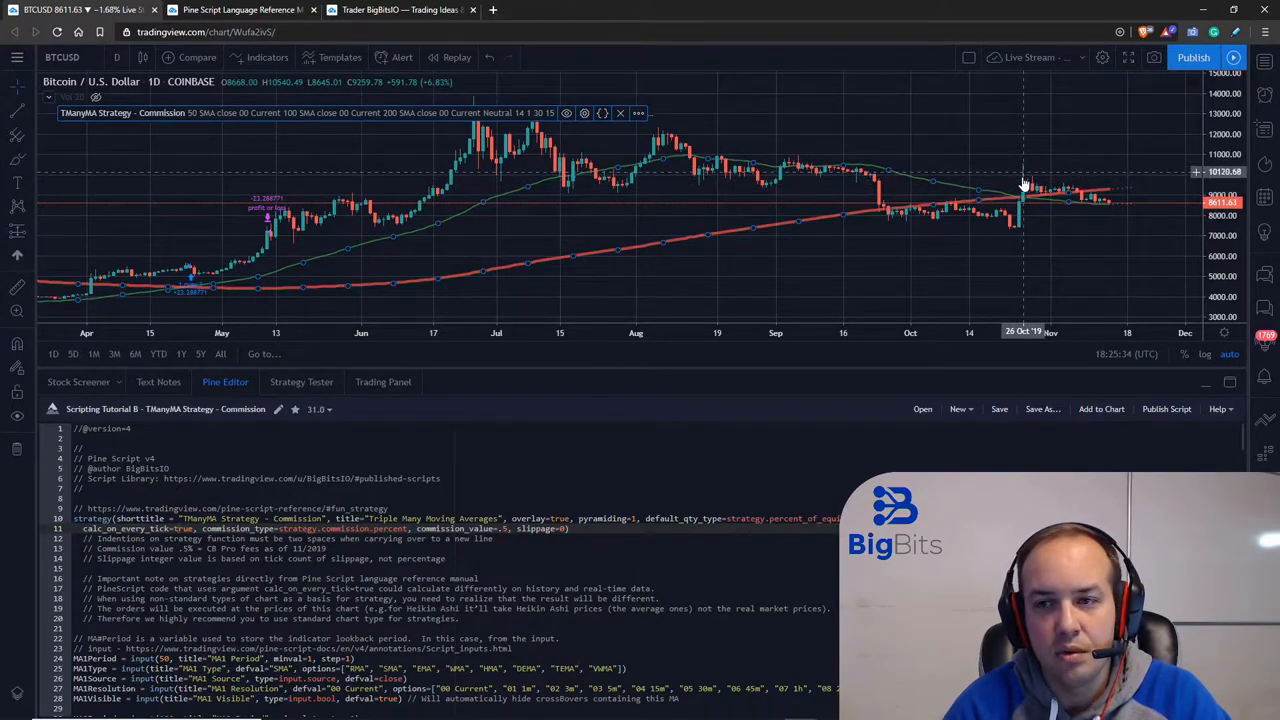
mouse_move(487, 185)
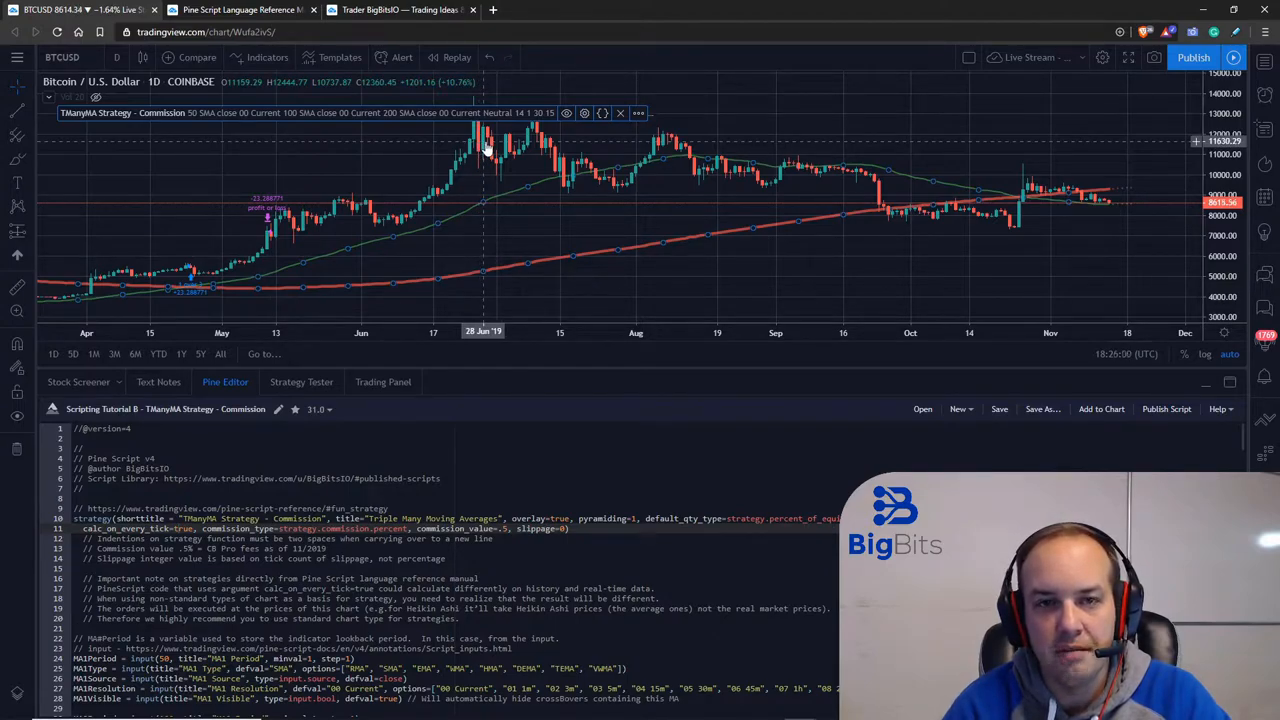
mouse_move(560, 160)
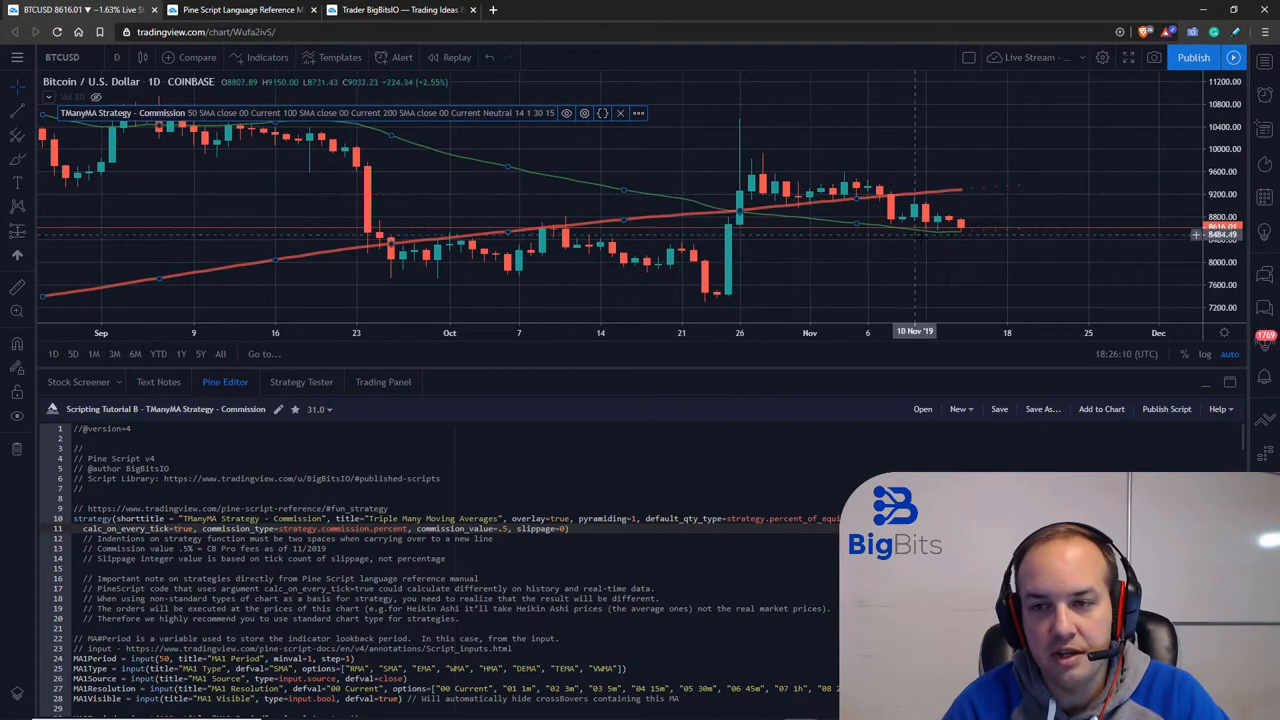
mouse_move(963, 238)
text(fals)
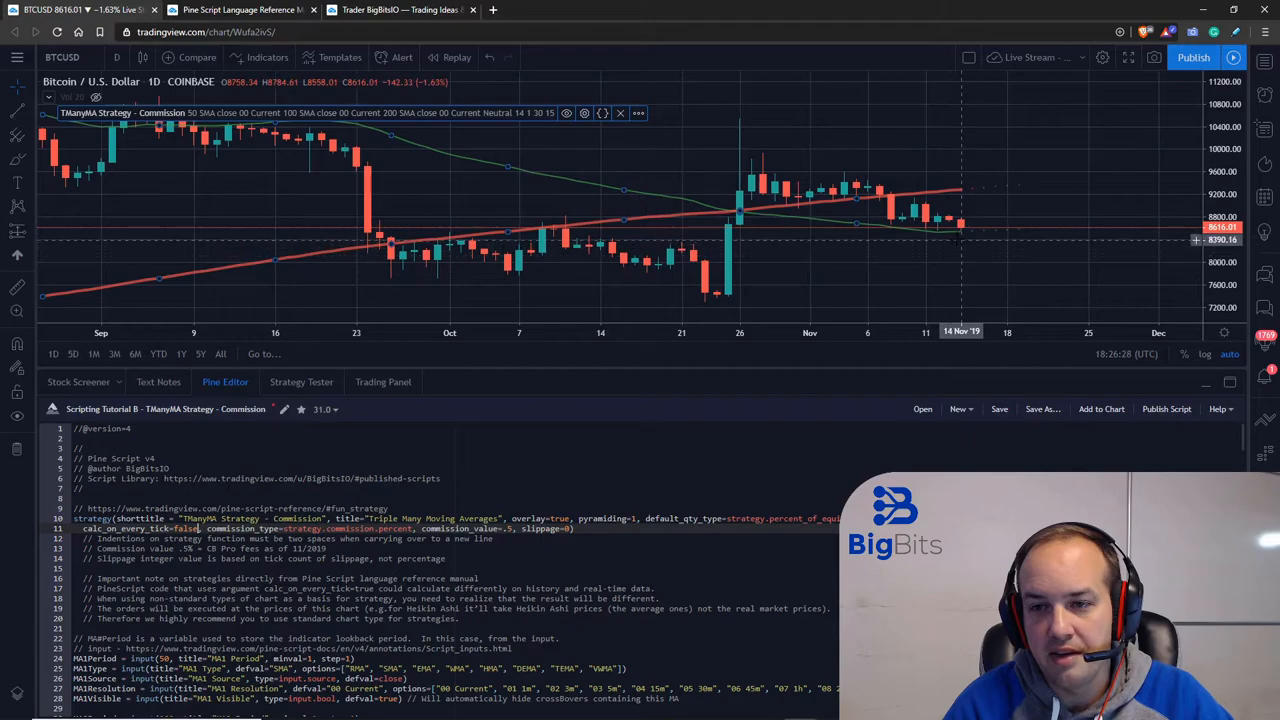
mouse_move(950, 235)
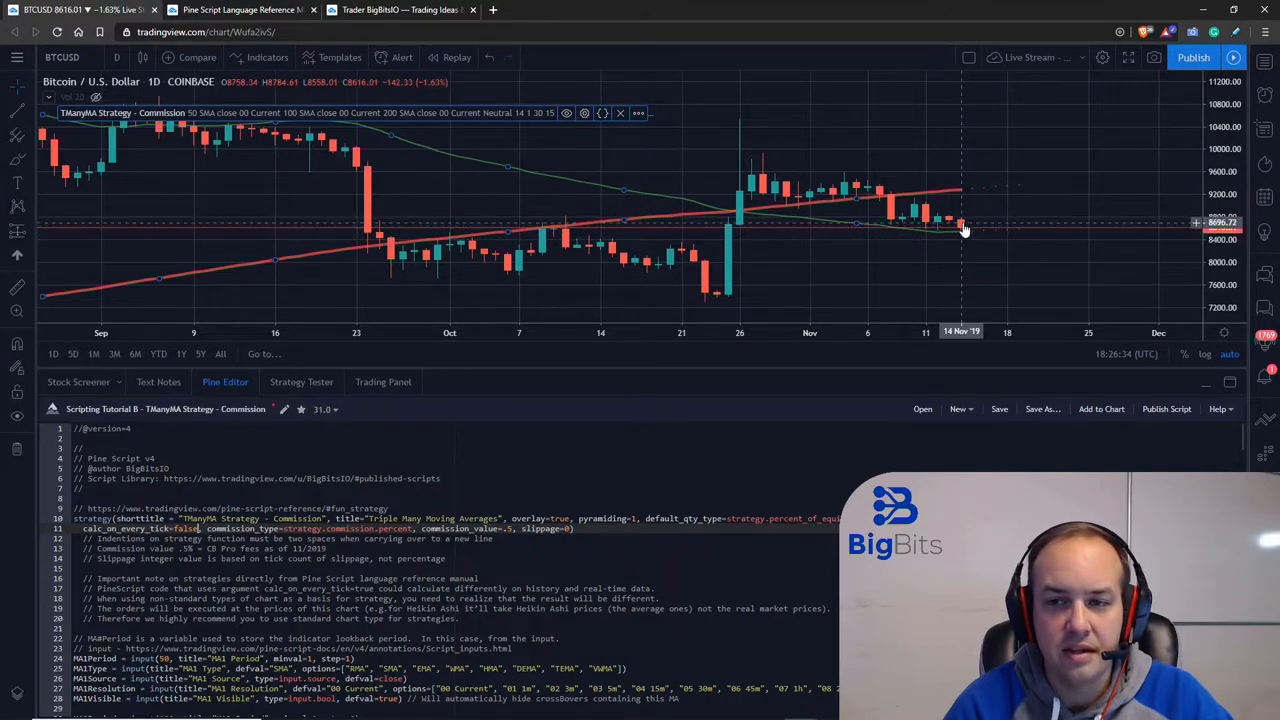
mouse_move(963, 229)
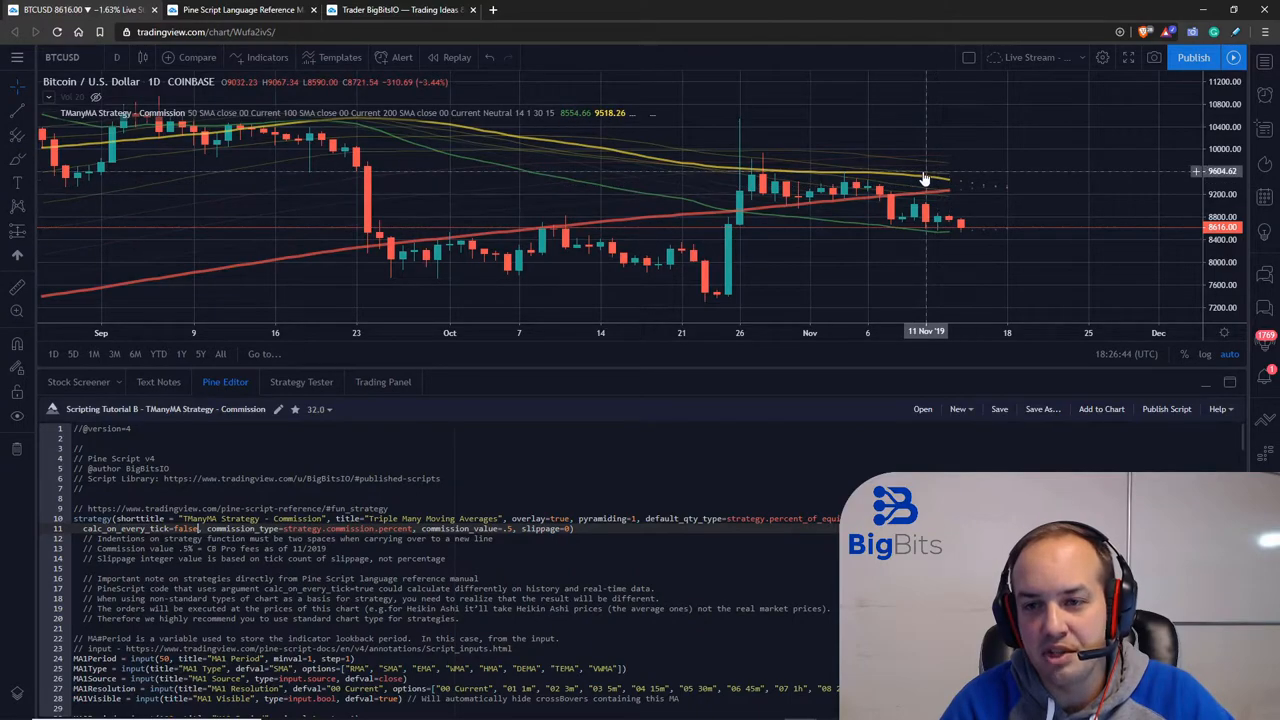
mouse_move(955, 233)
text(tru)
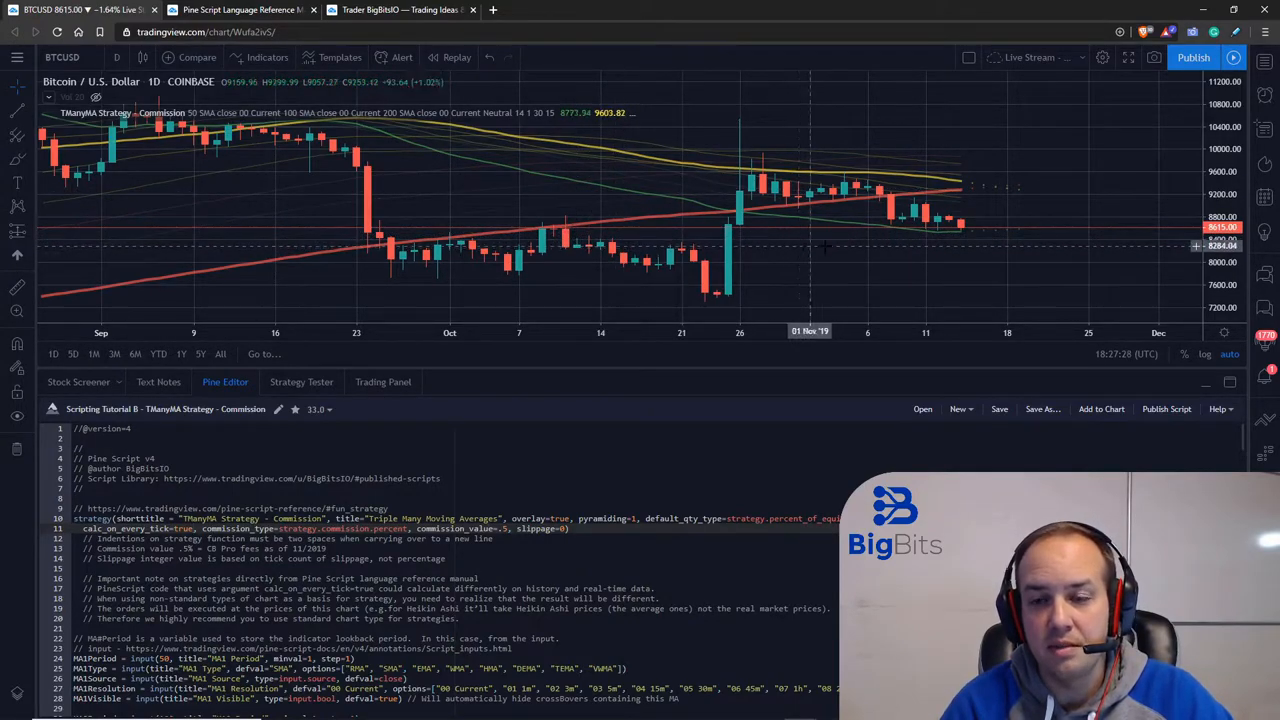
mouse_move(893, 208)
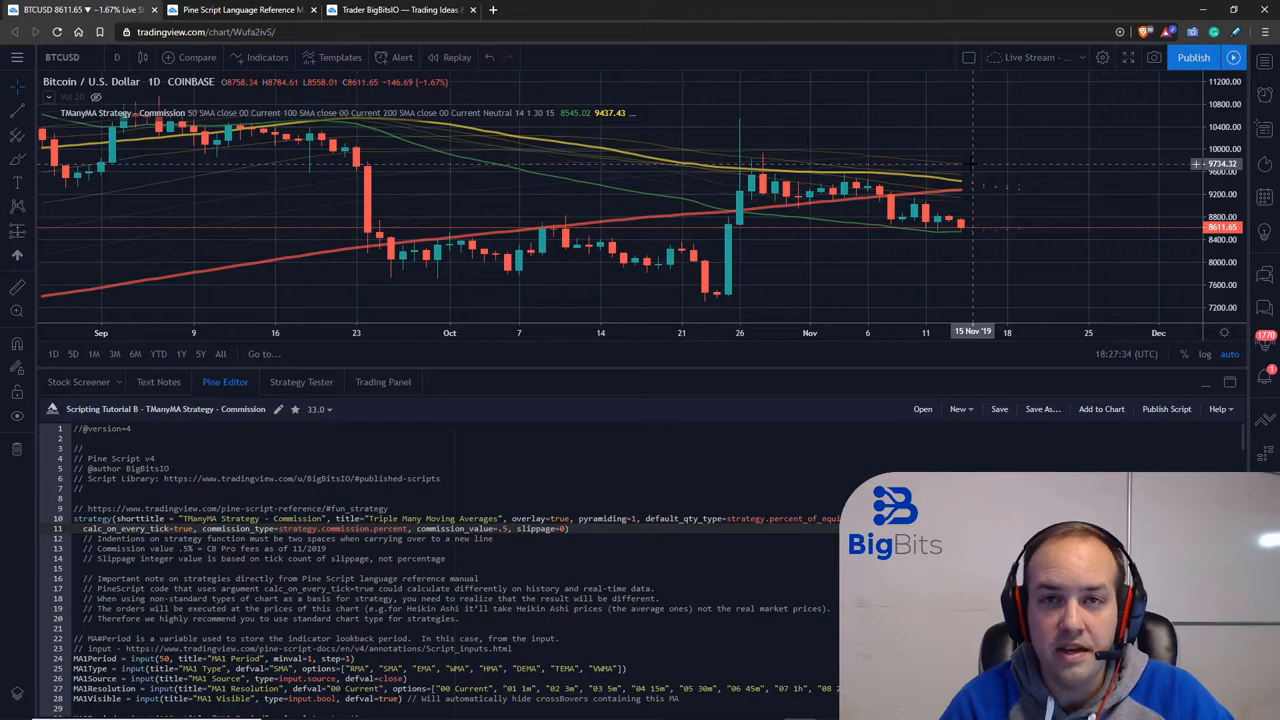
mouse_move(966, 233)
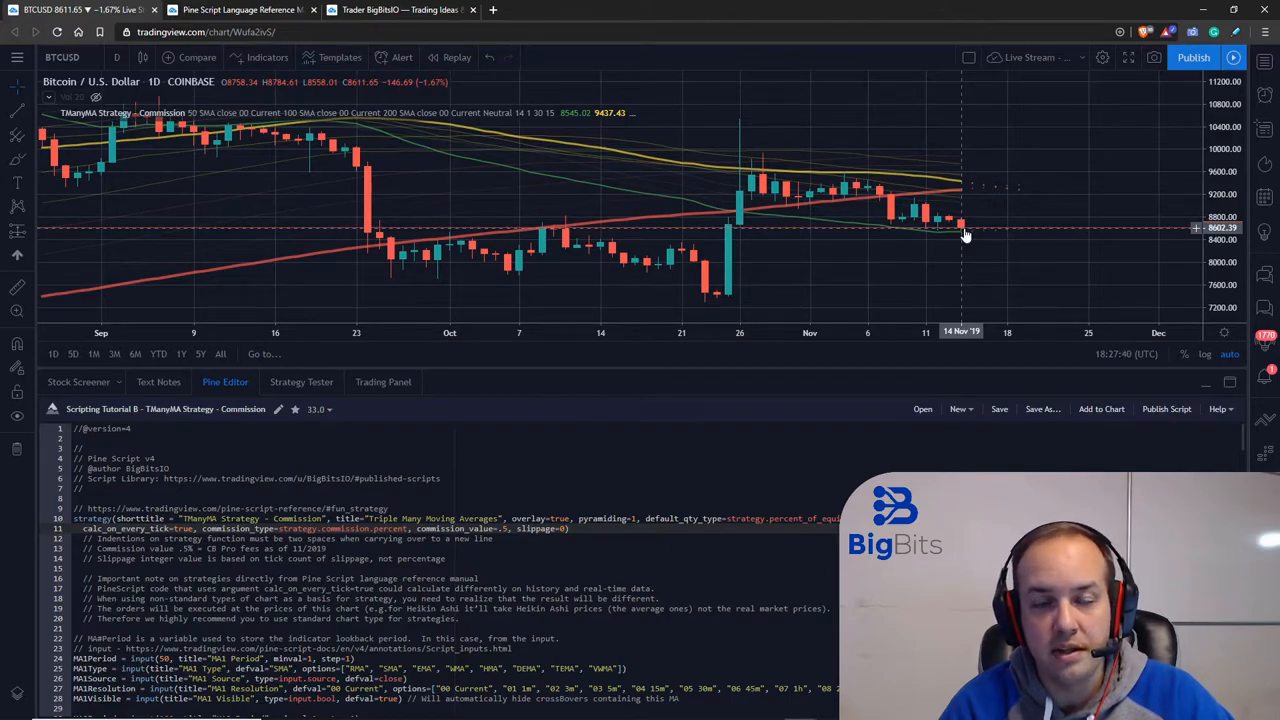
mouse_move(975, 235)
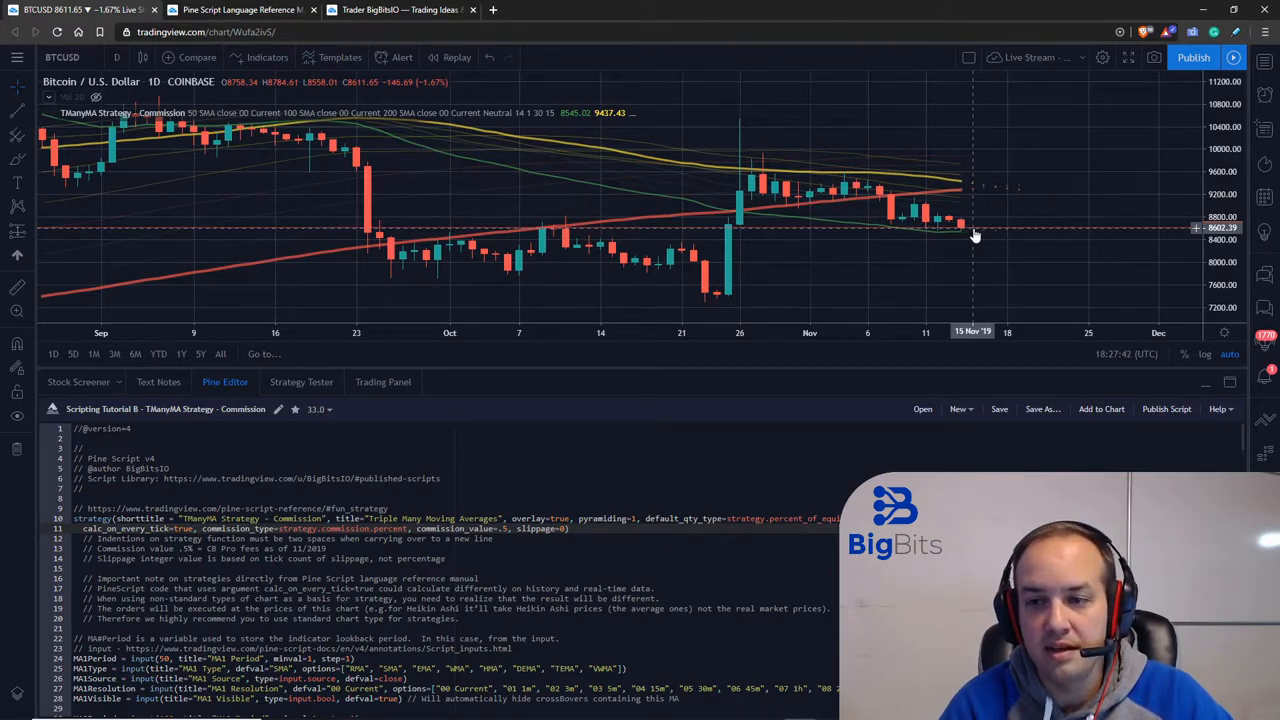
mouse_move(965, 235)
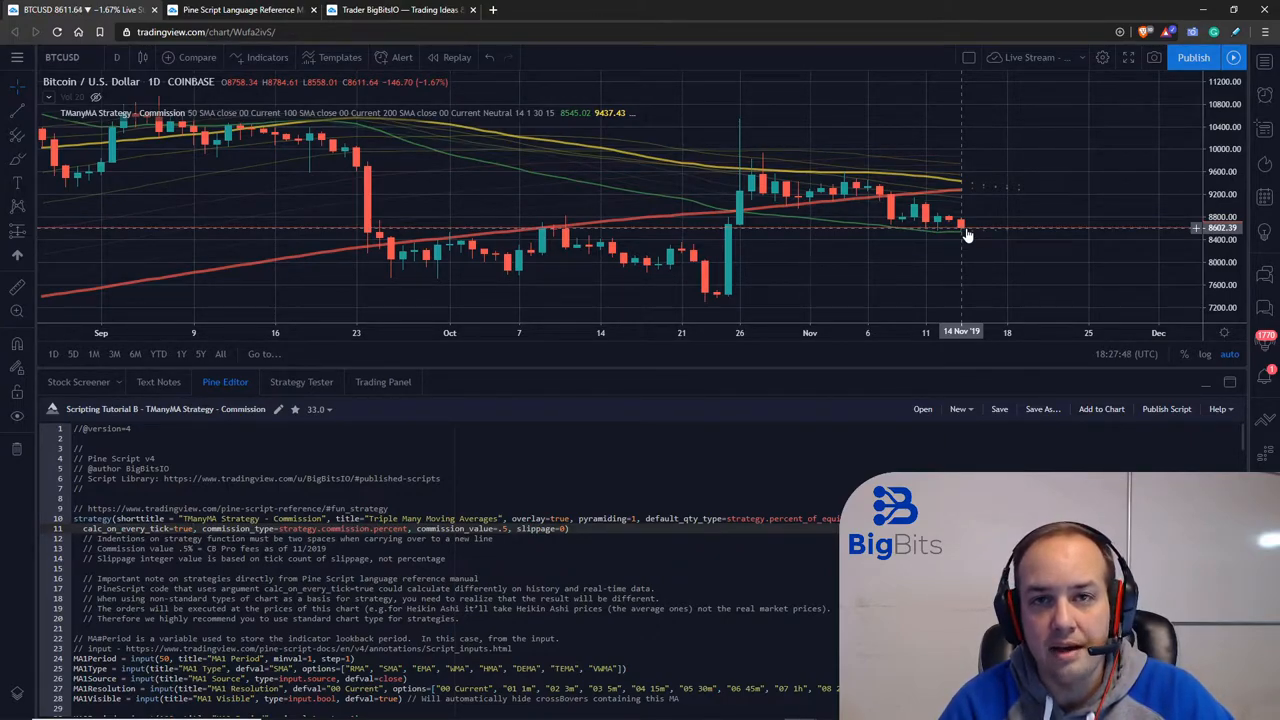
mouse_move(997, 248)
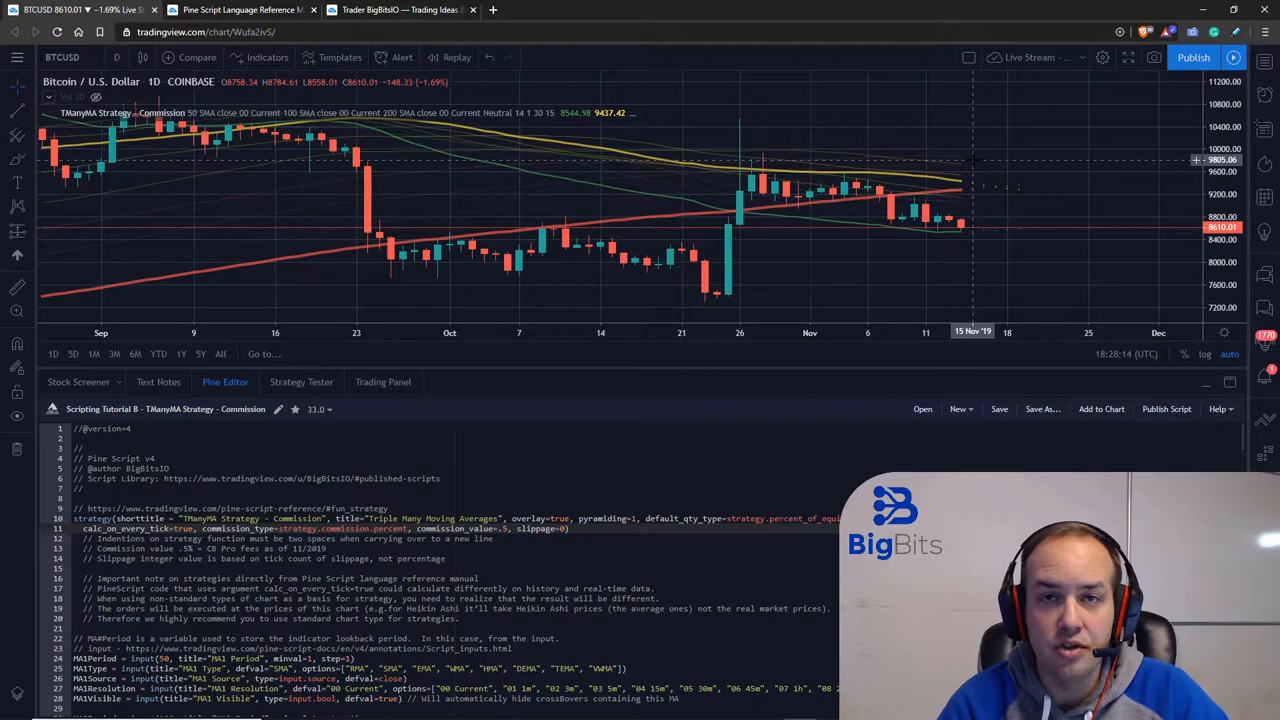
mouse_move(962, 230)
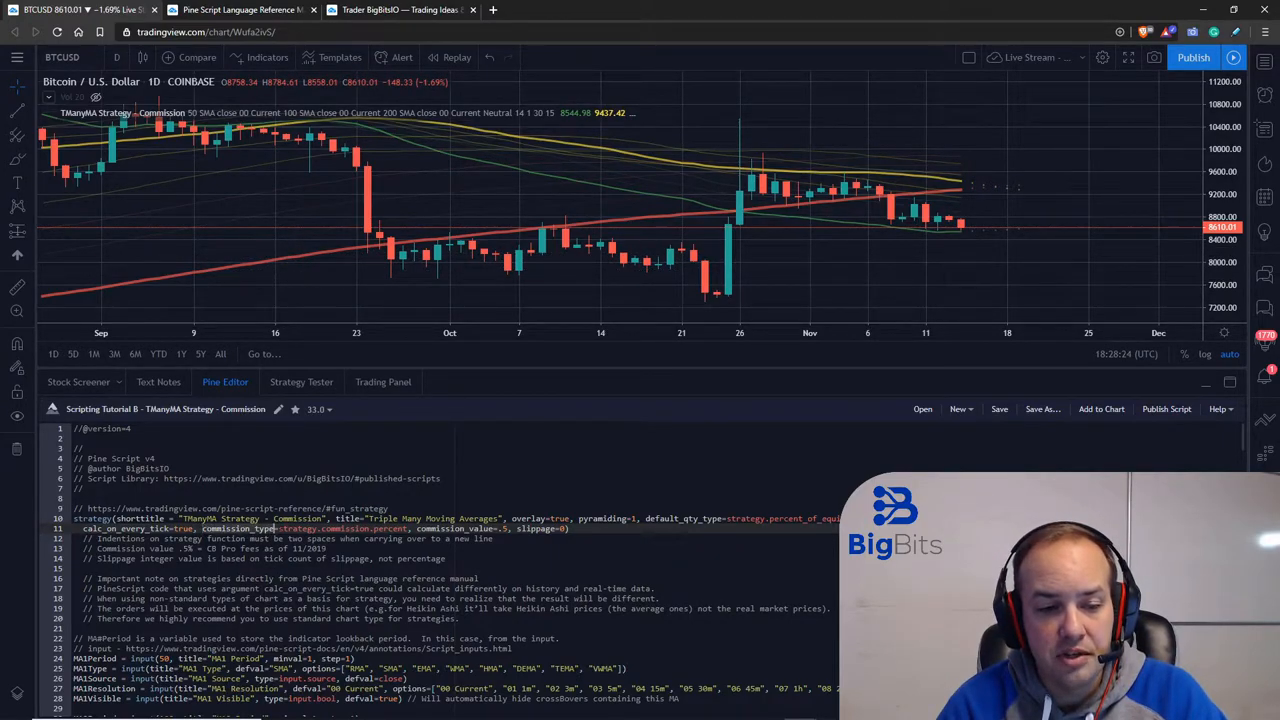
mouse_move(380, 528)
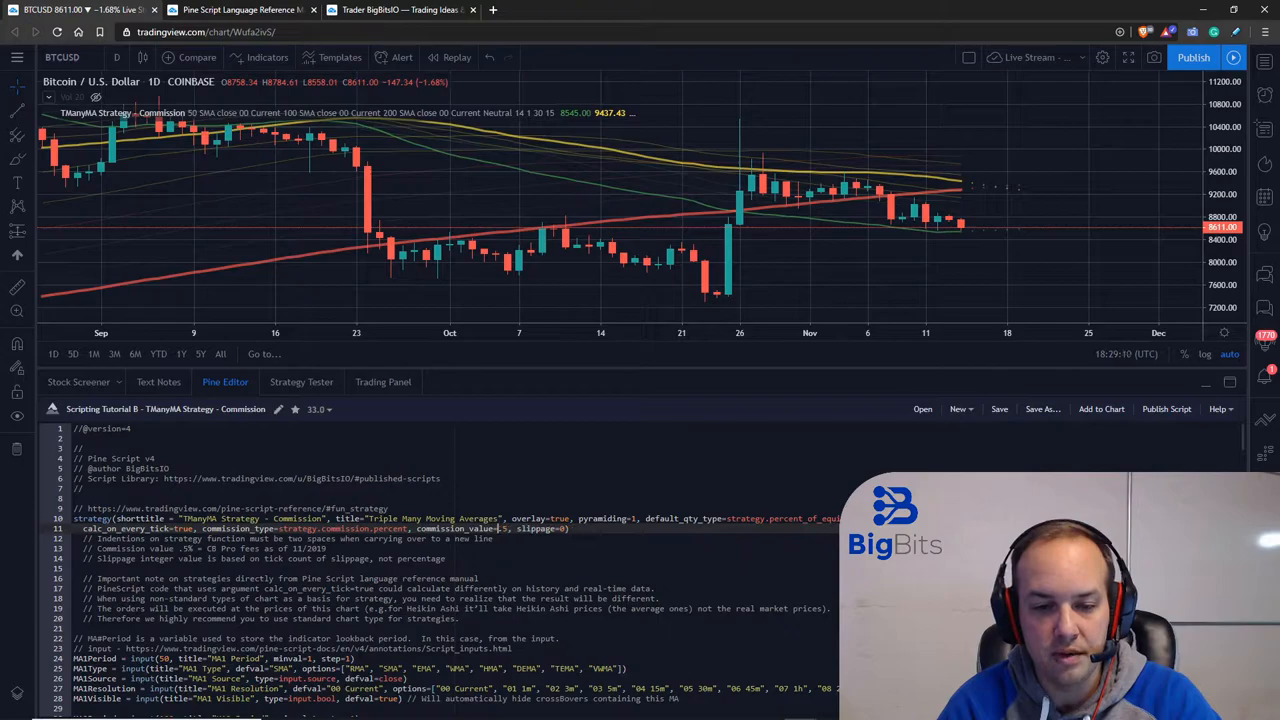
click(495, 528)
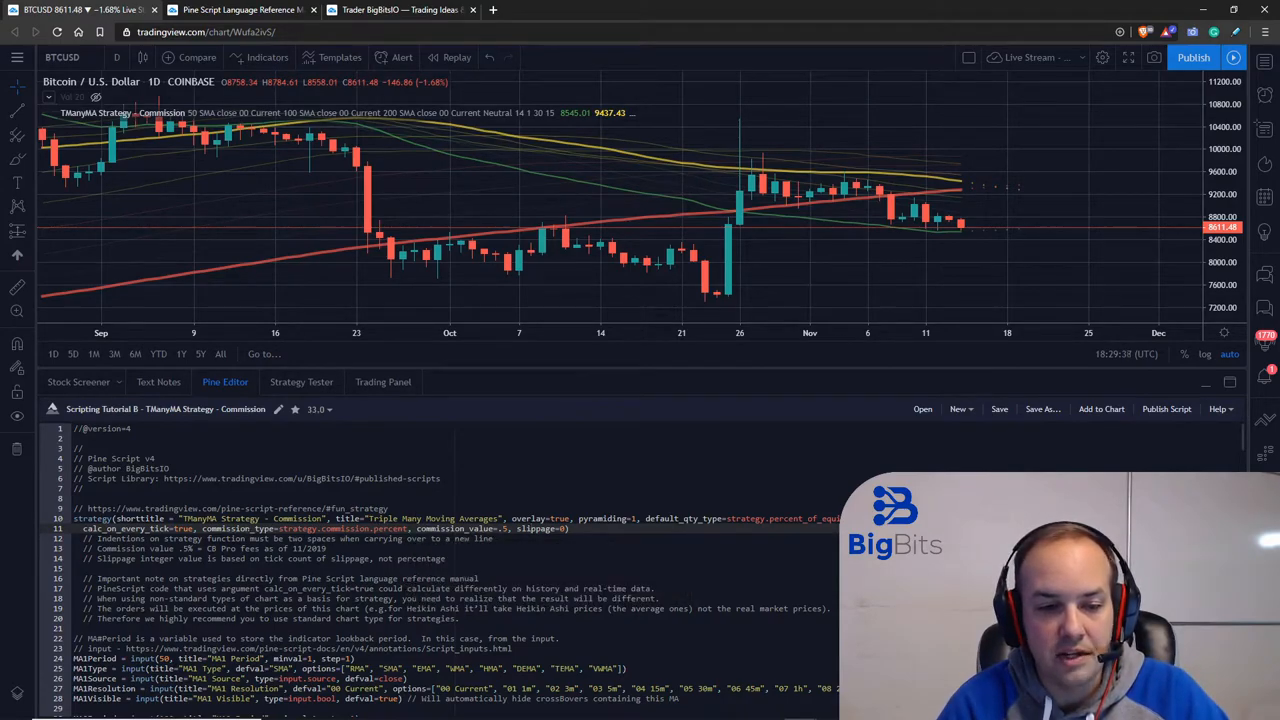
click(240, 9)
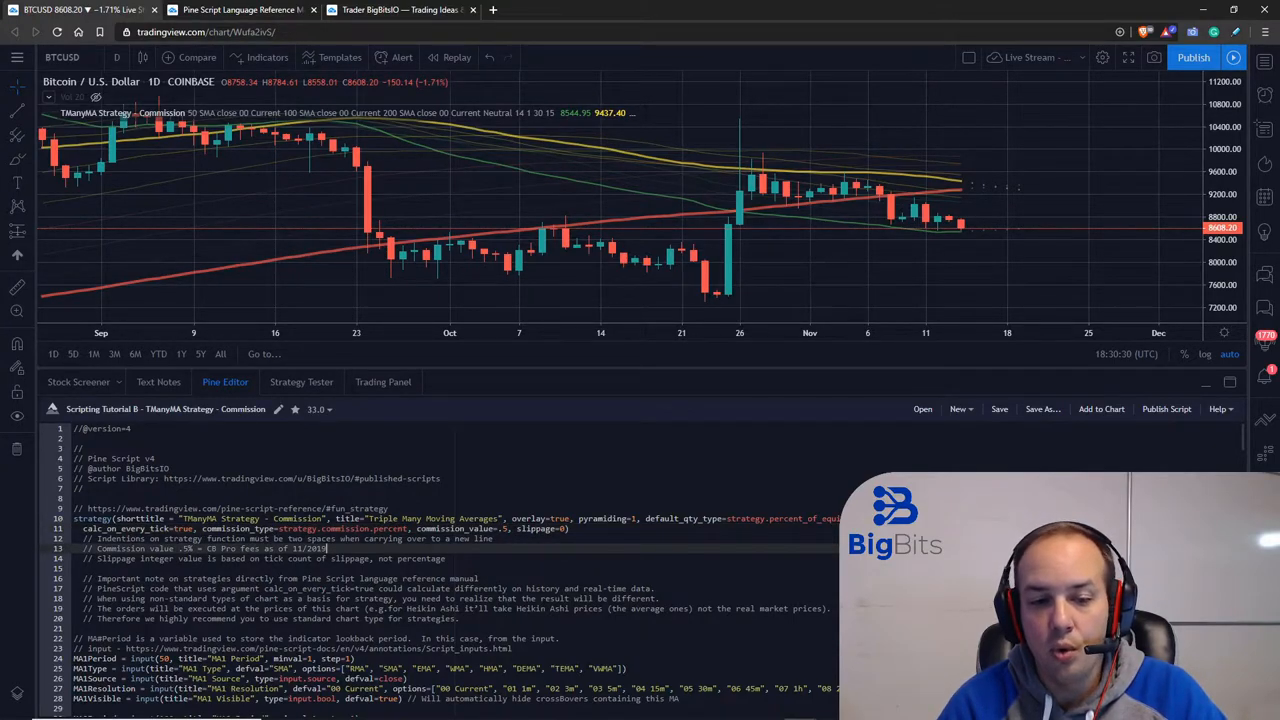
mouse_move(355, 528)
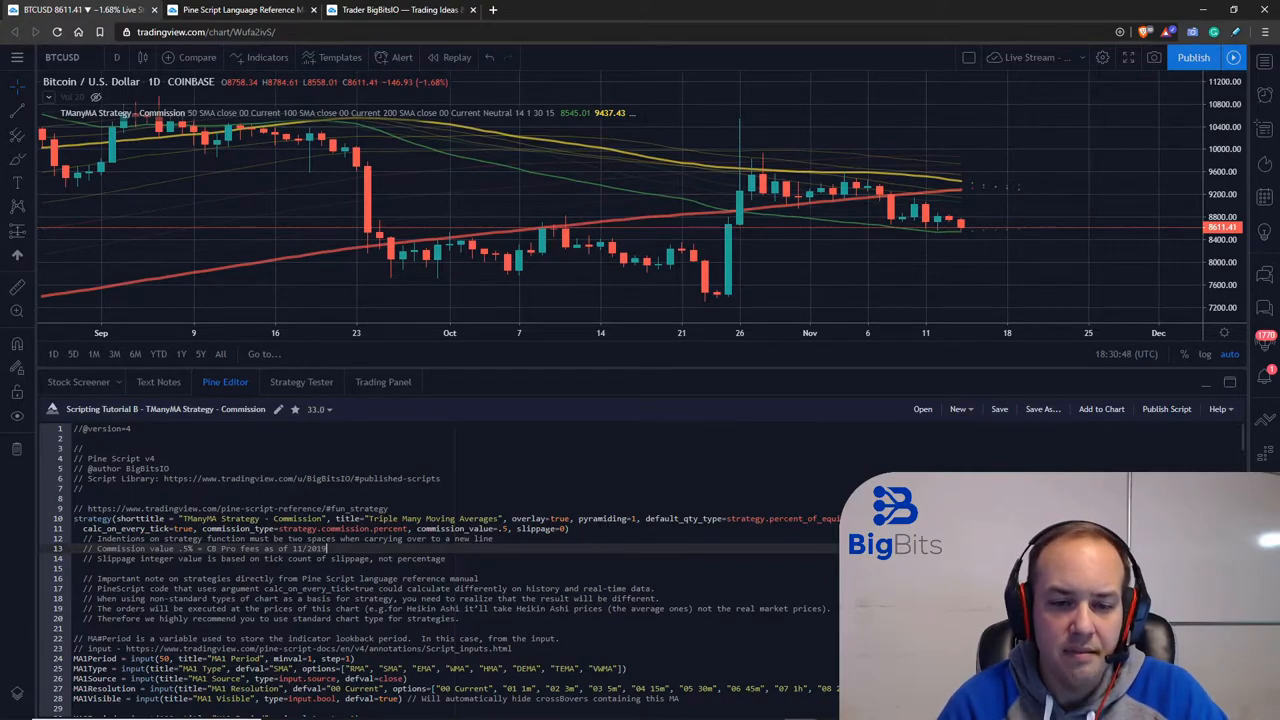
Step: Show the Strategy Tester list of nine long trades and enlarge the chart area above it
click(301, 381)
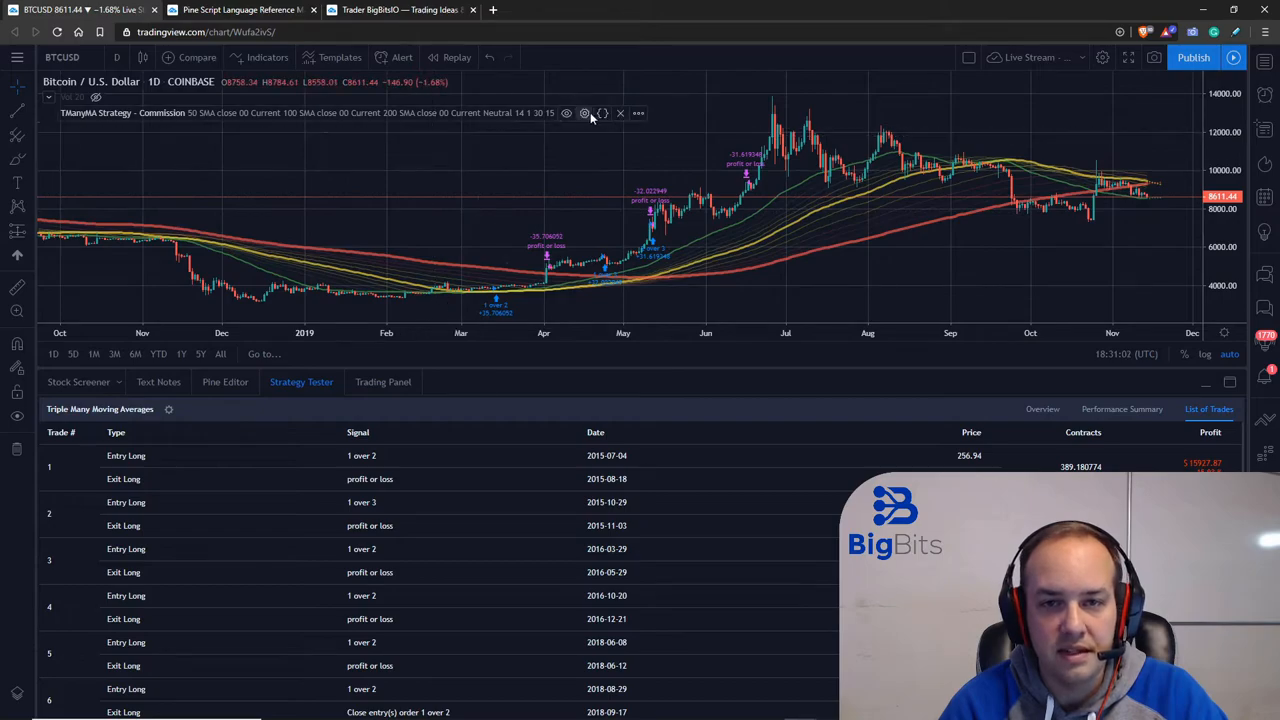
mouse_move(585, 113)
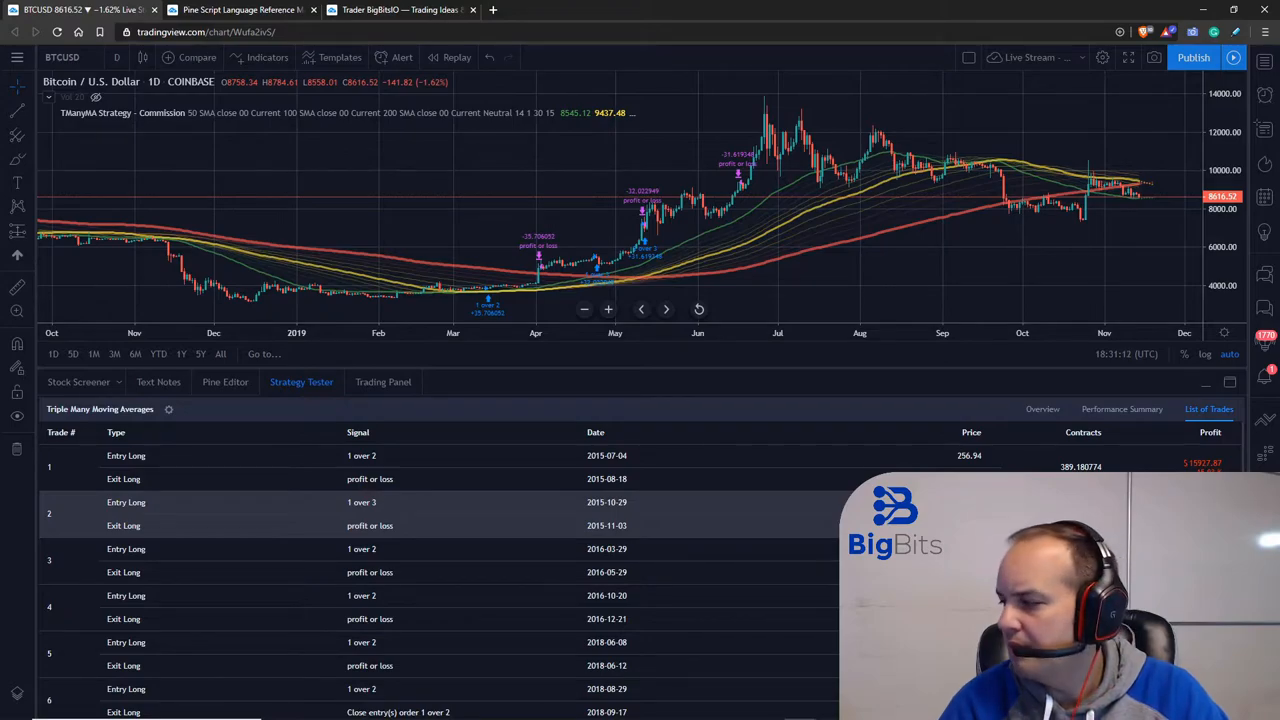
mouse_move(1137, 265)
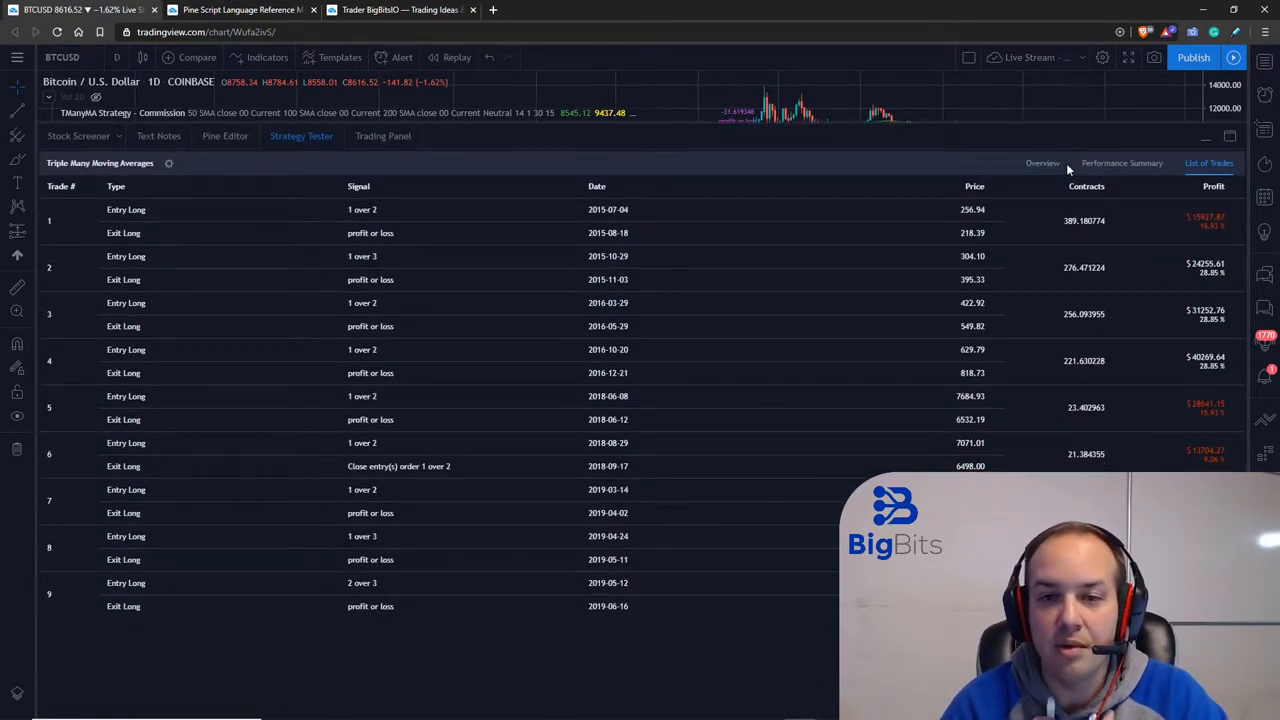
mouse_move(1200, 267)
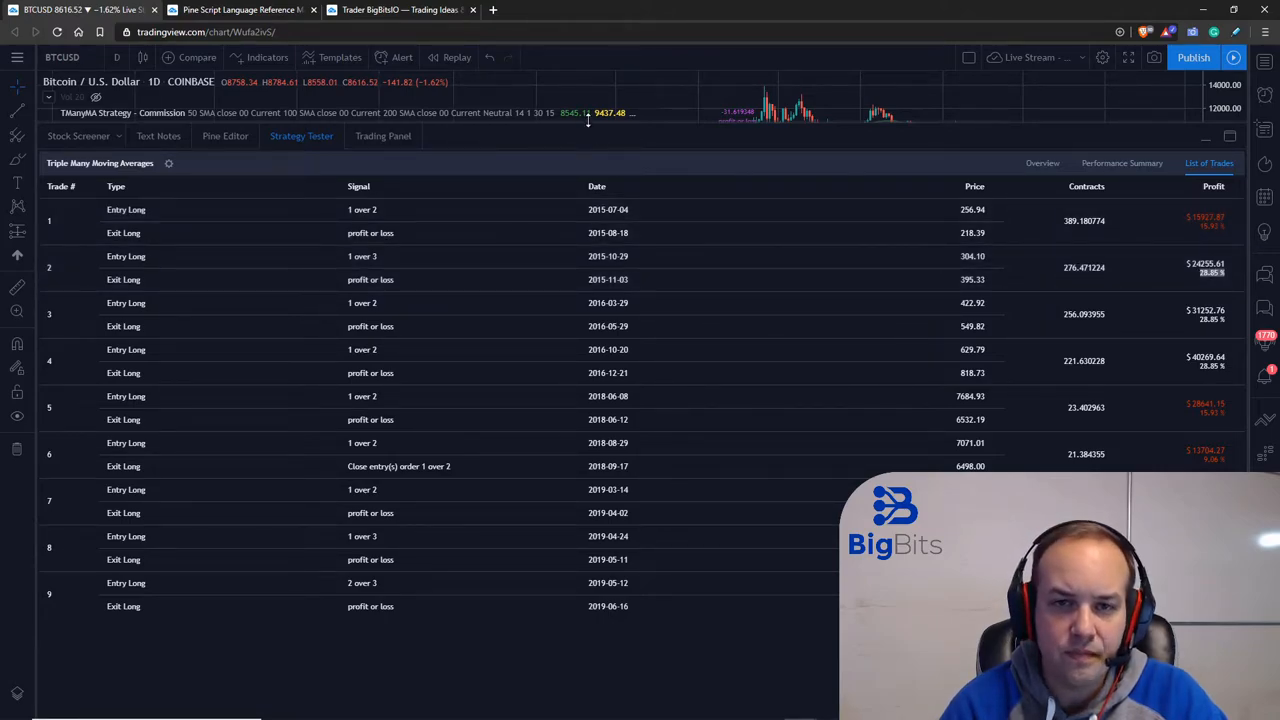
drag(585, 130, 585, 315)
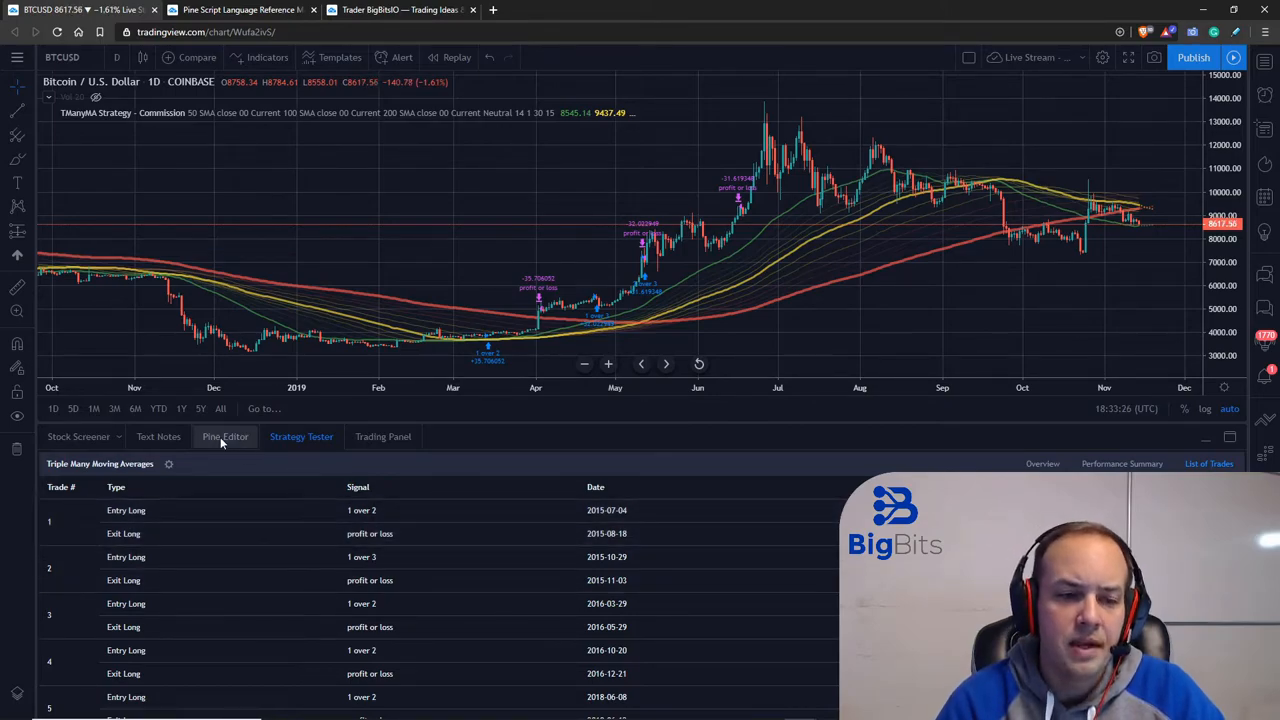
Step: Switch the bottom panel back to the Pine Editor's commission strategy script
click(225, 436)
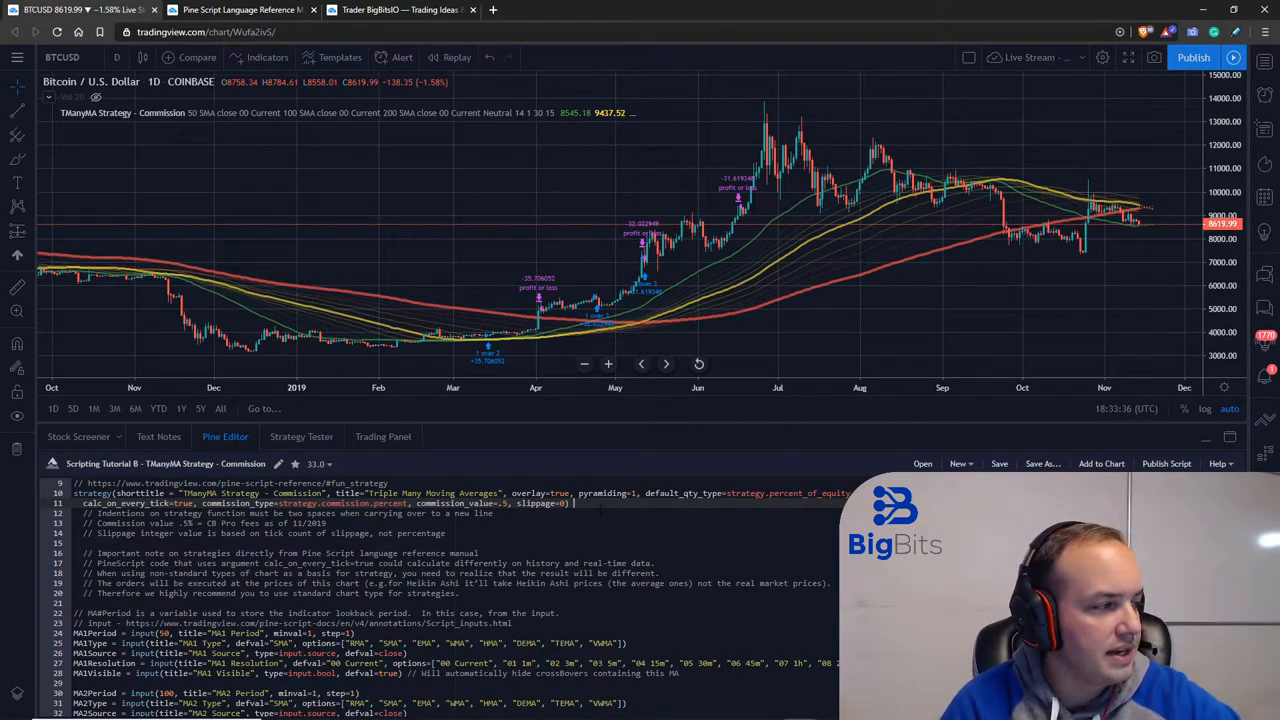
mouse_move(548, 210)
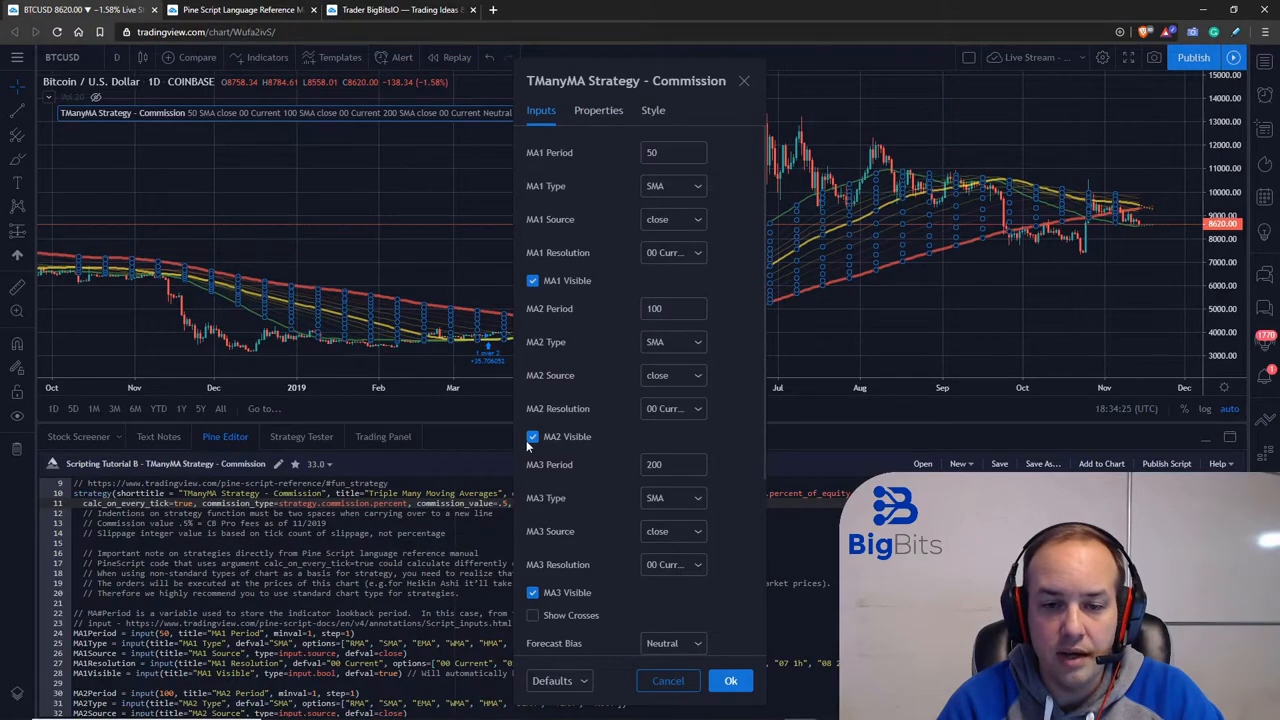
Step: Apply inputs hiding MA2 and trading only MA 1-3 crosses, then open the Strategy Tester
scroll(down, 3)
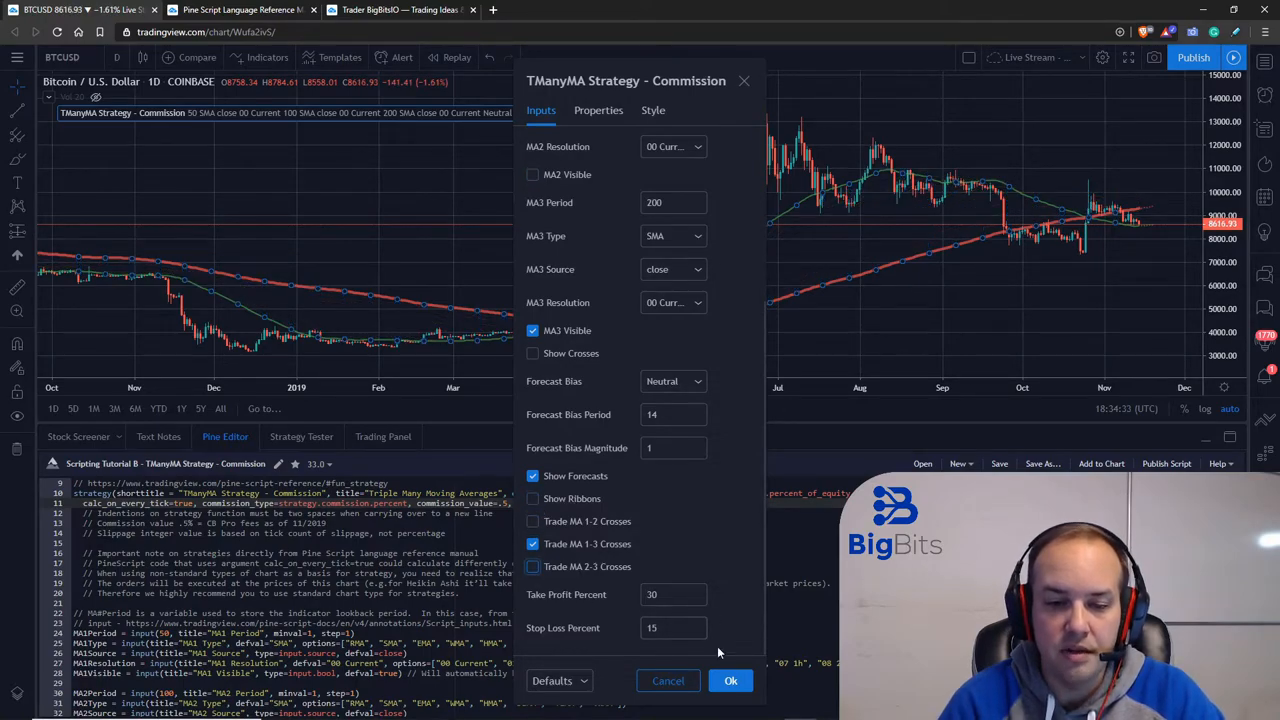
click(731, 680)
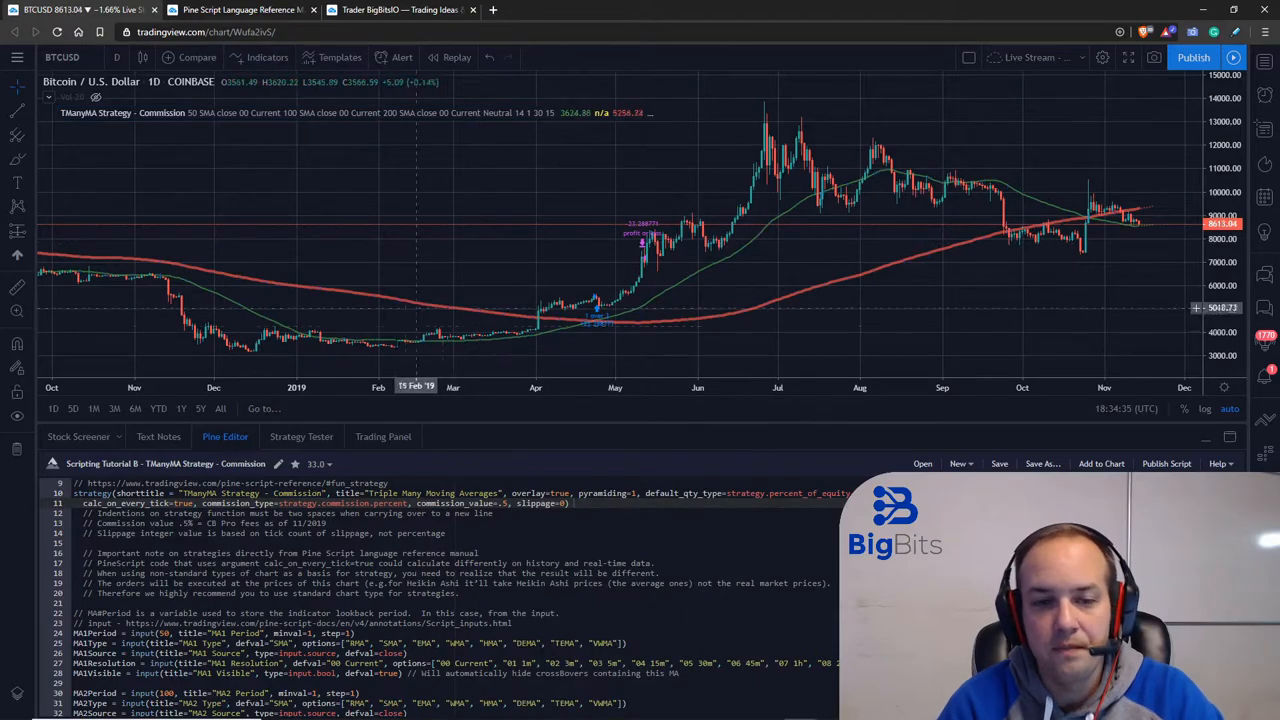
click(301, 436)
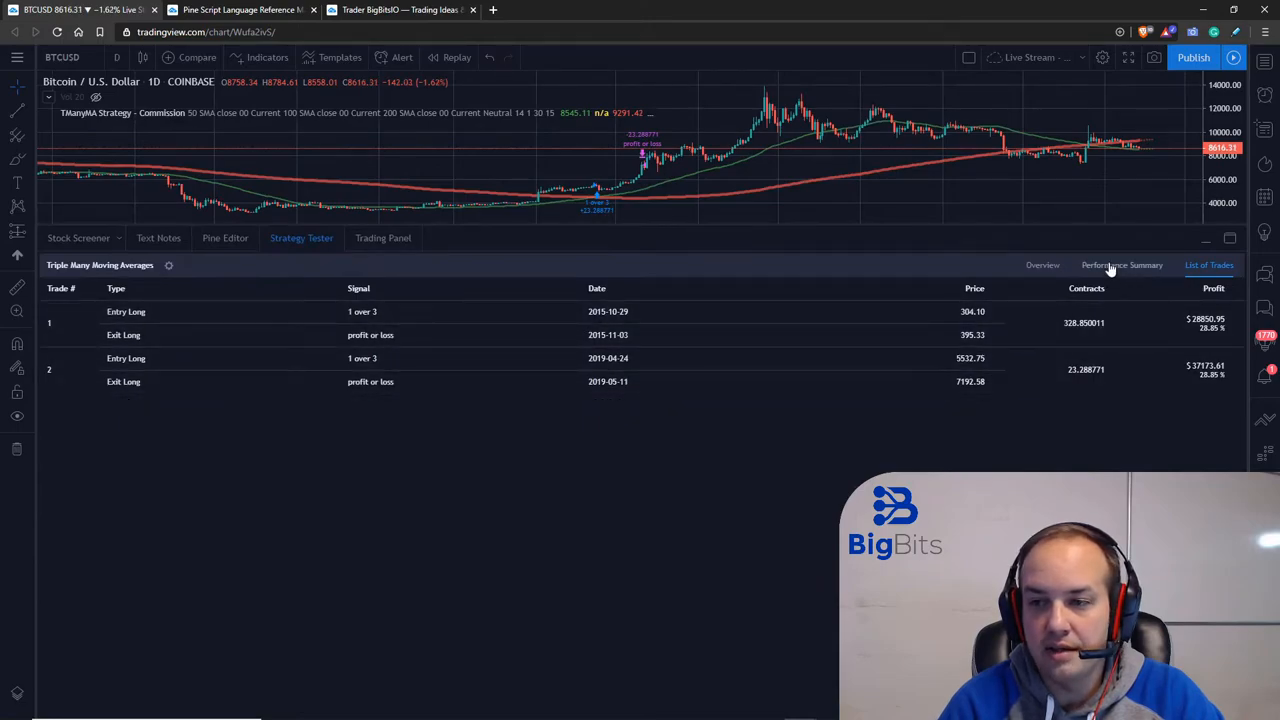
Step: Show the Performance Summary with $66,024.56 net profit and $644.25 max drawdown
click(1122, 265)
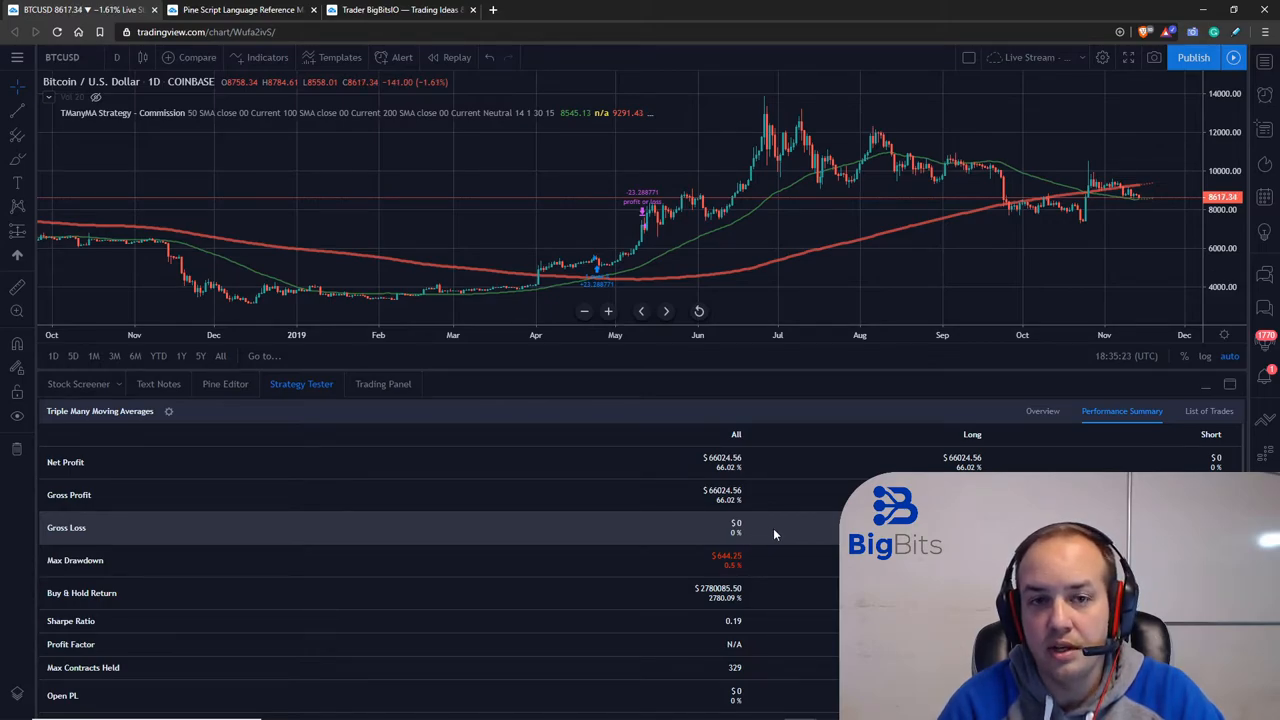
Step: Switch the BTCUSD chart to the 5-minute timeframe
click(117, 57)
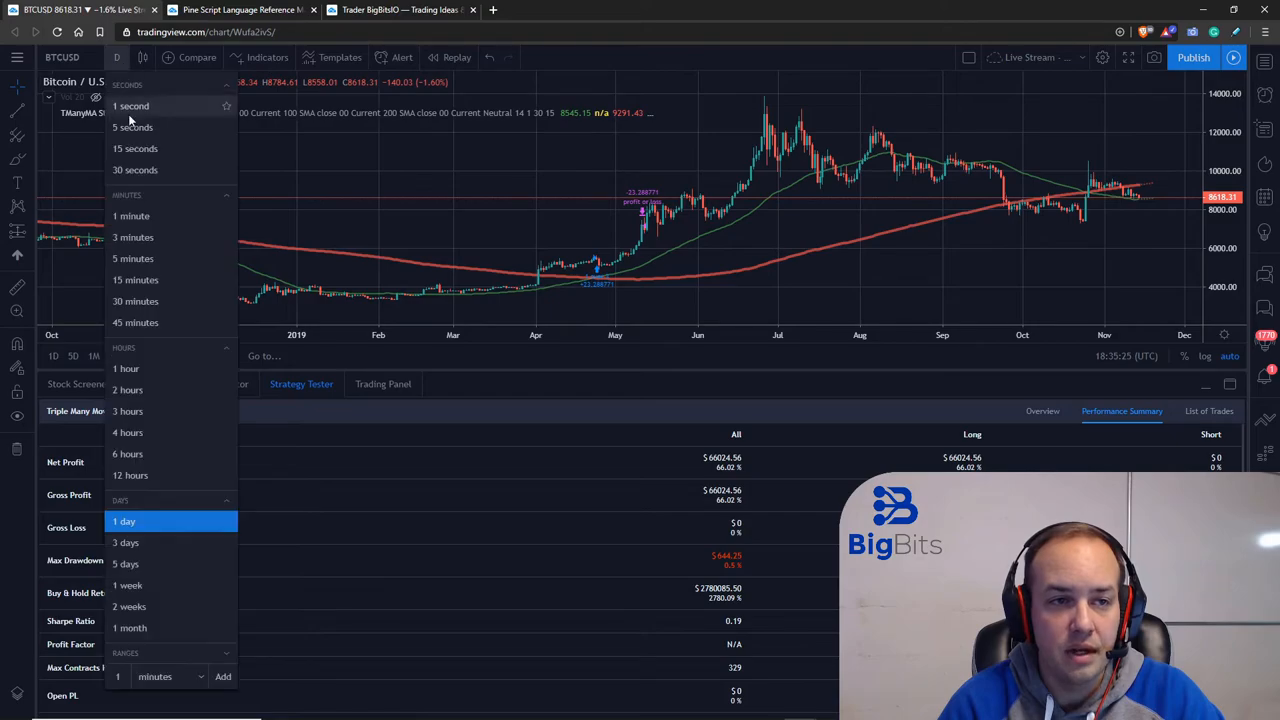
click(132, 258)
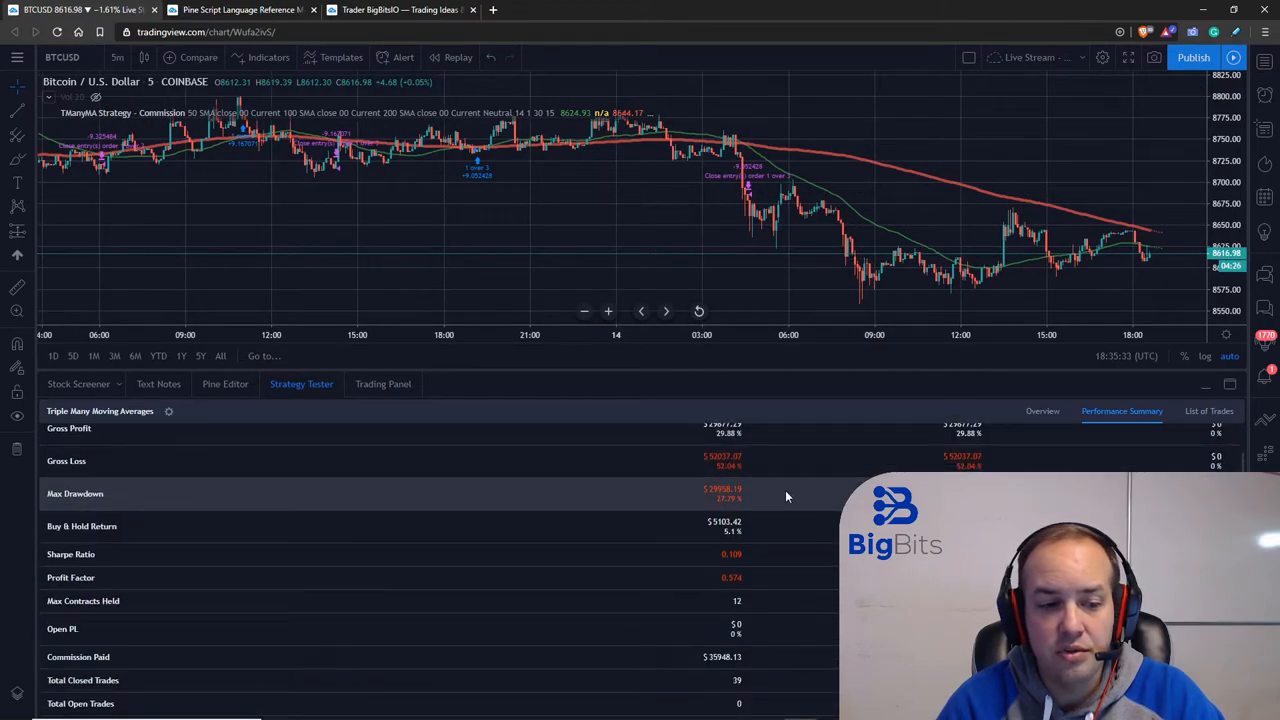
scroll(down, 3)
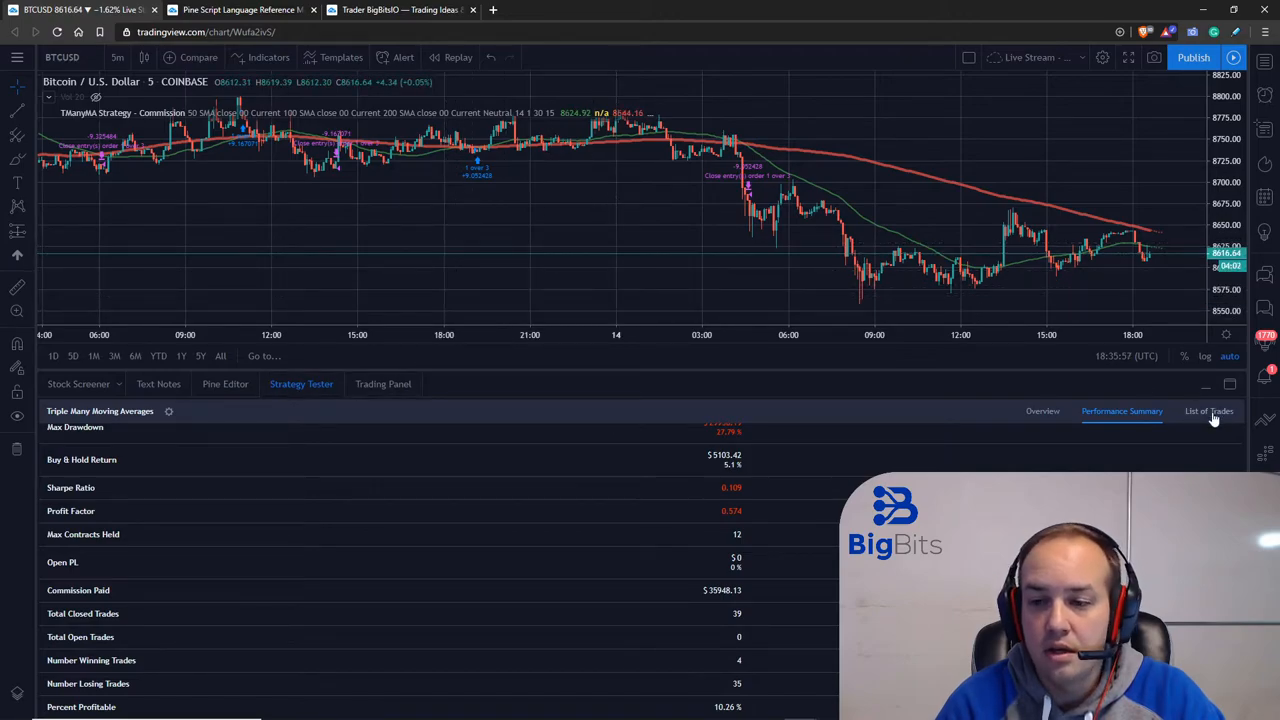
Step: Check the trade list, then the Performance Summary showing the $22,159.78 net loss
click(1208, 411)
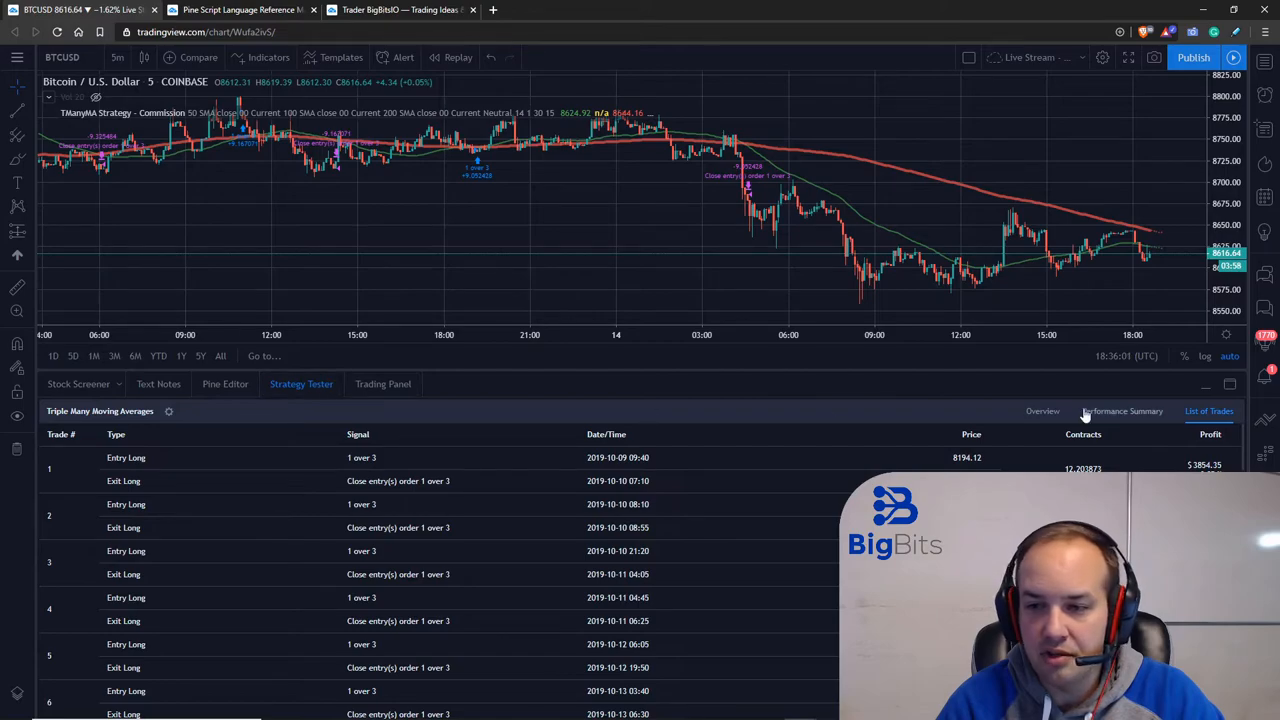
click(1122, 411)
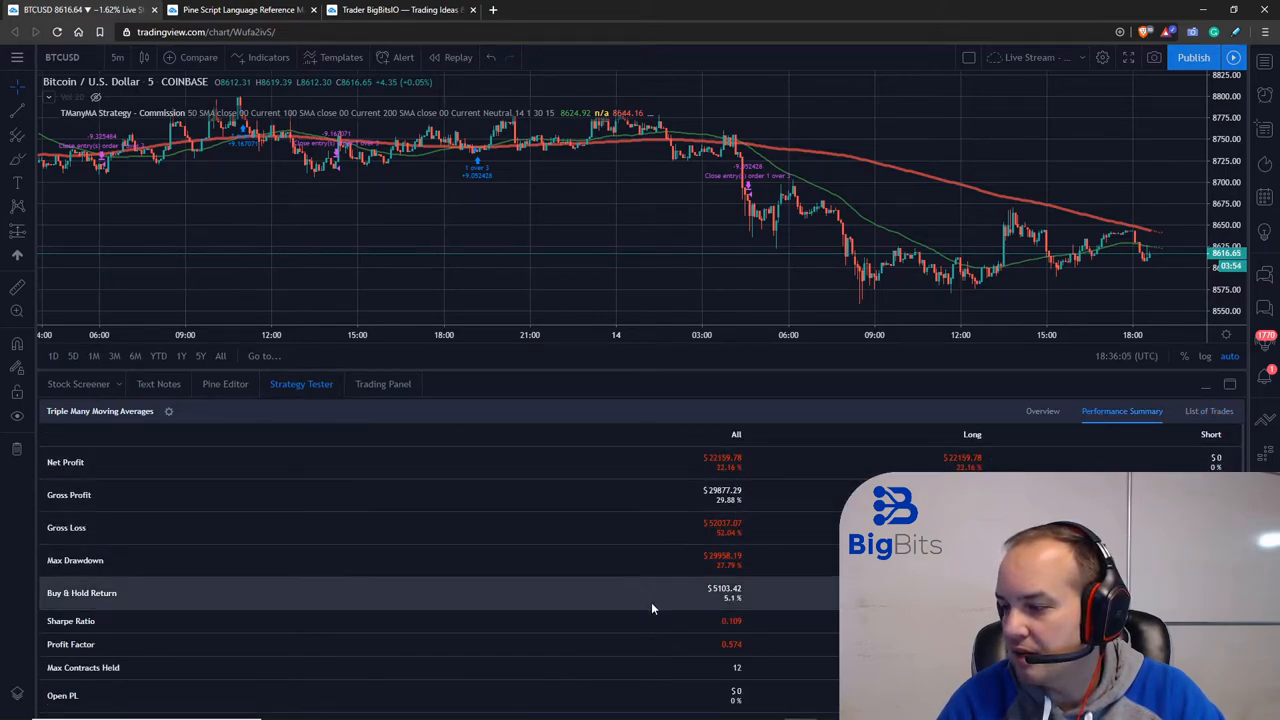
mouse_move(480, 553)
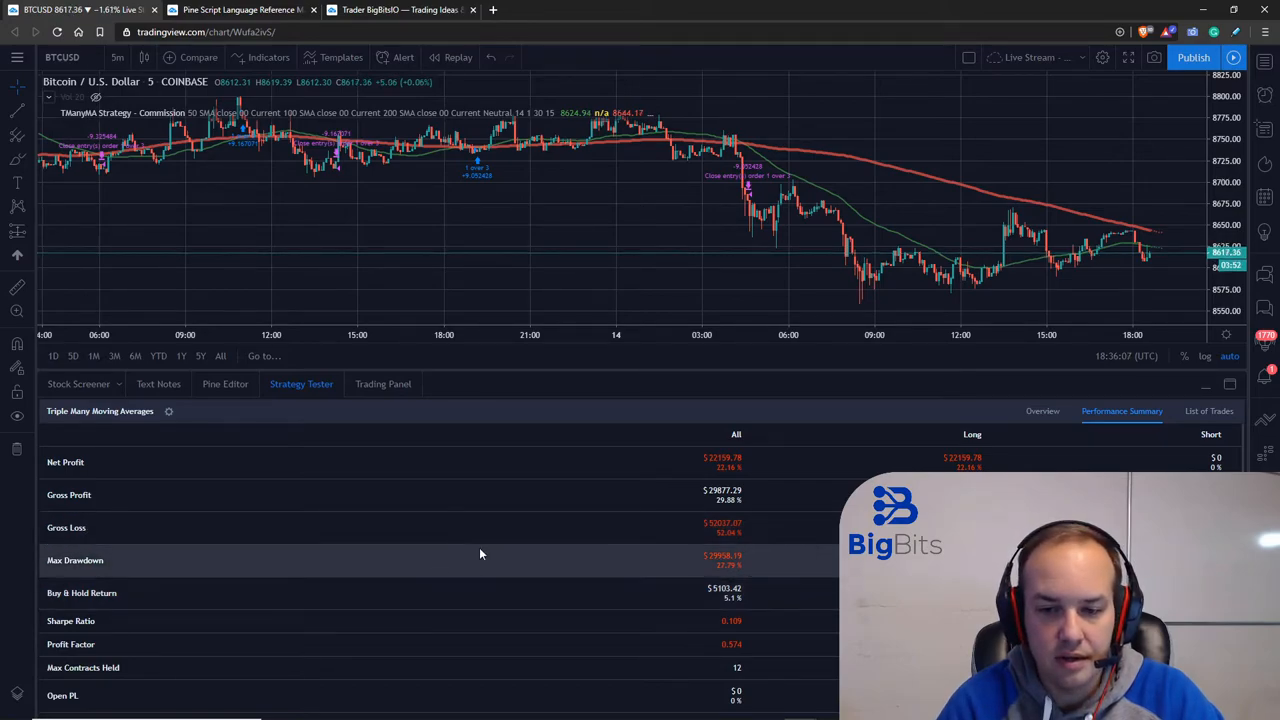
scroll(down, 3)
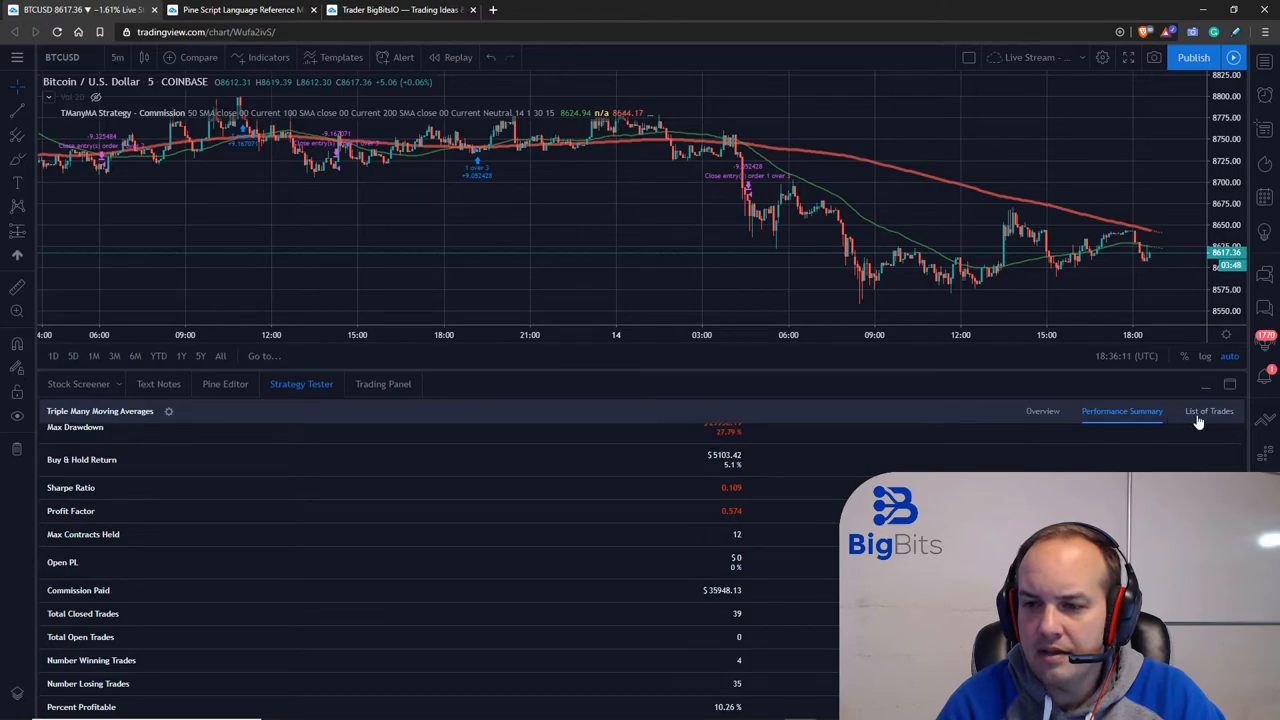
Step: Scroll through the 5-minute backtest's trades, mostly short losing long trades
click(1209, 411)
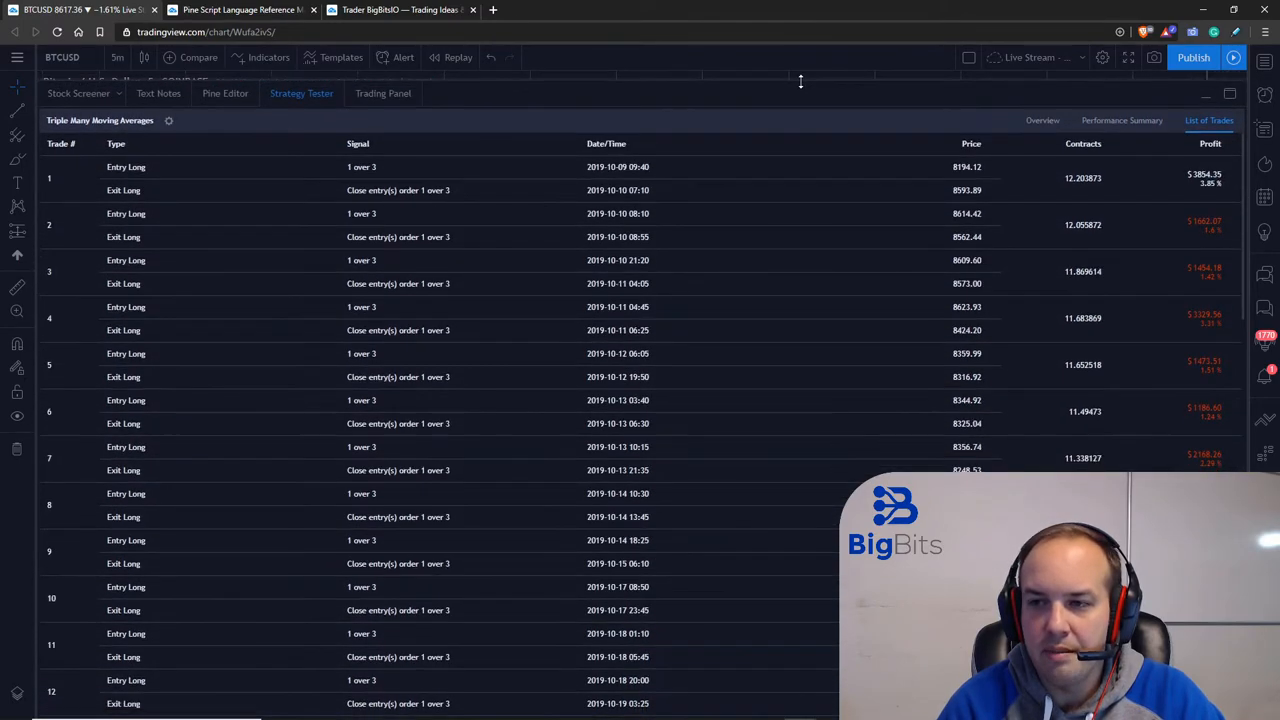
mouse_move(923, 230)
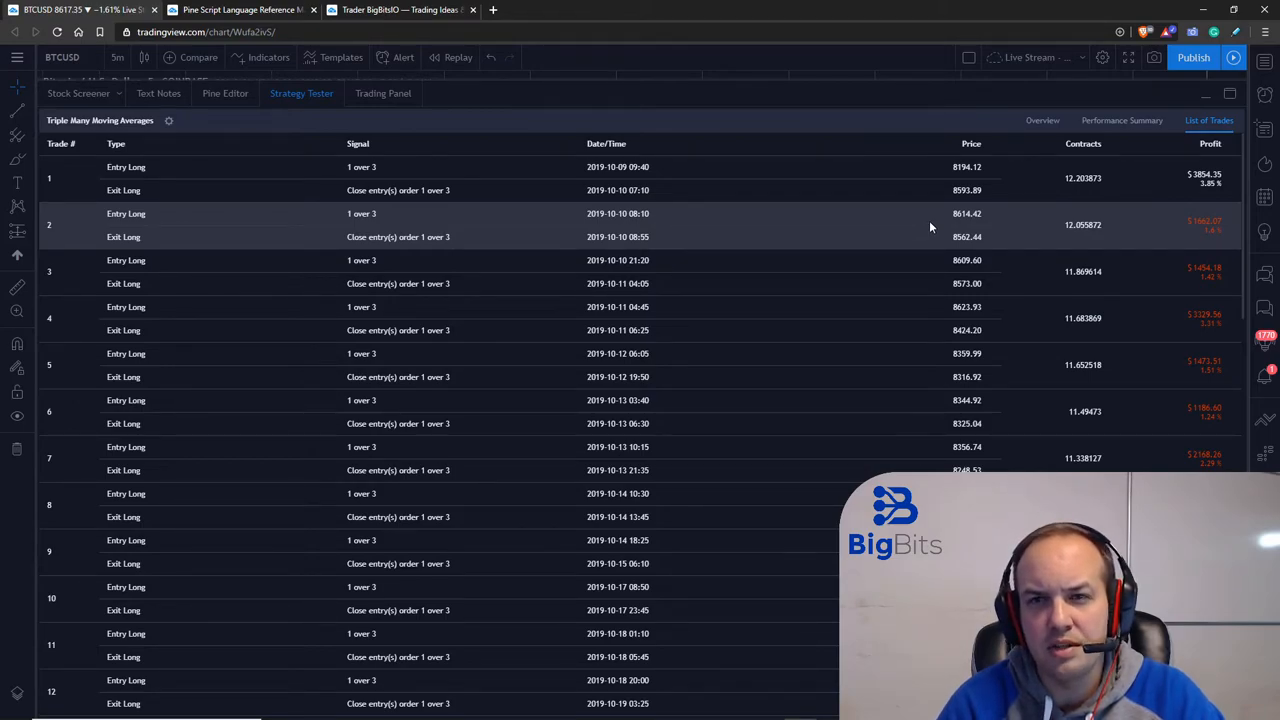
mouse_move(910, 222)
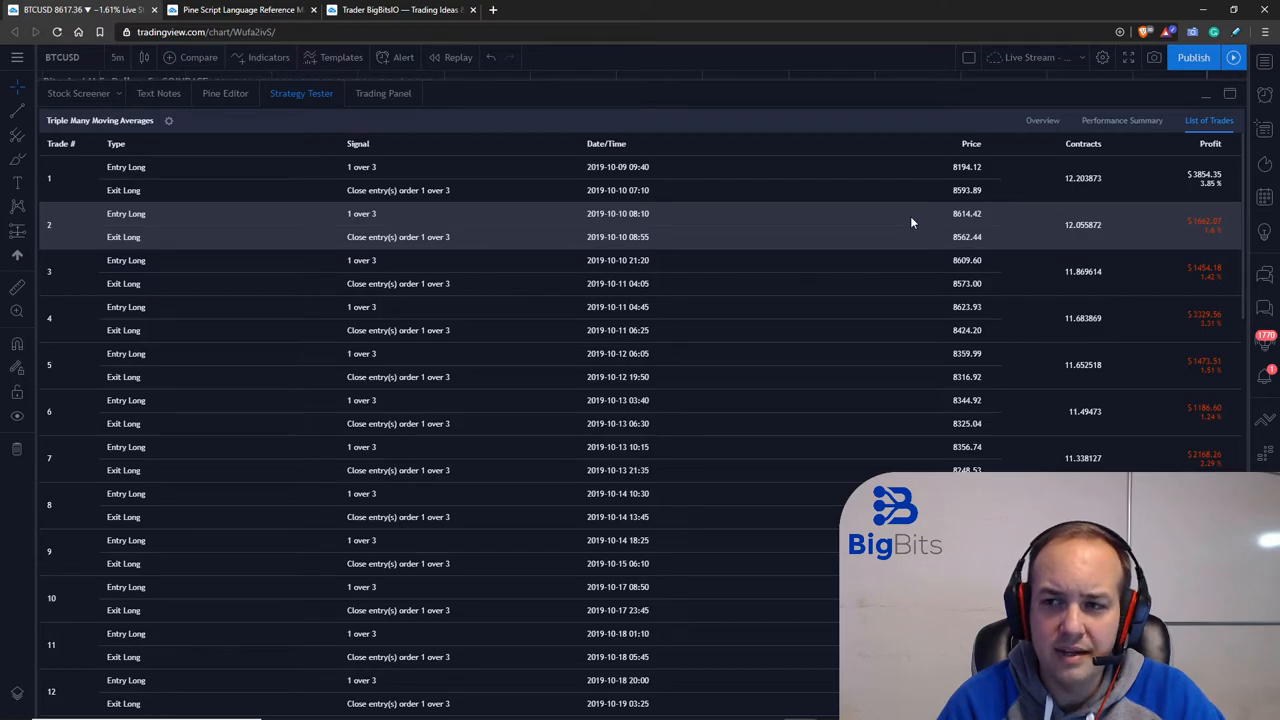
mouse_move(963, 238)
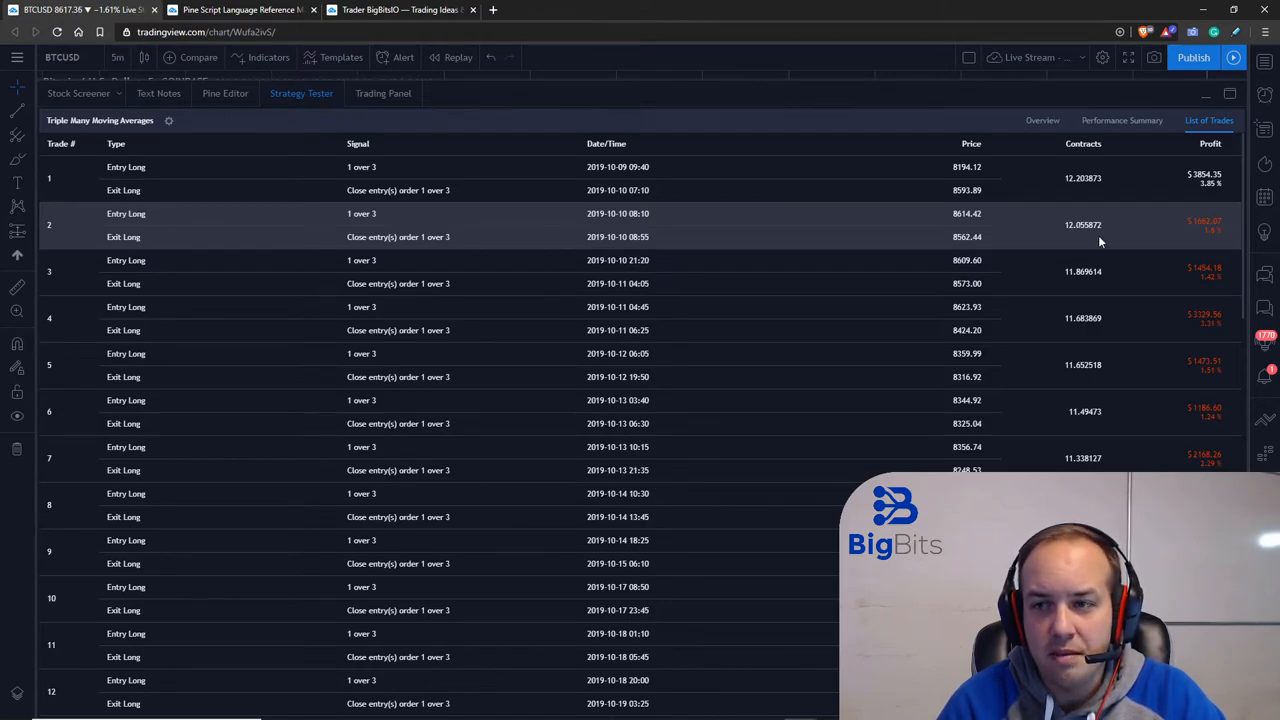
mouse_move(1114, 243)
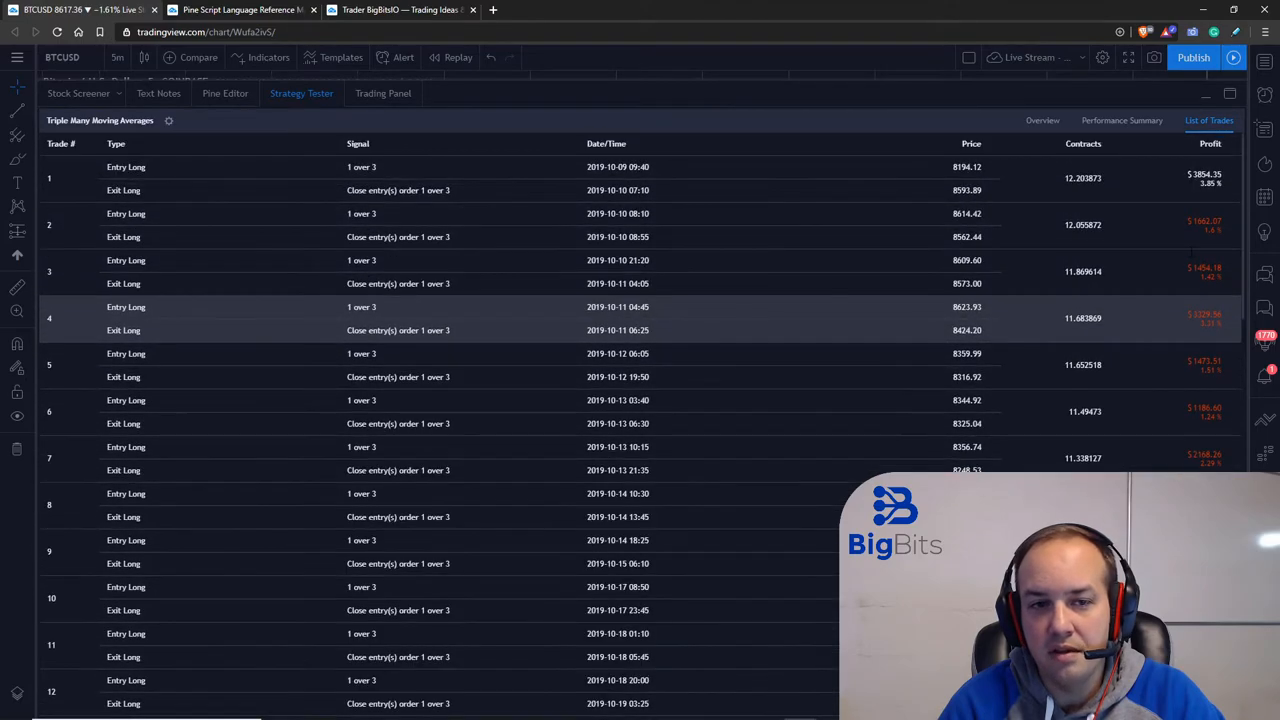
scroll(down, 3)
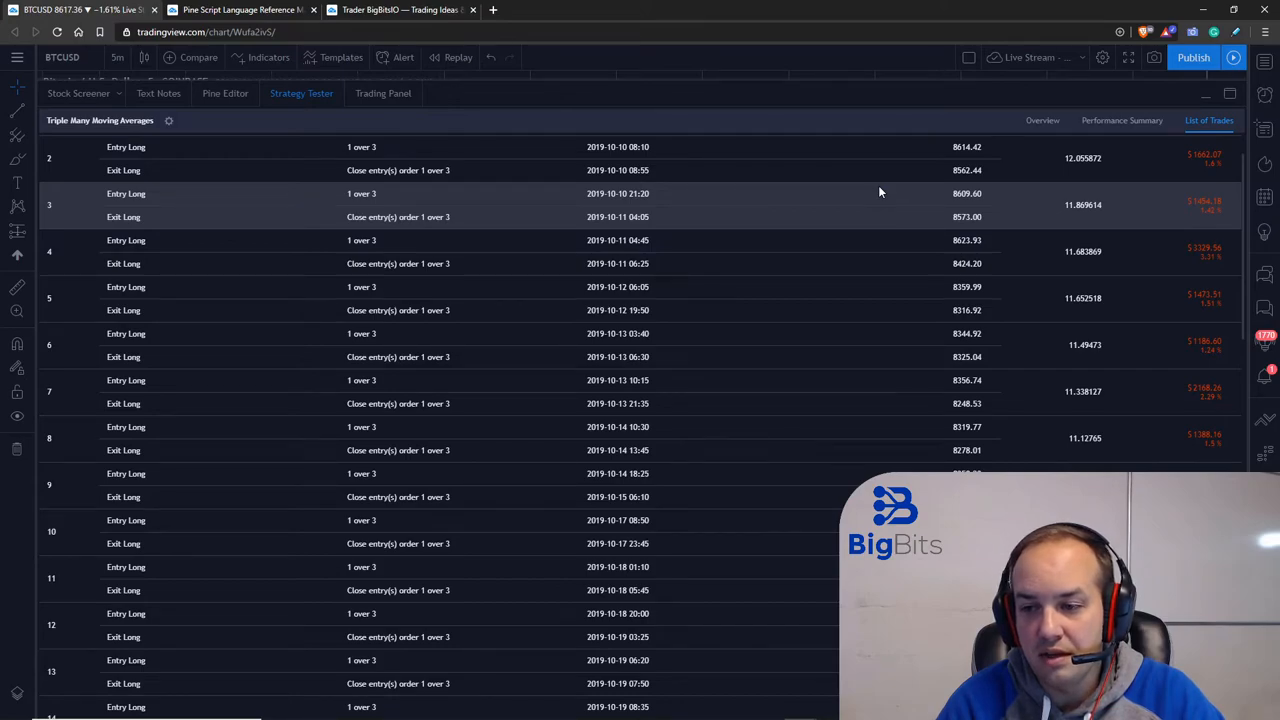
scroll(down, 3)
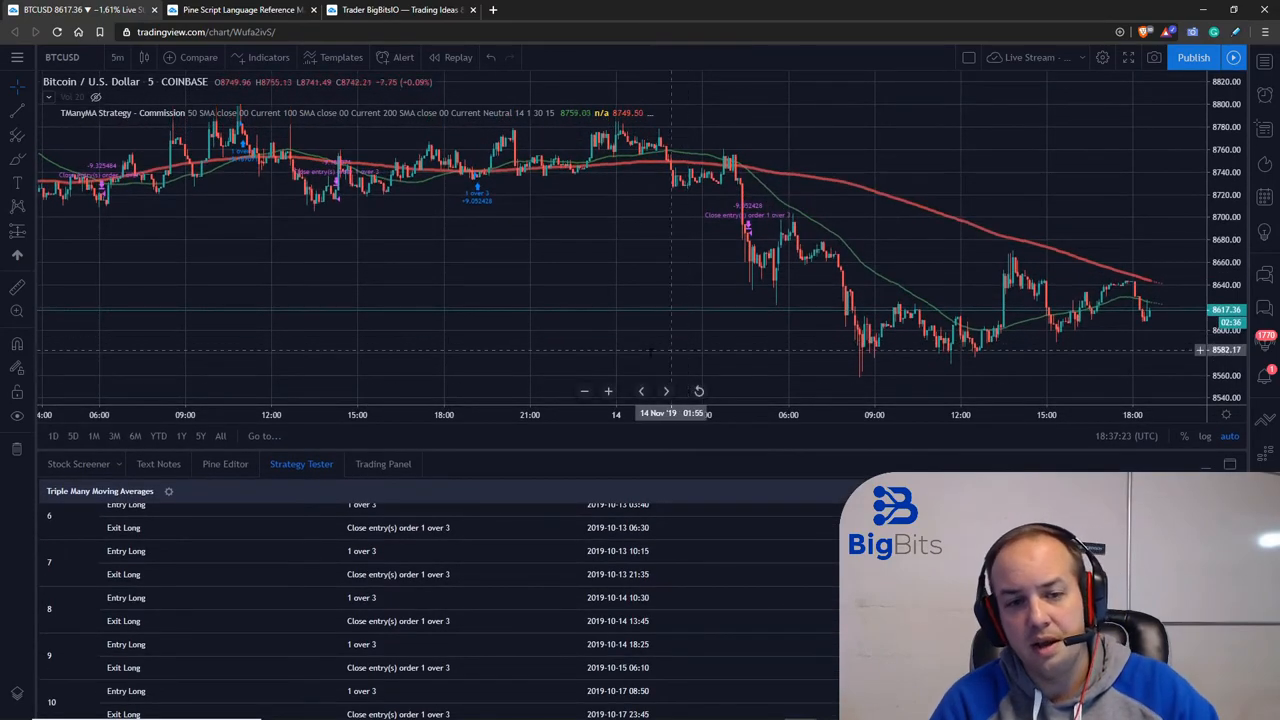
Step: Show the BigBitsIO profile page listing Scripting Tutorial A, 9 and 8
click(225, 463)
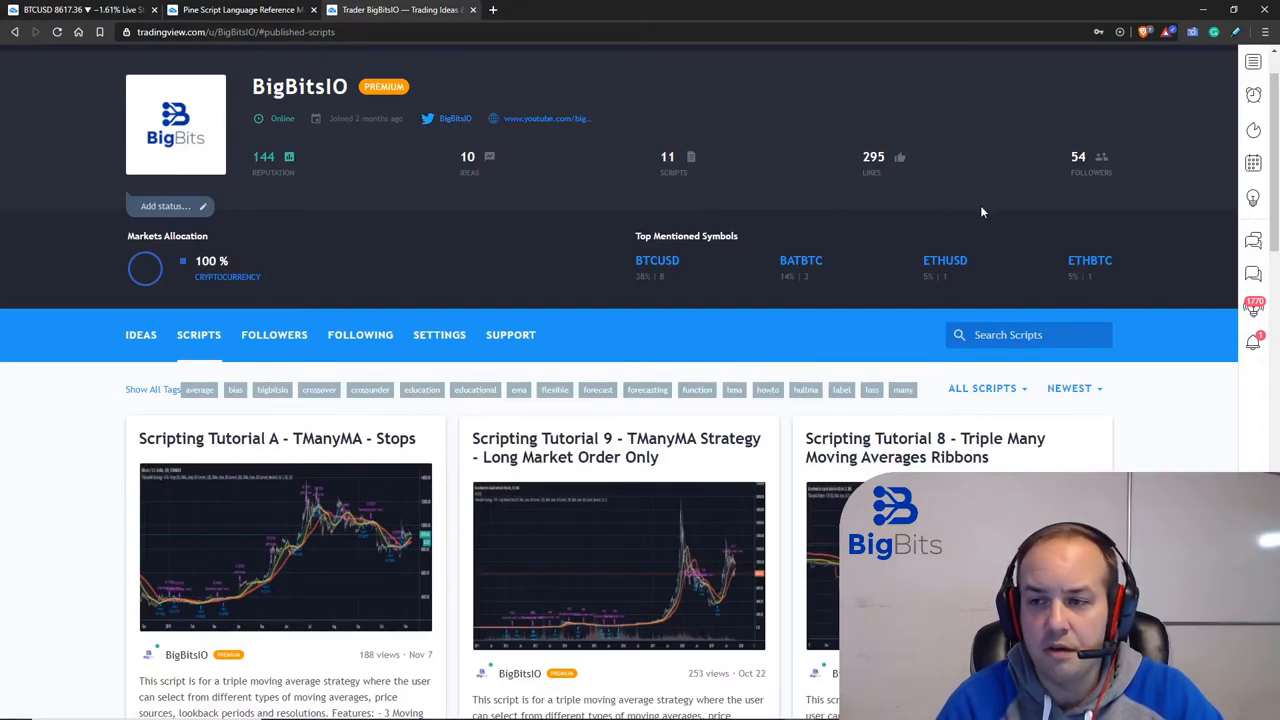
mouse_move(1005, 212)
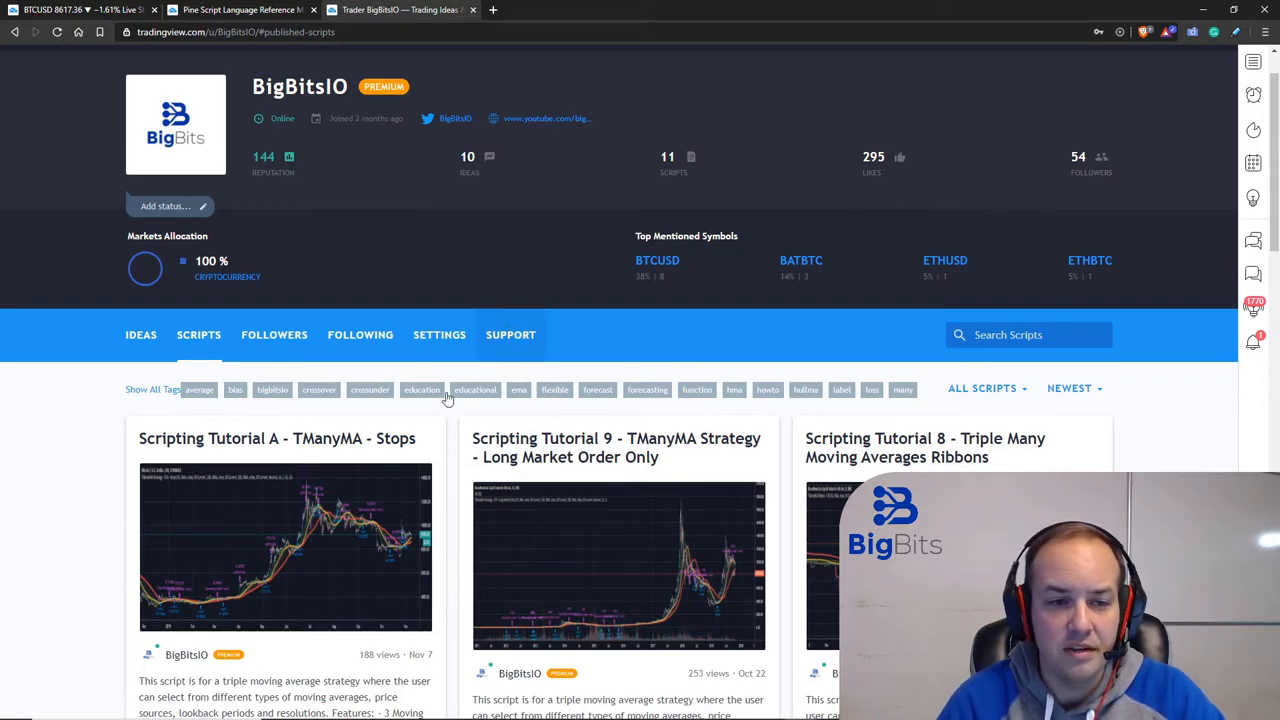
mouse_move(141, 334)
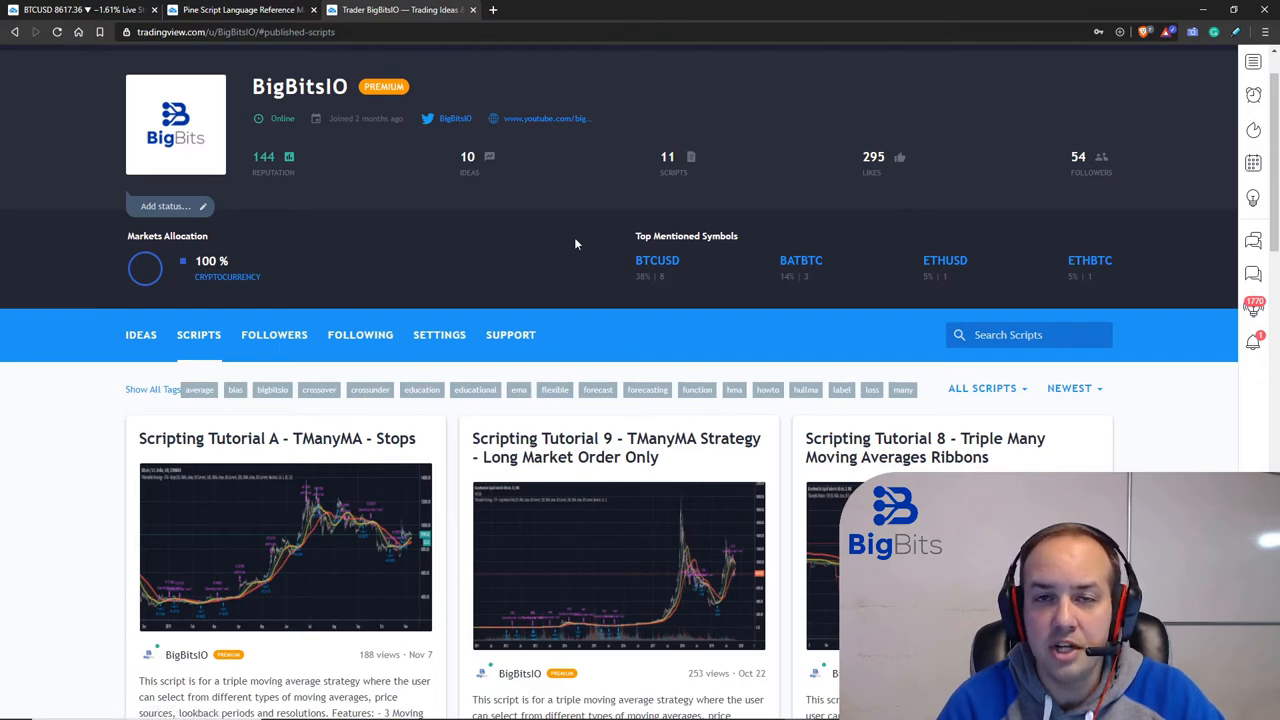
mouse_move(358, 296)
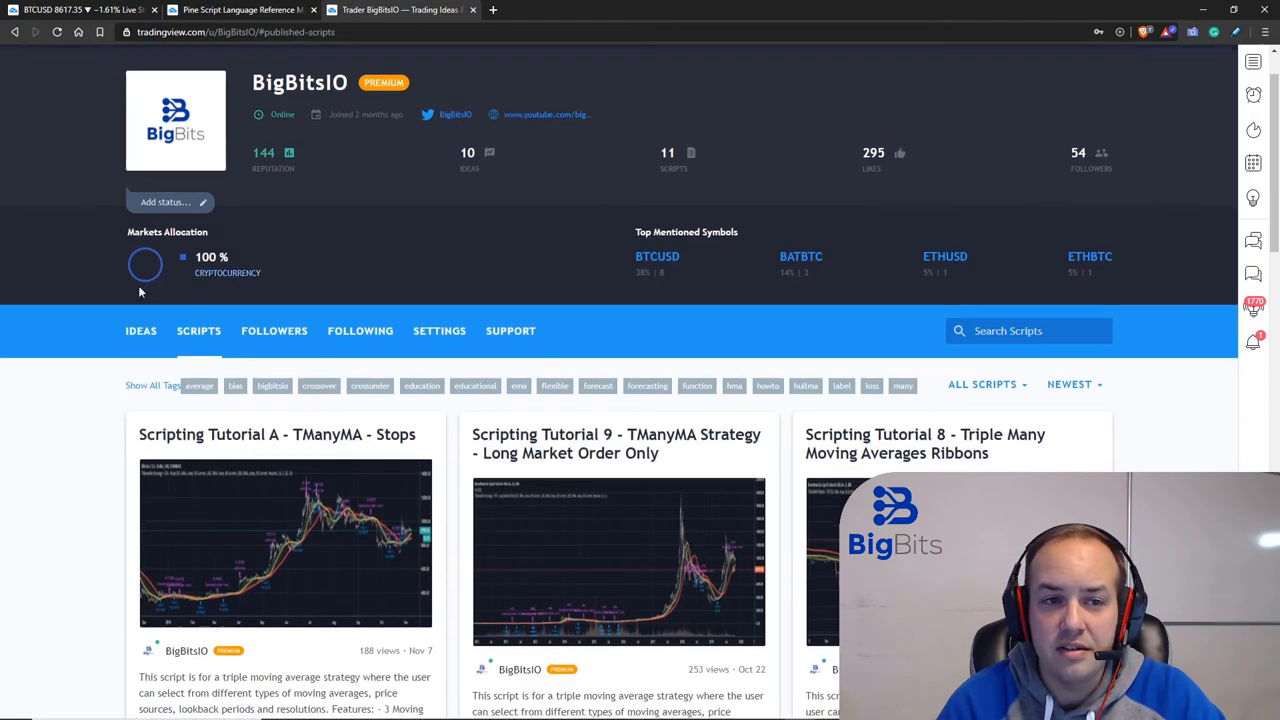
scroll(down, 3)
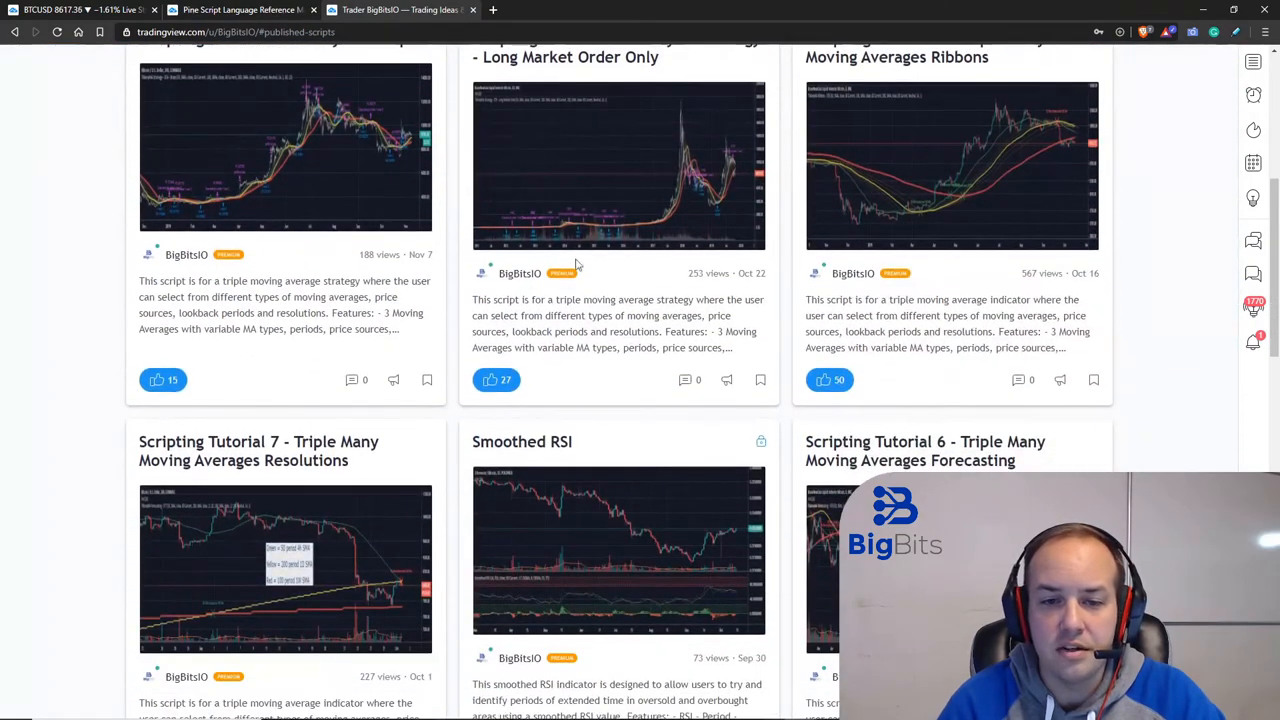
scroll(down, 3)
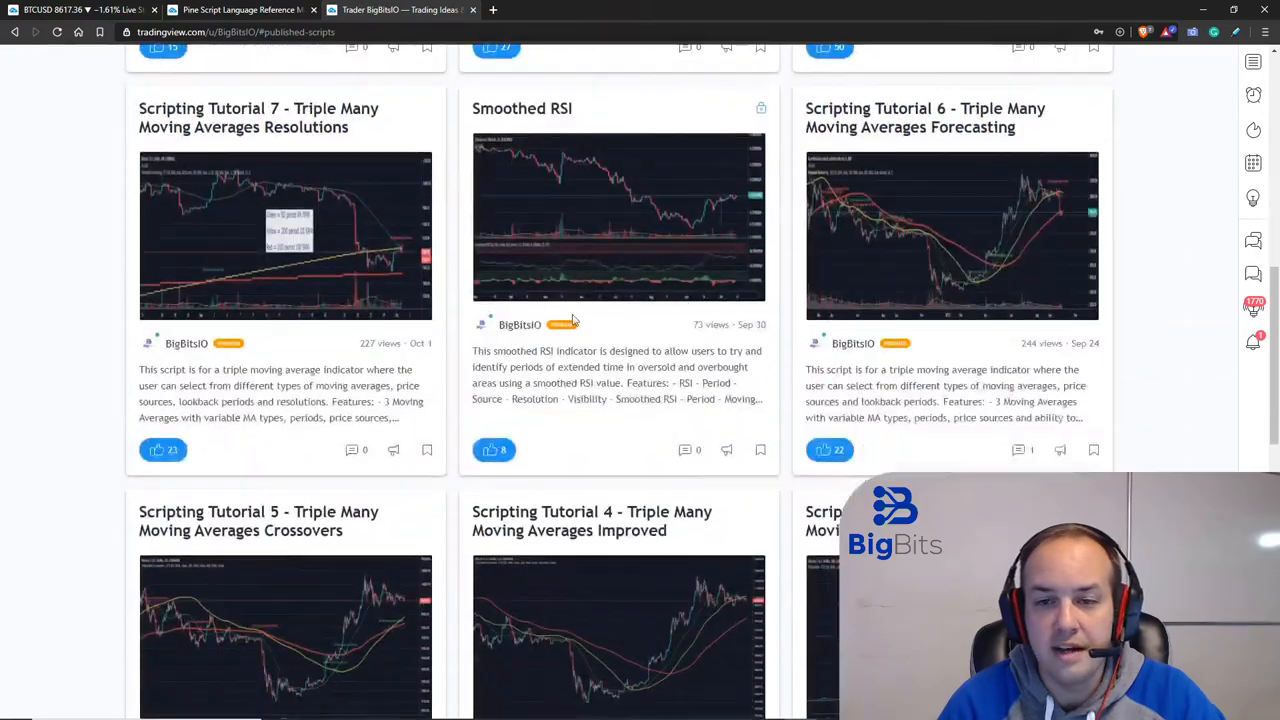
scroll(down, 3)
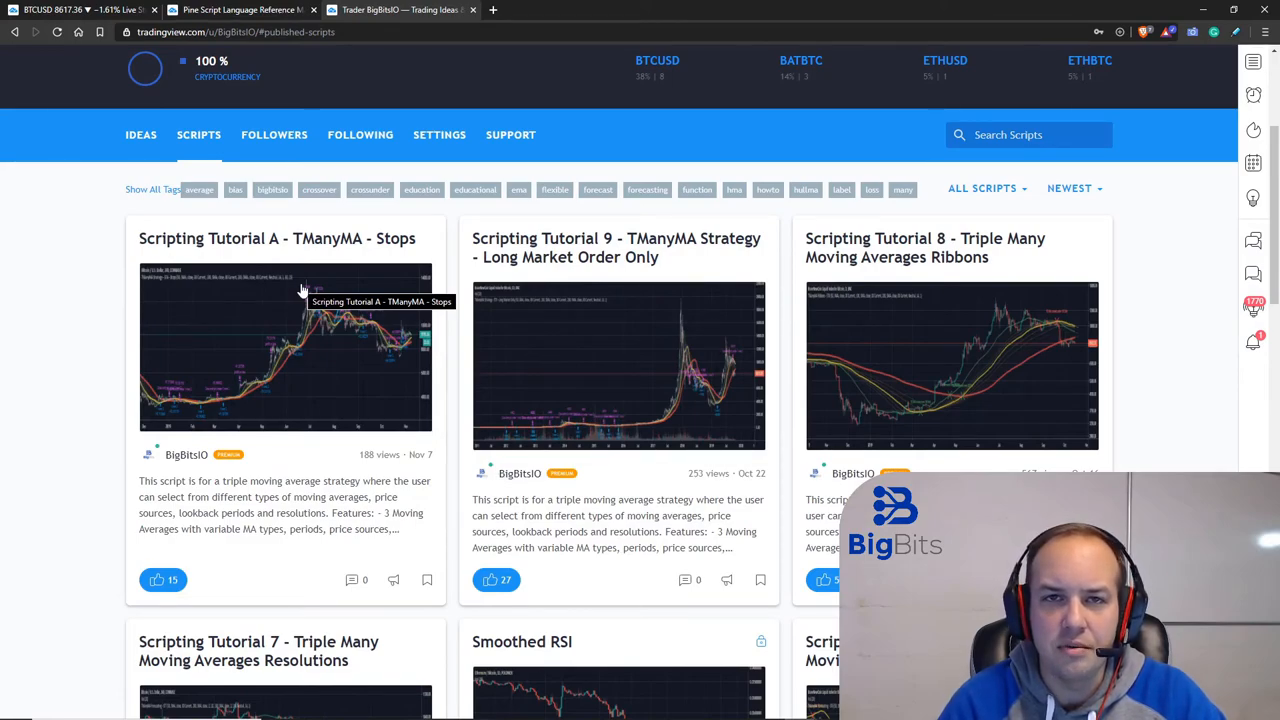
click(235, 10)
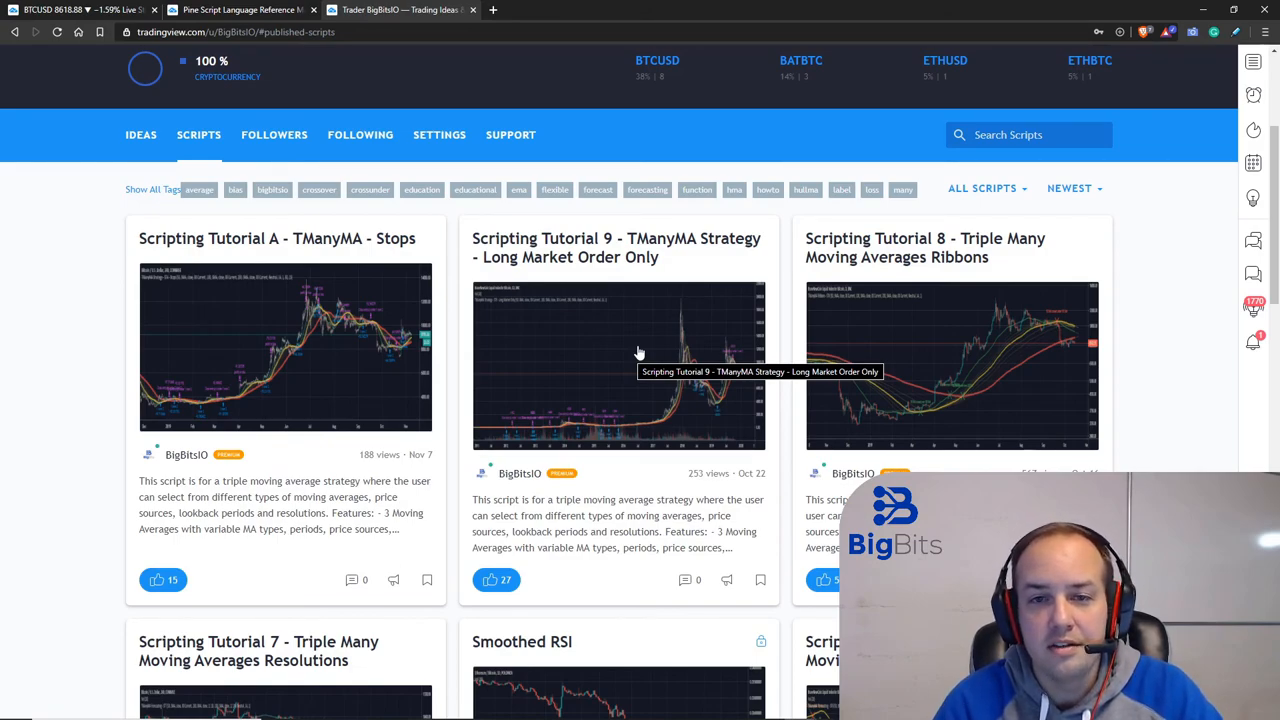
mouse_move(108, 297)
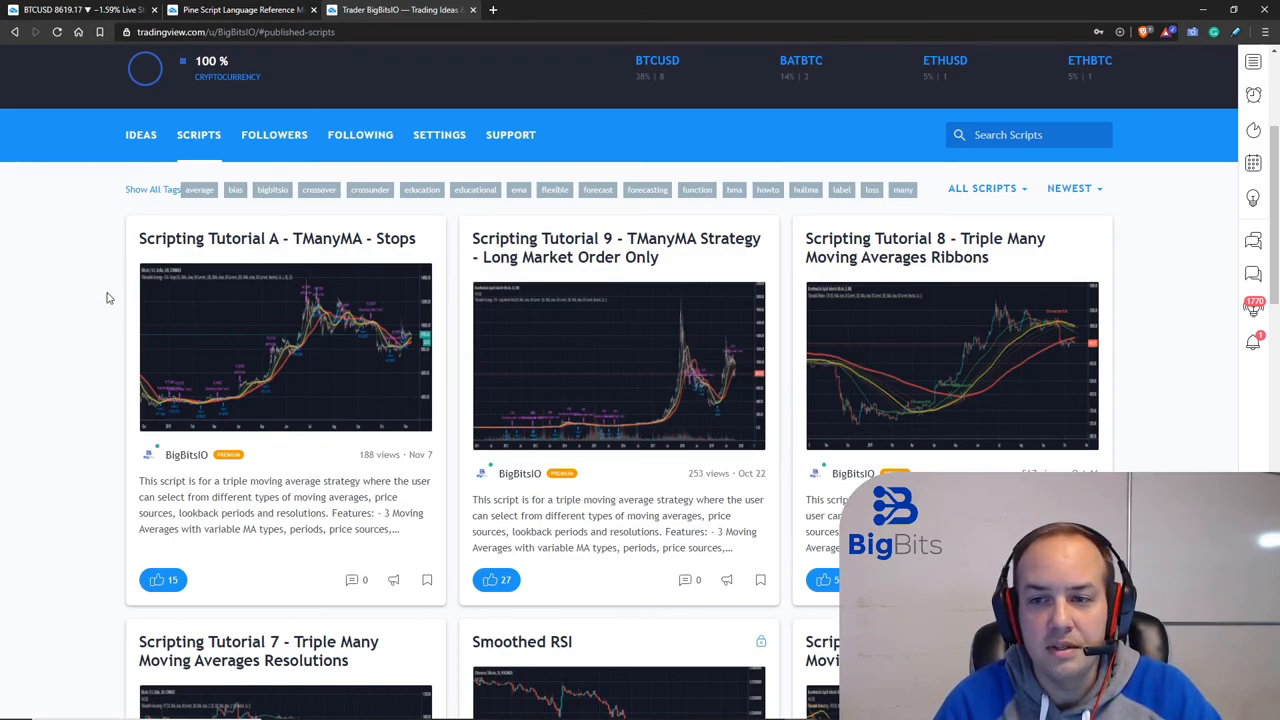